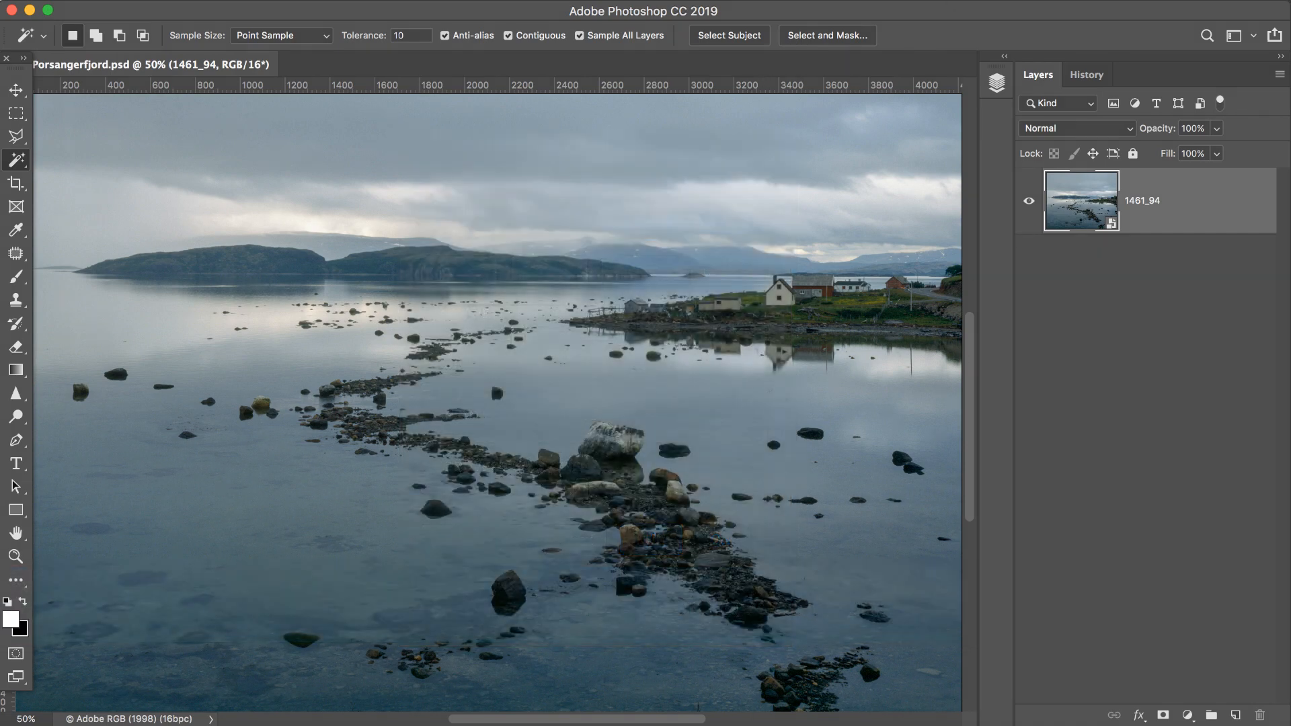
- Launch the Shape extension from Window > Extensions and reopen it as a floating panel beside the fjord photo
{"action": "left_click", "coordinate": [651, 5]}
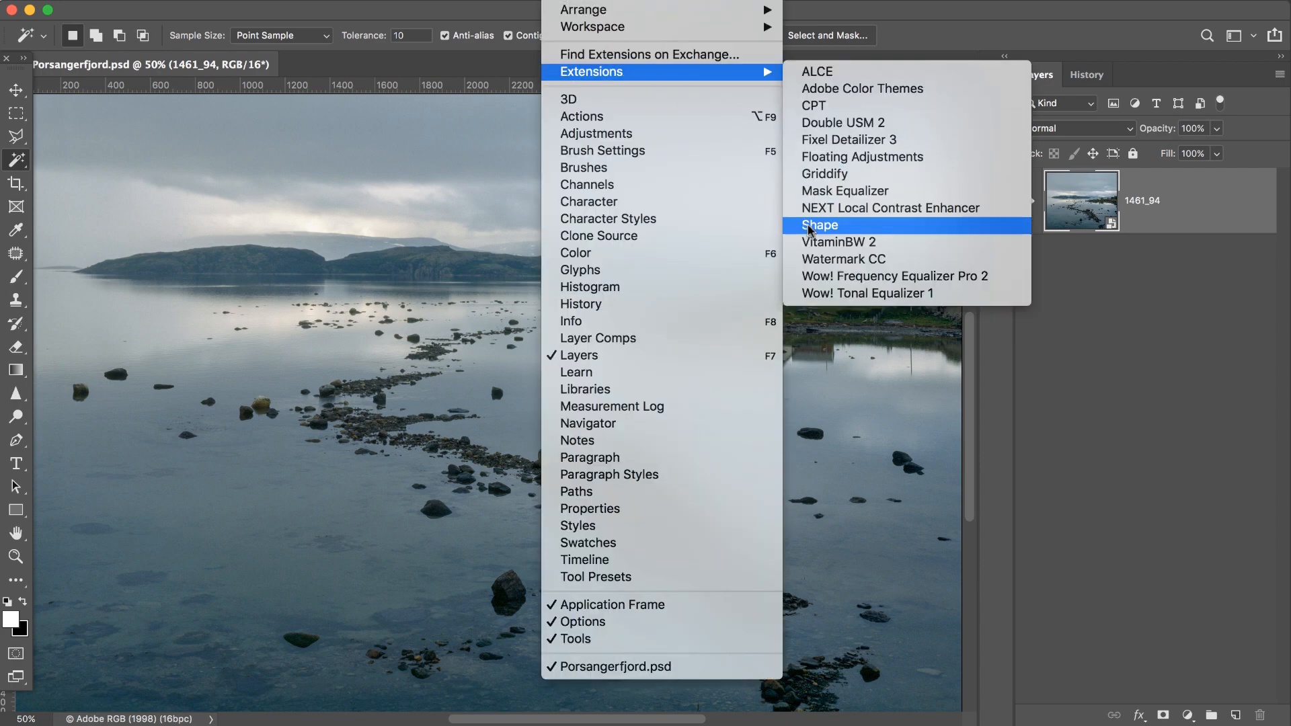
{"action": "left_click", "coordinate": [821, 225]}
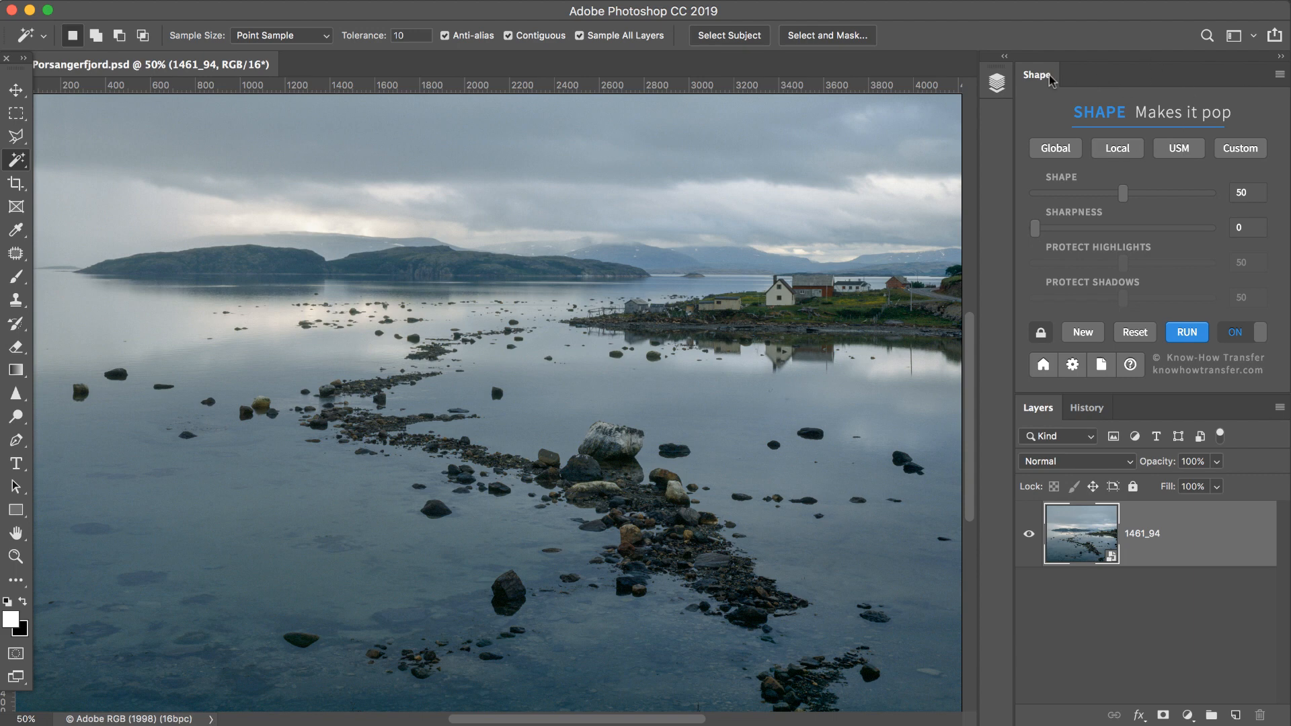
{"action": "left_click_drag", "start_coordinate": [1038, 74], "coordinate": [626, 144]}
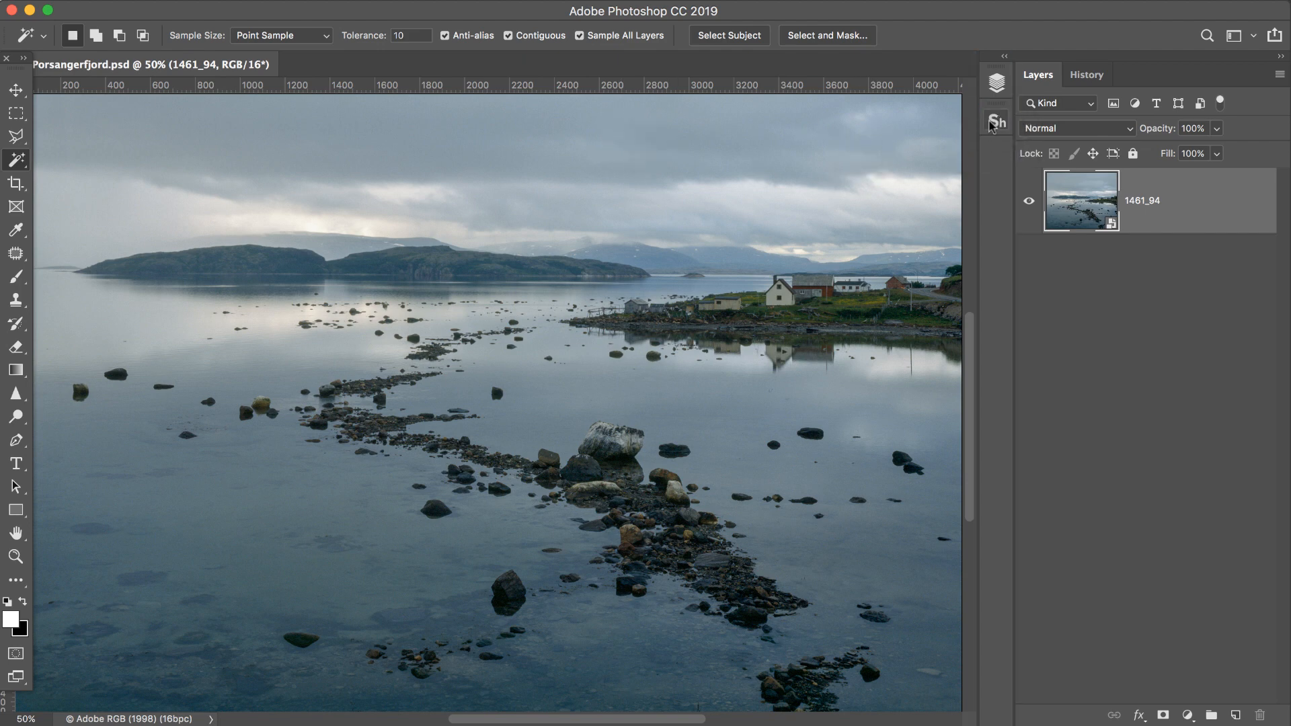
{"action": "left_click", "coordinate": [997, 122]}
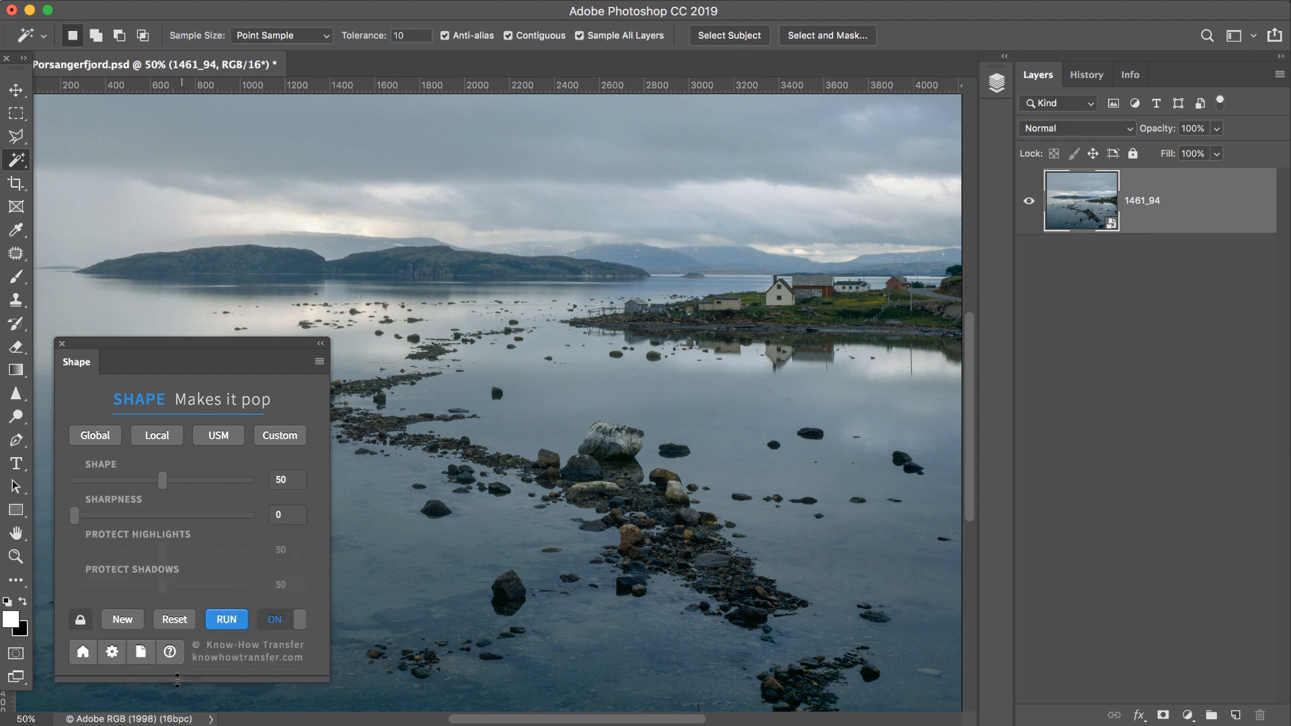
{"action": "mouse_move", "coordinate": [190, 599]}
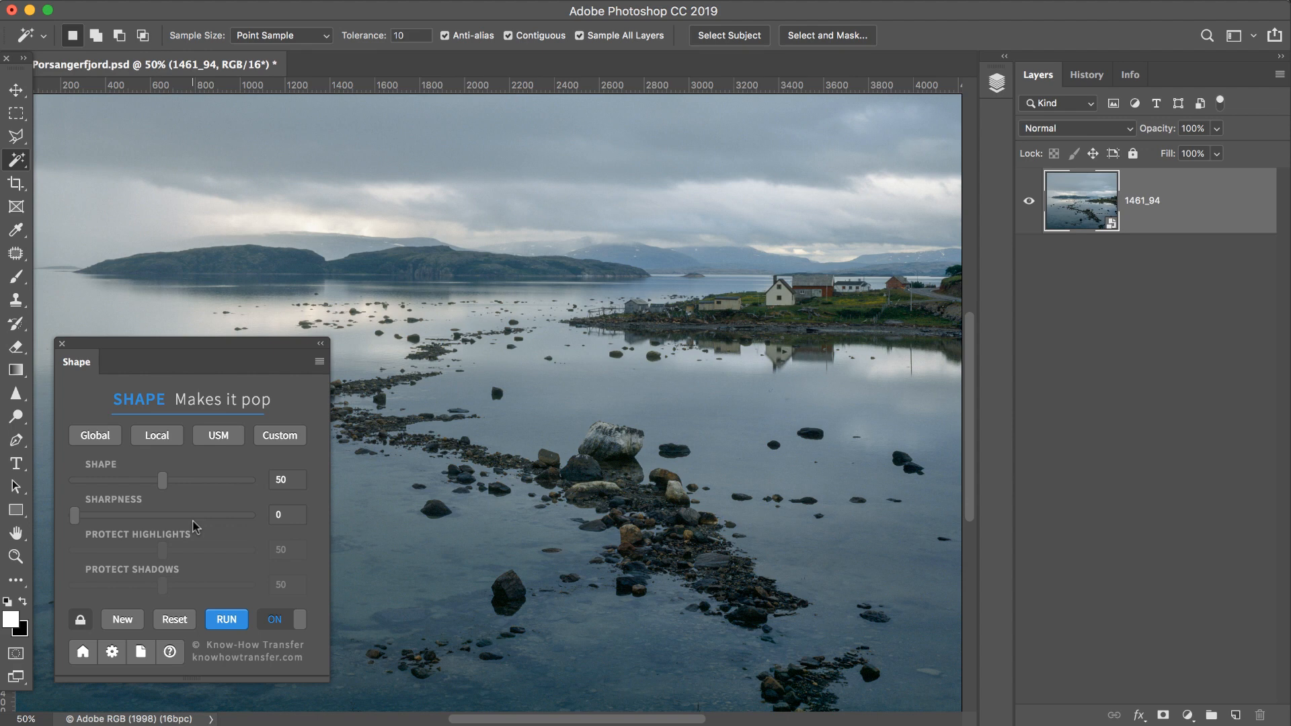
{"action": "mouse_move", "coordinate": [119, 526]}
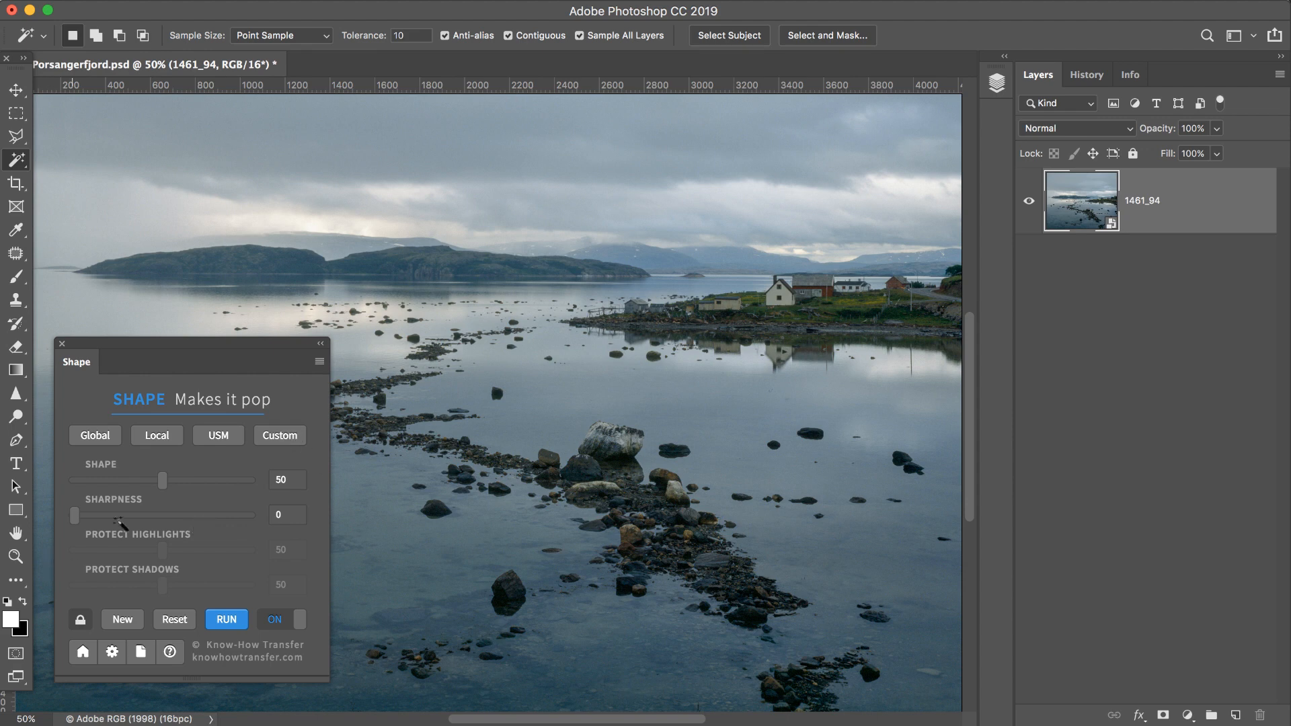
- Lower the Shape strength to 35 and create a new Shape contrast layer
{"action": "left_click_drag", "start_coordinate": [162, 481], "coordinate": [146, 480]}
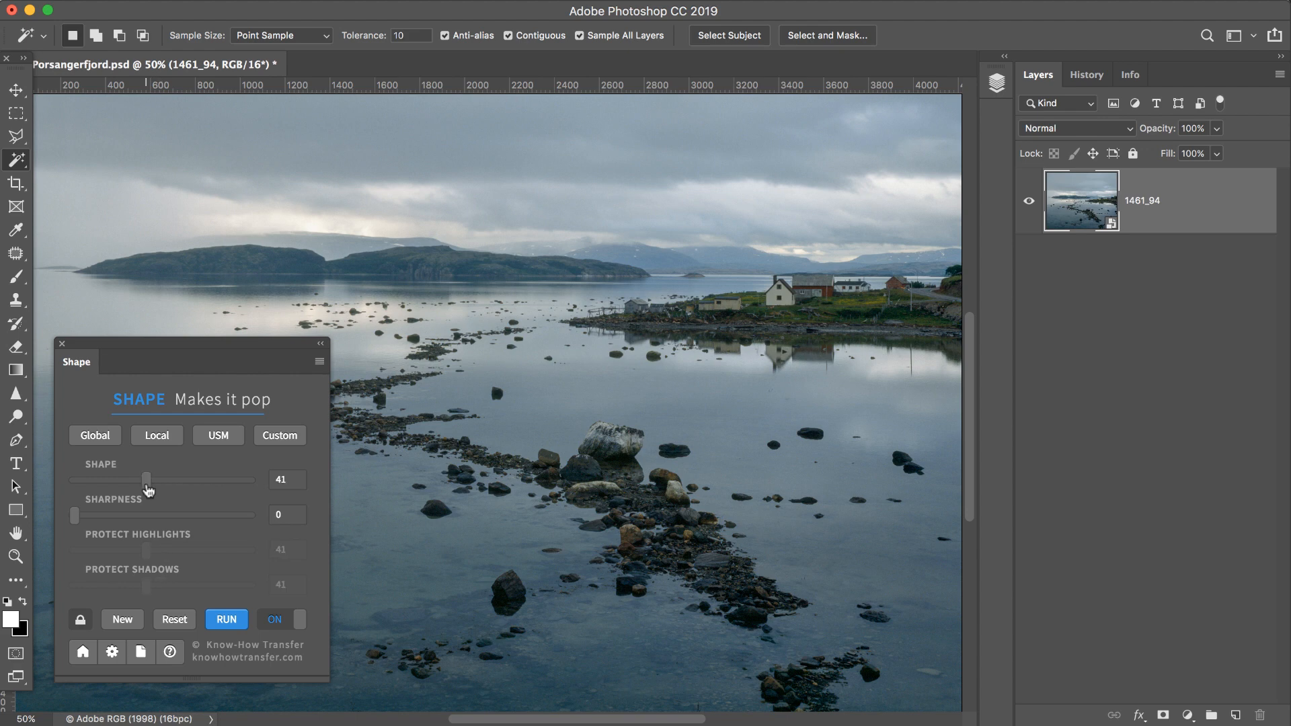
{"action": "left_click_drag", "start_coordinate": [148, 481], "coordinate": [136, 481]}
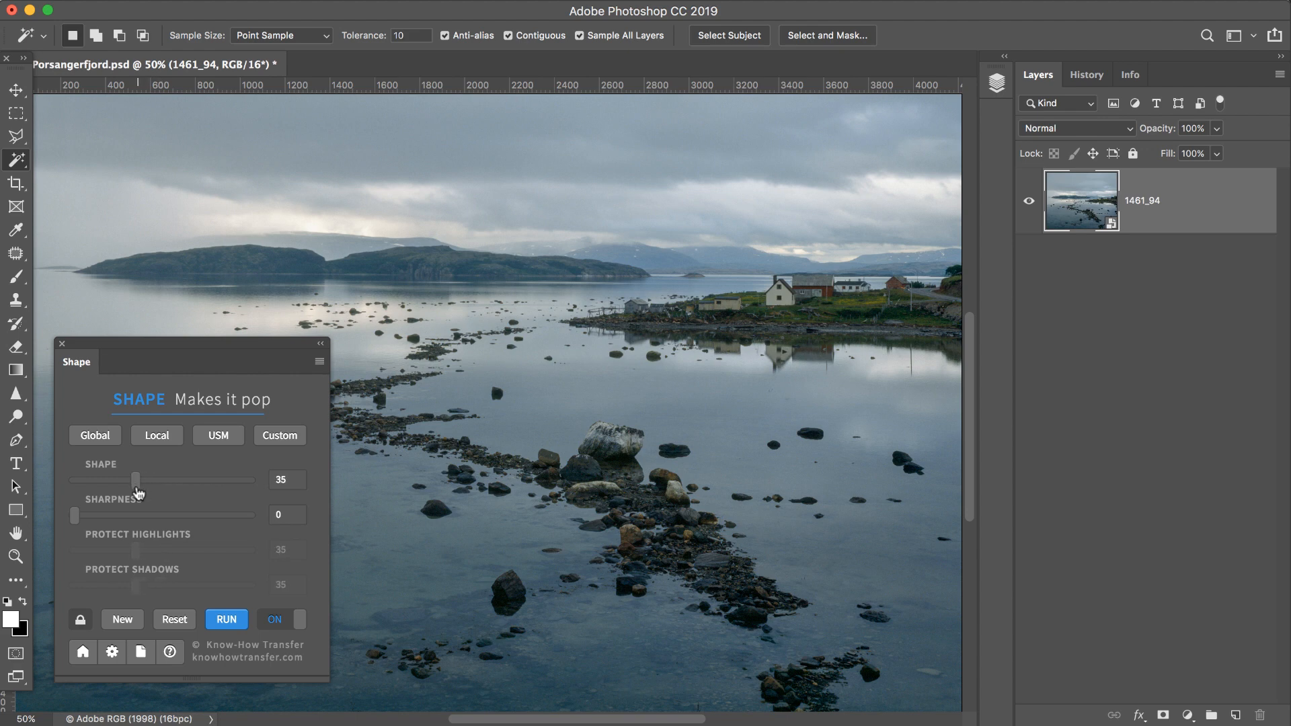
{"action": "left_click", "coordinate": [226, 619]}
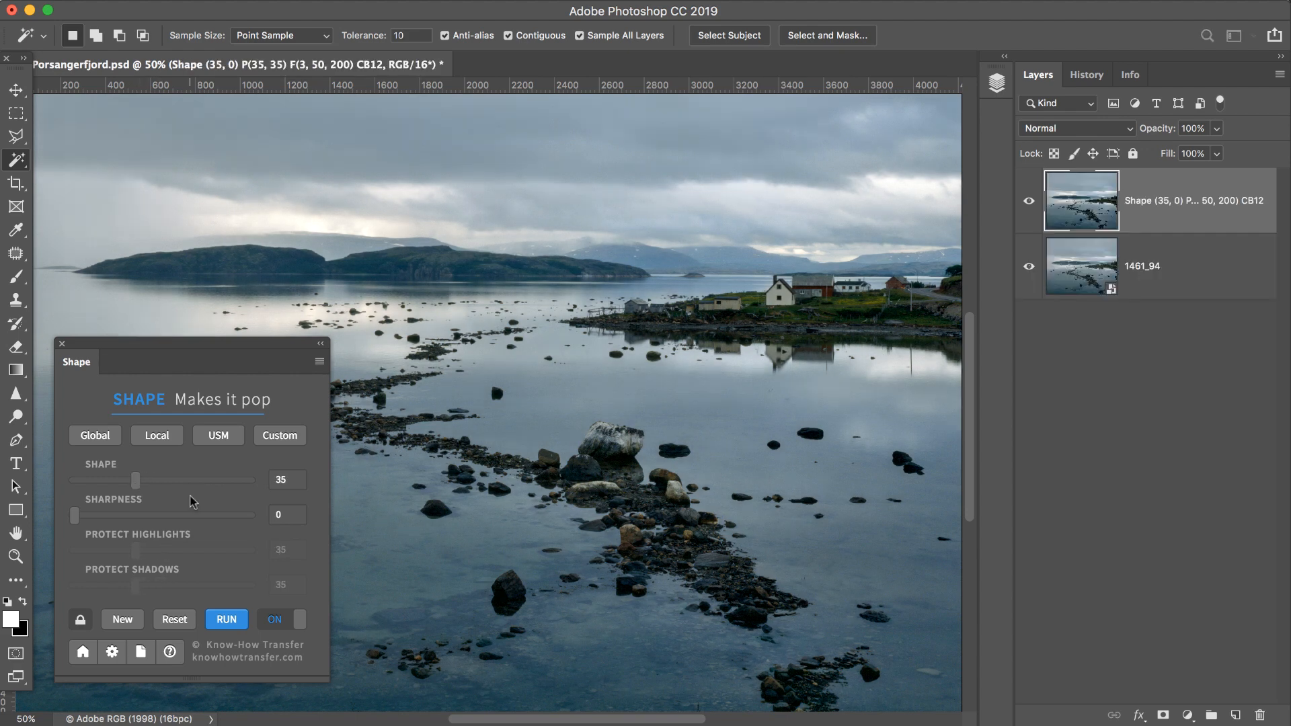
{"action": "left_click", "coordinate": [226, 619]}
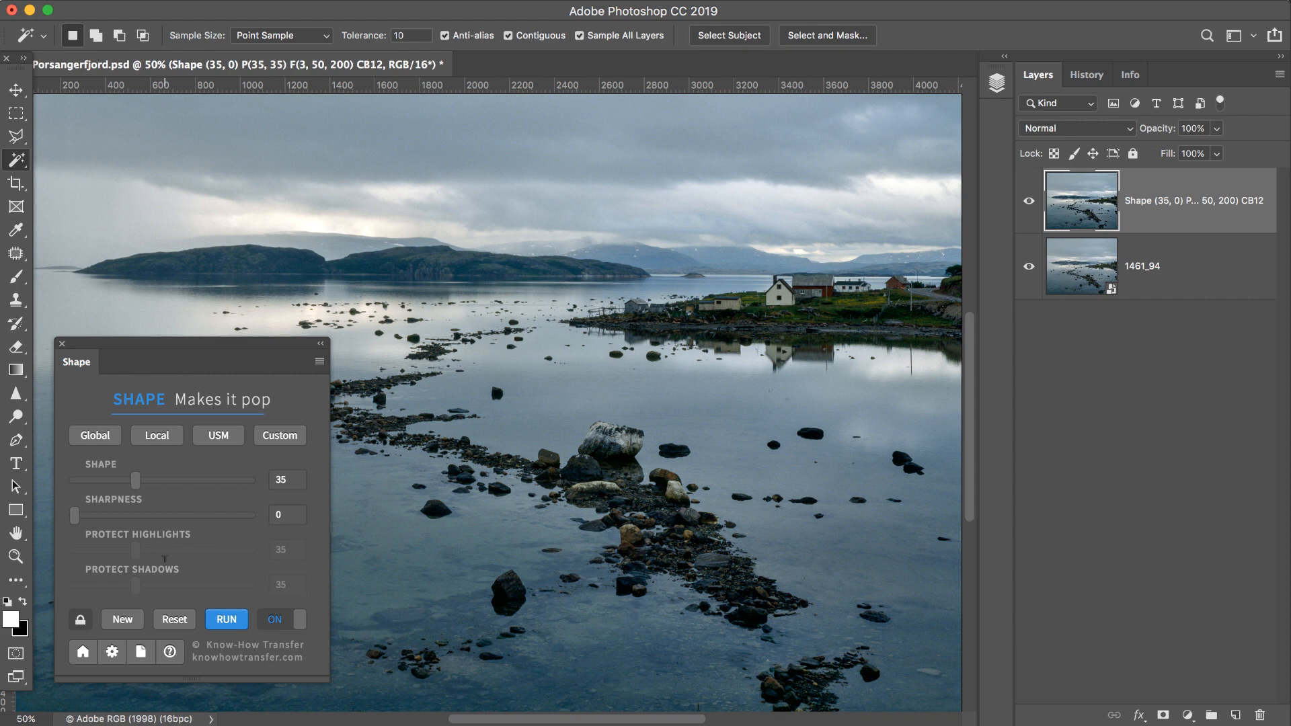
{"action": "left_click", "coordinate": [226, 618]}
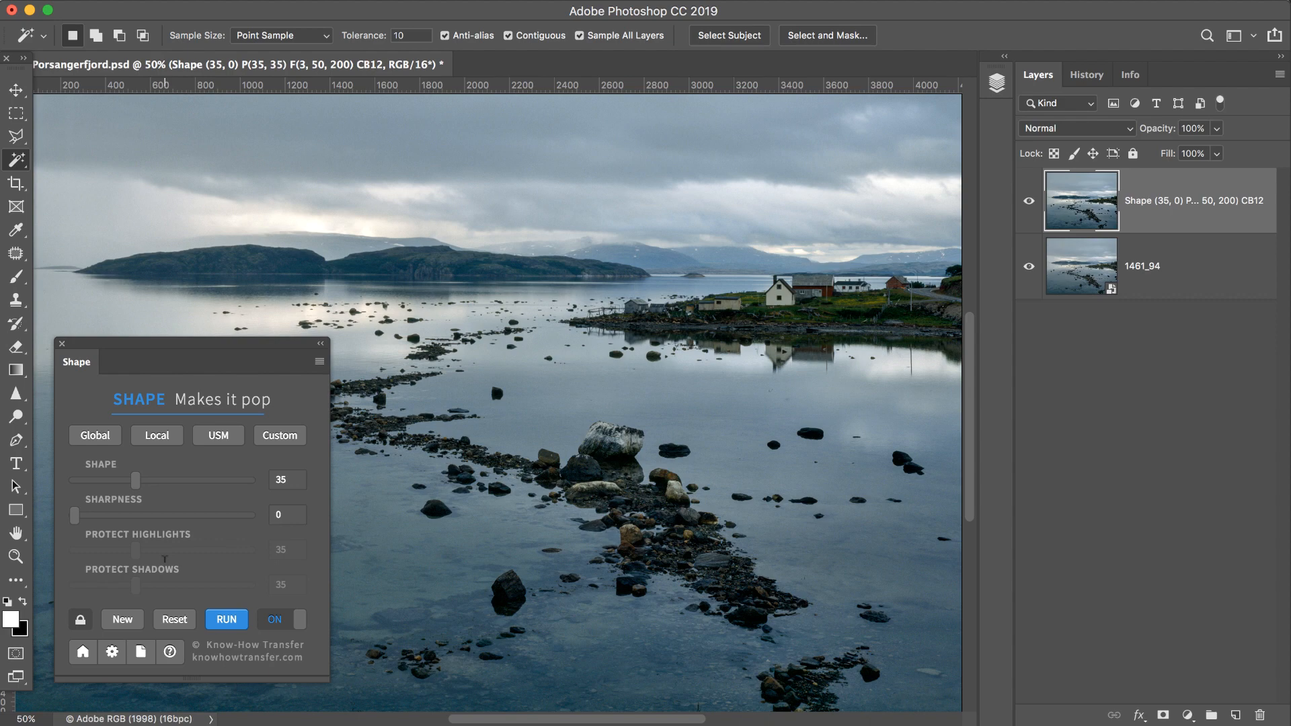
{"action": "mouse_move", "coordinate": [122, 585]}
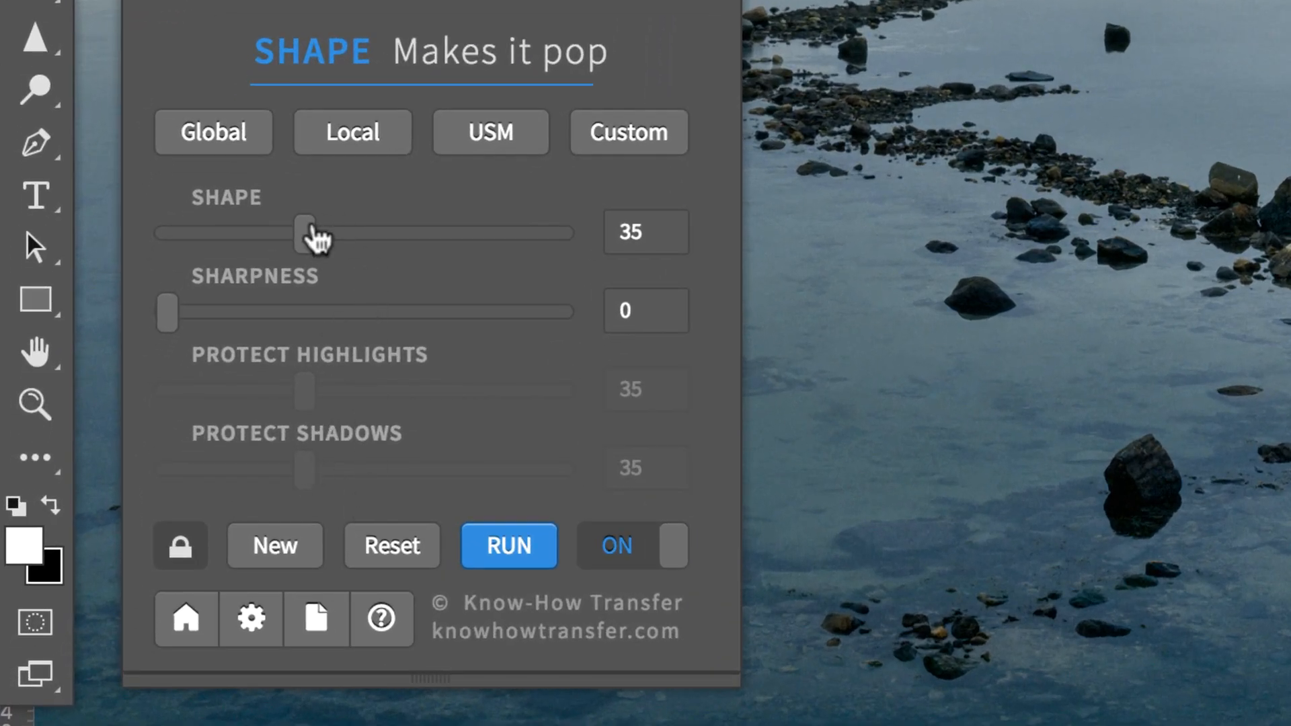
{"action": "mouse_move", "coordinate": [307, 532]}
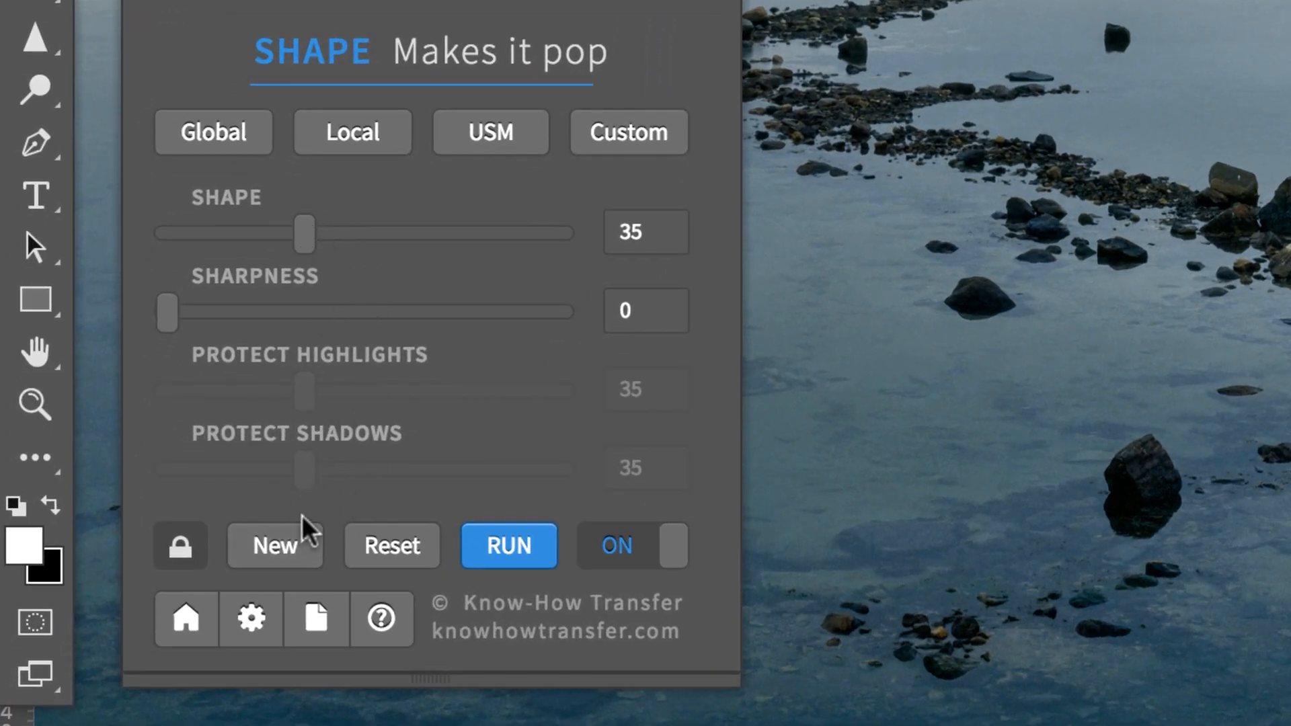
- Unlink protection and set highlights 28, shadows 45, then fine-tune strength and sharpness
{"action": "left_click_drag", "start_coordinate": [306, 233], "coordinate": [315, 233]}
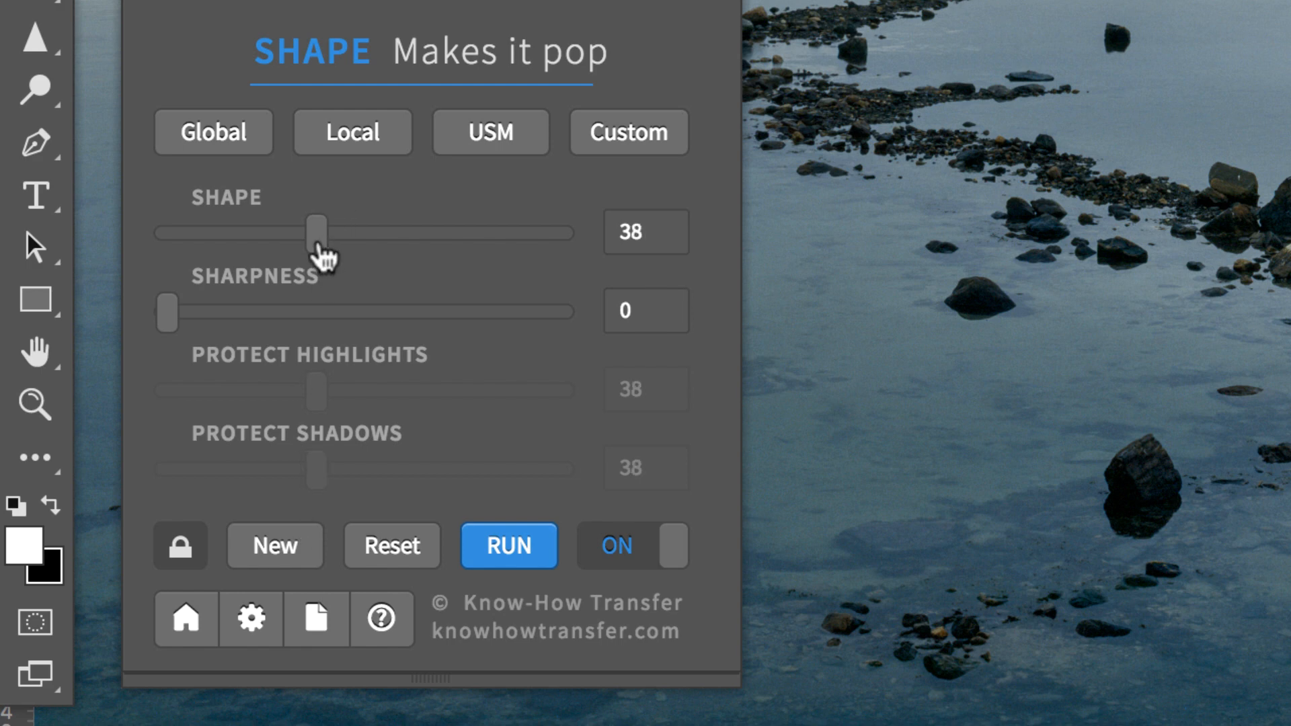
{"action": "mouse_move", "coordinate": [353, 505]}
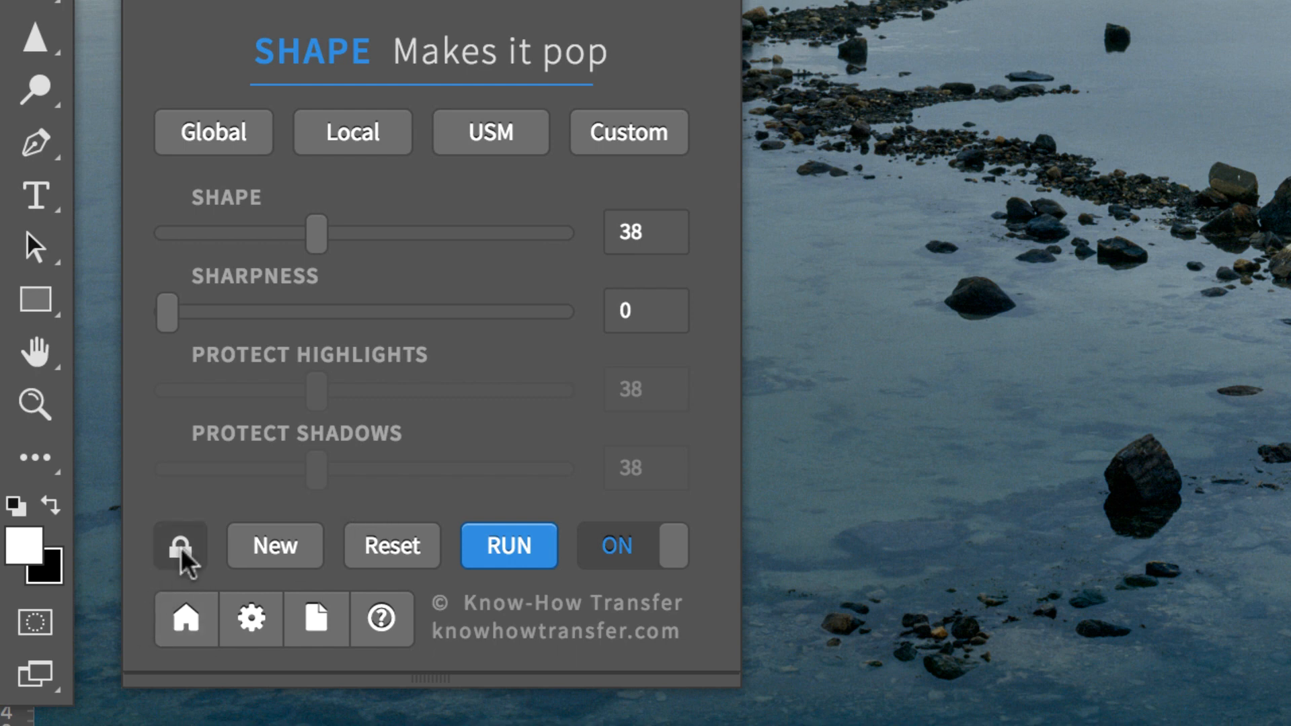
{"action": "left_click", "coordinate": [179, 546]}
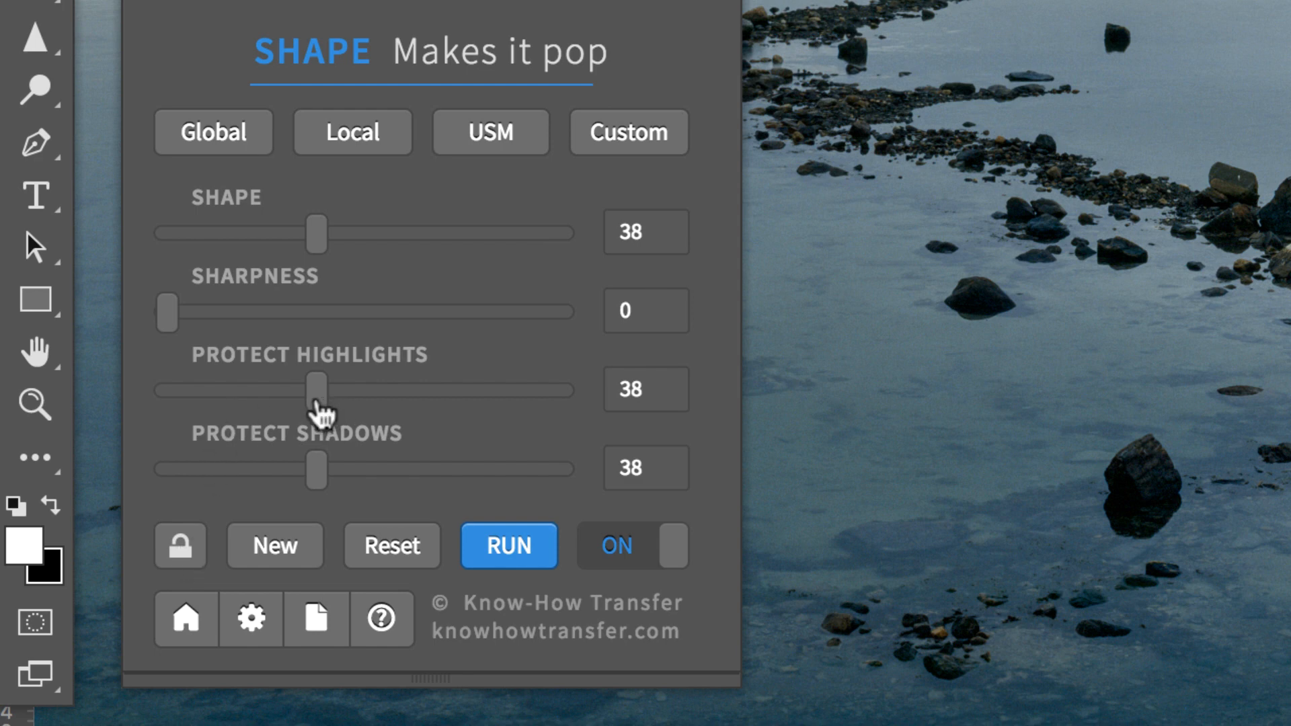
{"action": "left_click_drag", "start_coordinate": [317, 390], "coordinate": [279, 390]}
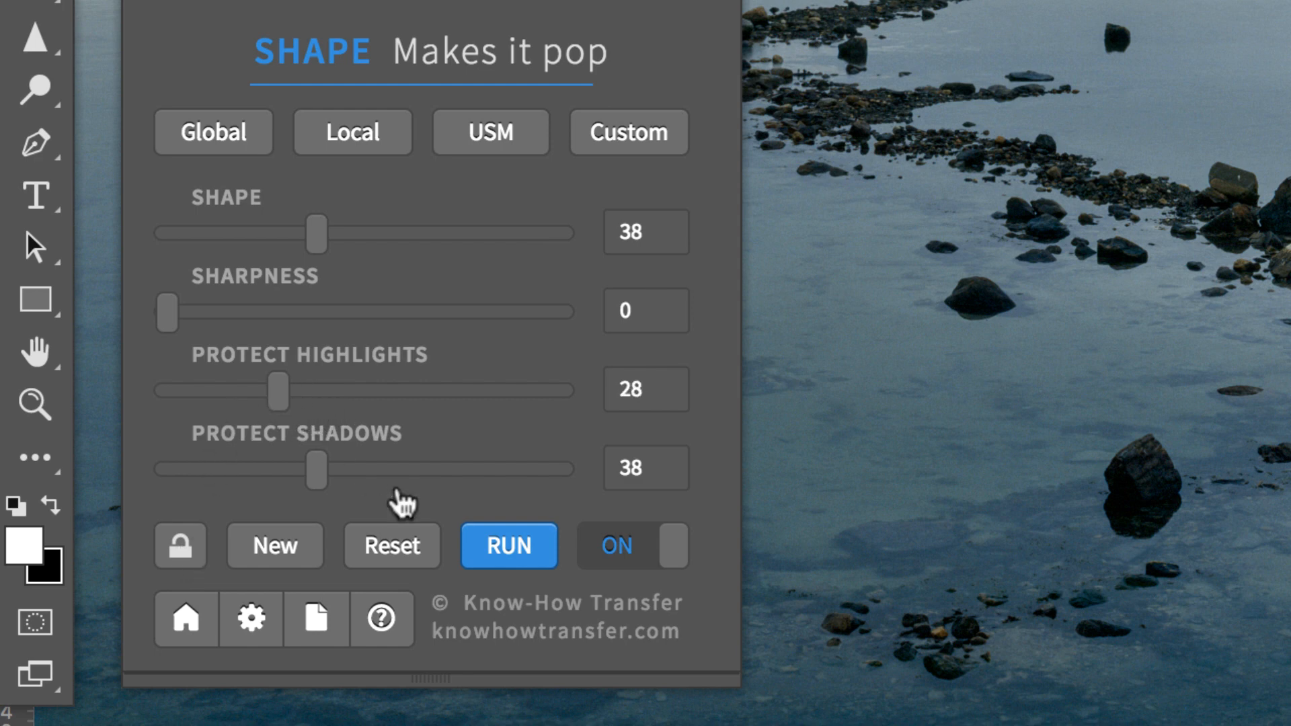
{"action": "left_click_drag", "start_coordinate": [315, 471], "coordinate": [345, 471]}
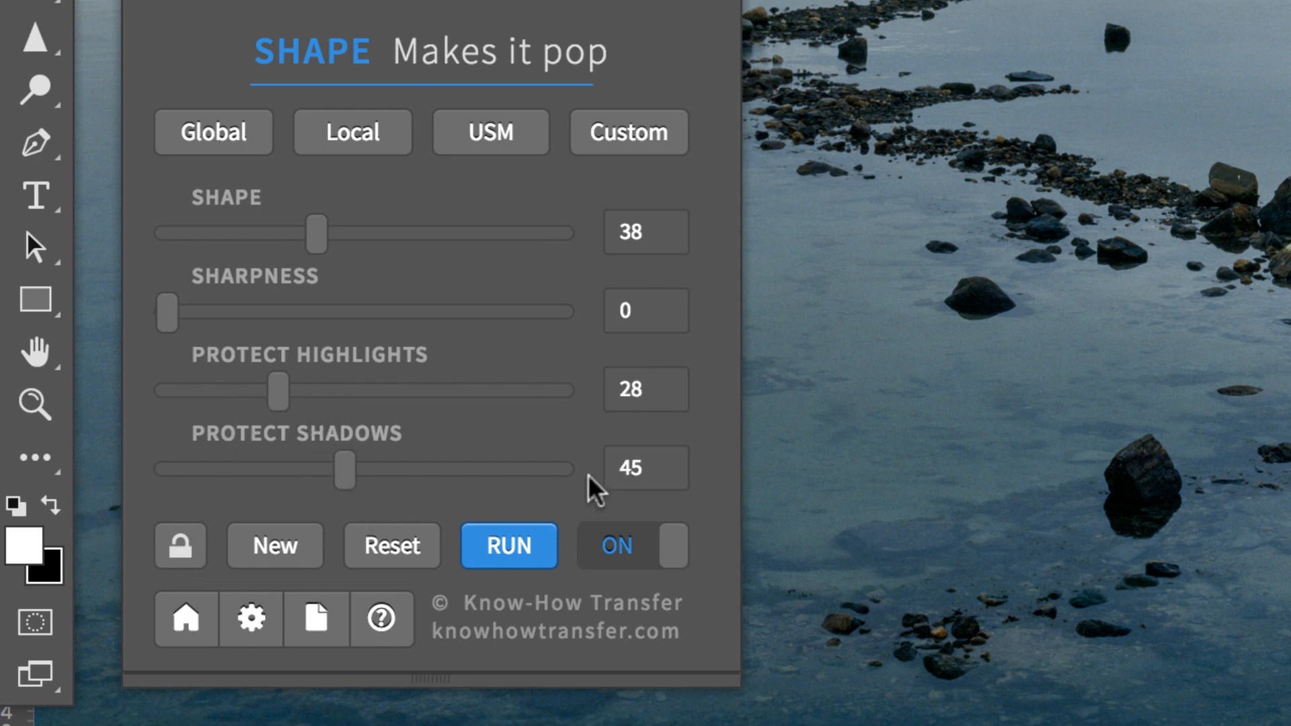
{"action": "left_click_drag", "start_coordinate": [164, 310], "coordinate": [195, 311]}
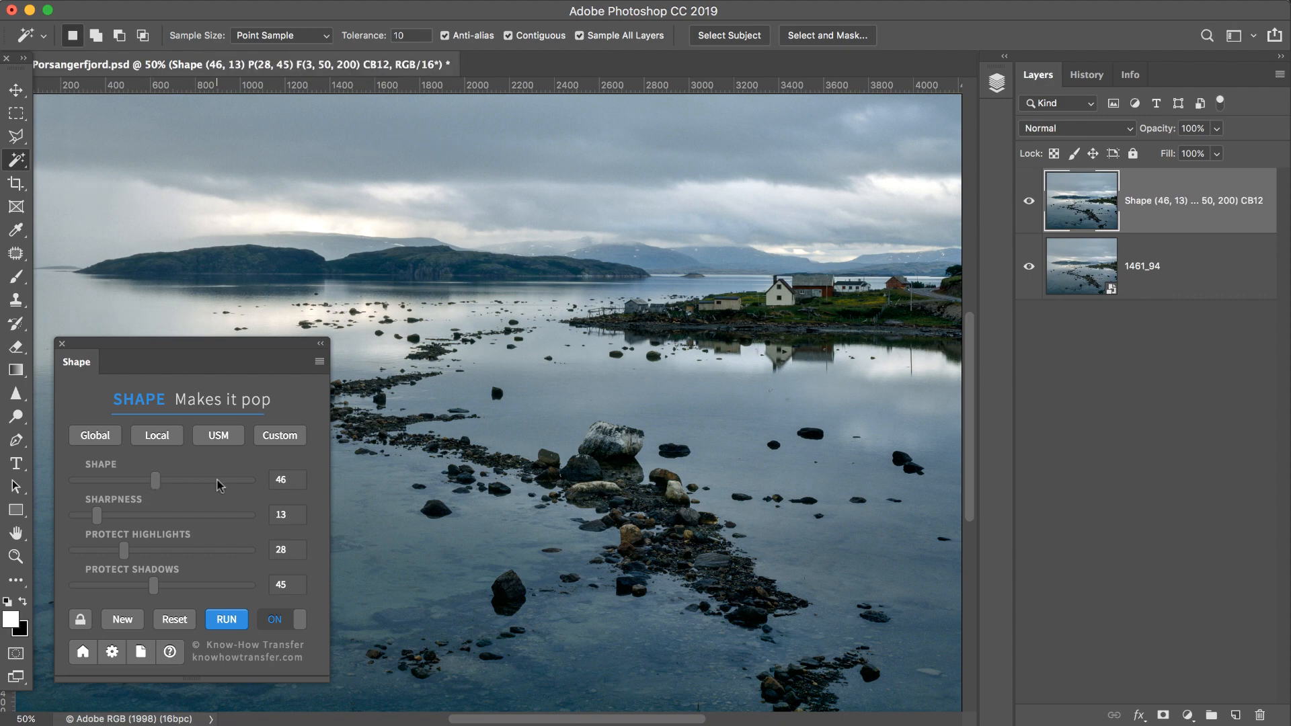
- Save the Shape preferences, raise sharpness to 18 and lower highlight and shadow protection
{"action": "left_click", "coordinate": [111, 651]}
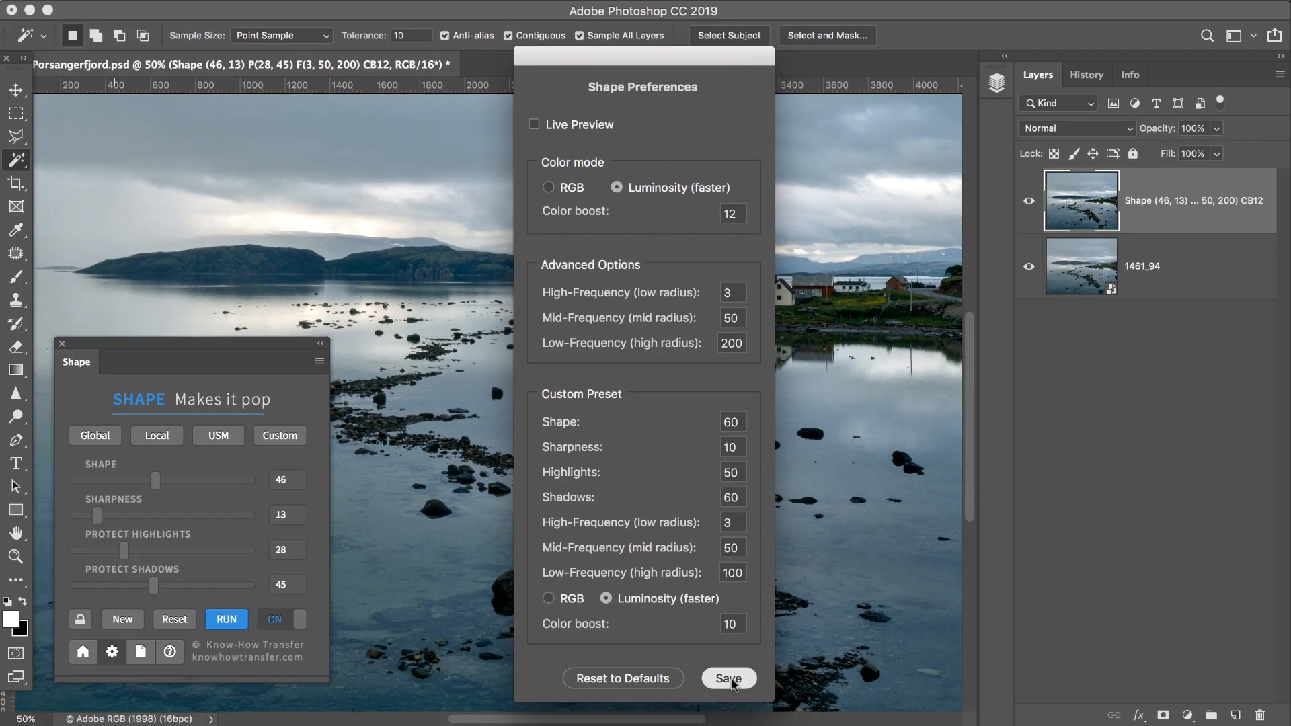
{"action": "left_click", "coordinate": [728, 678]}
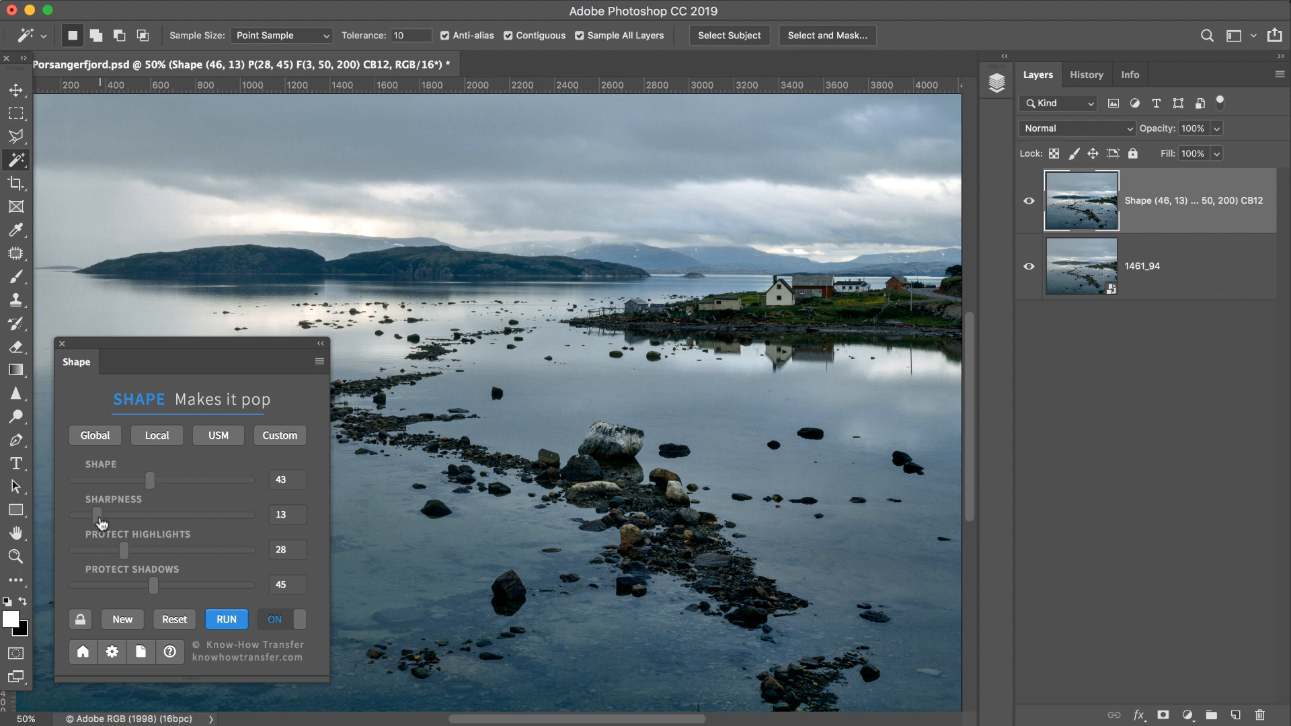
{"action": "left_click_drag", "start_coordinate": [101, 514], "coordinate": [105, 514]}
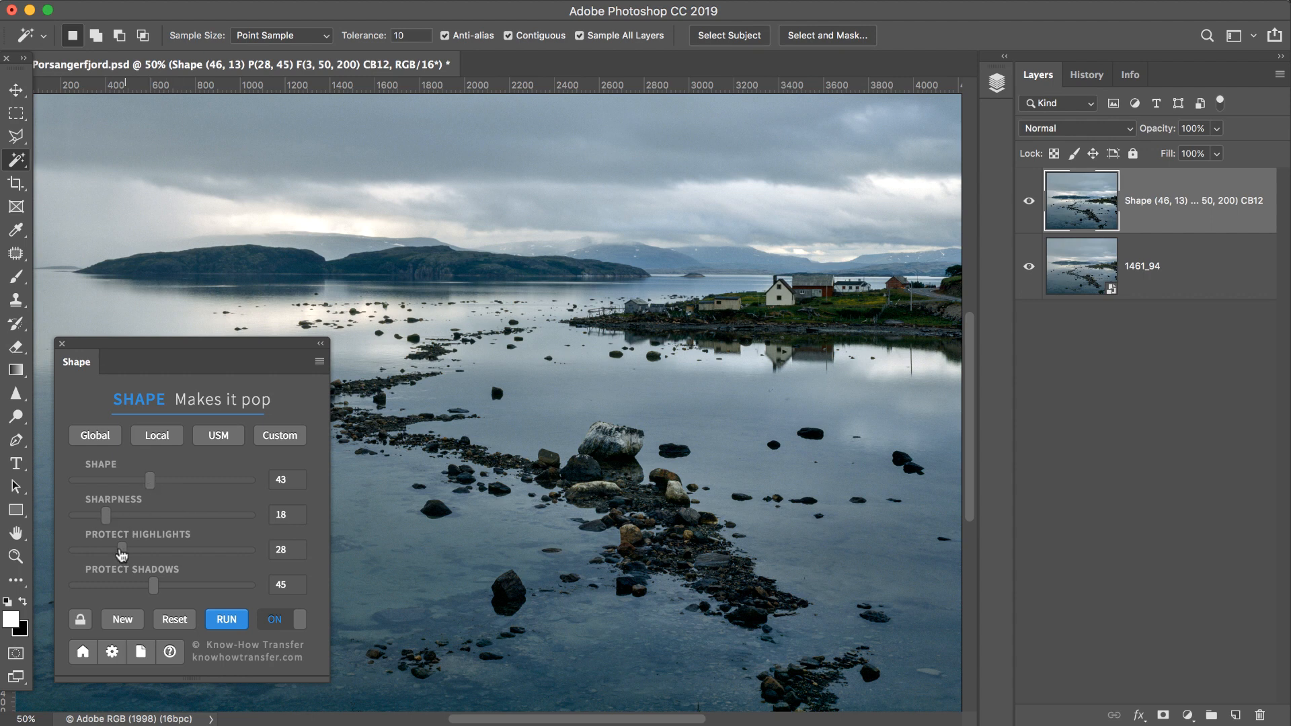
{"action": "left_click", "coordinate": [226, 619]}
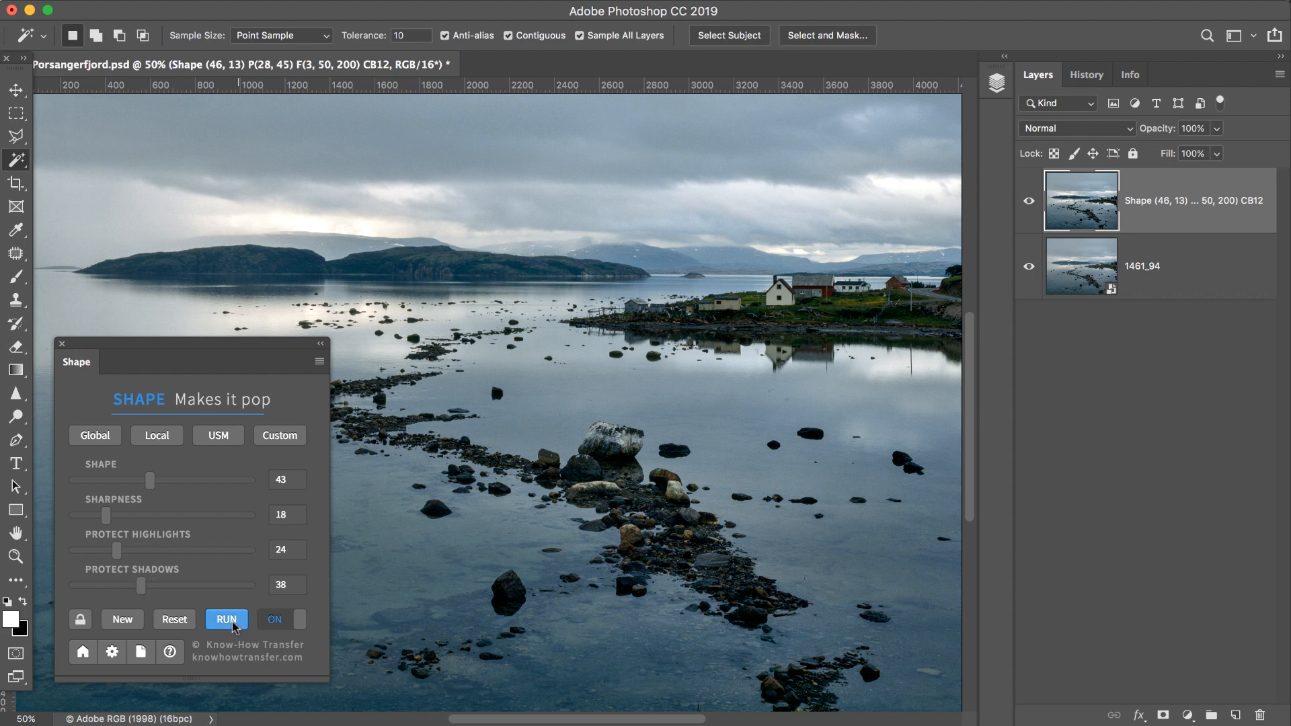
- Regenerate the contrast layer with shape 43, sharpness 18, highlights 24, shadows 38 and reopen preferences
{"action": "left_click", "coordinate": [226, 618]}
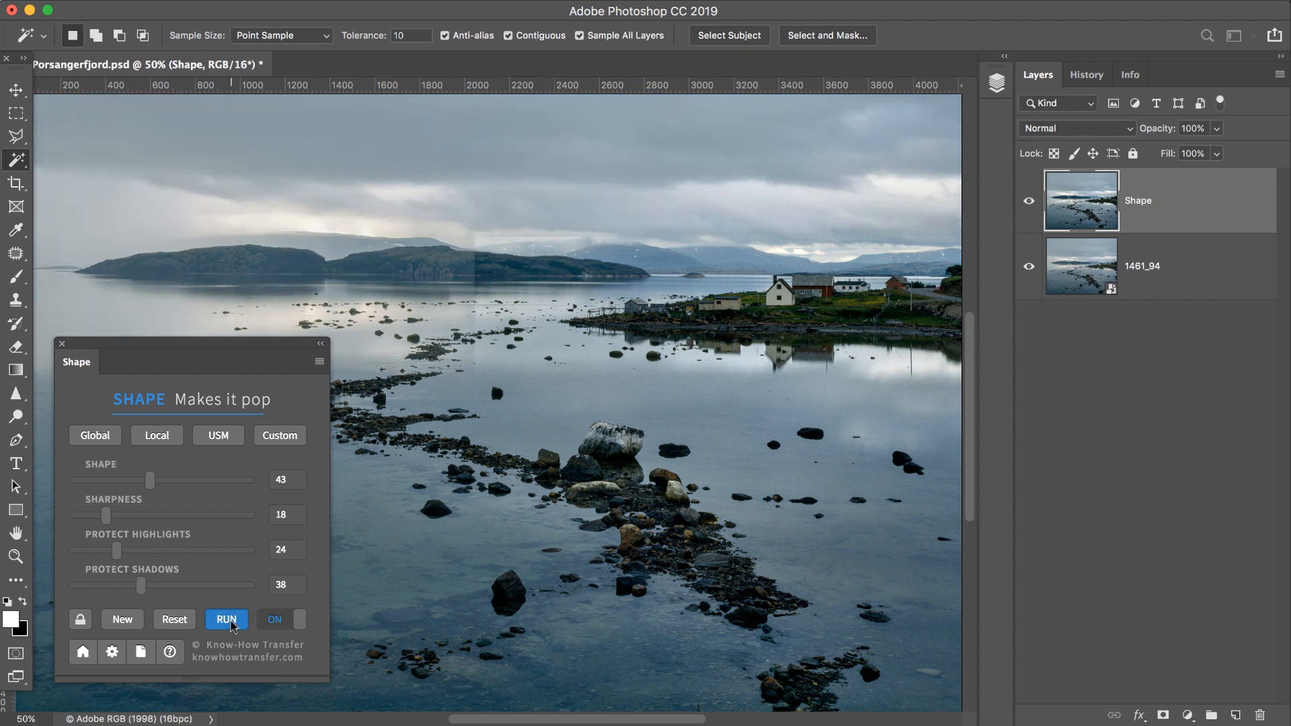
{"action": "left_click", "coordinate": [226, 619]}
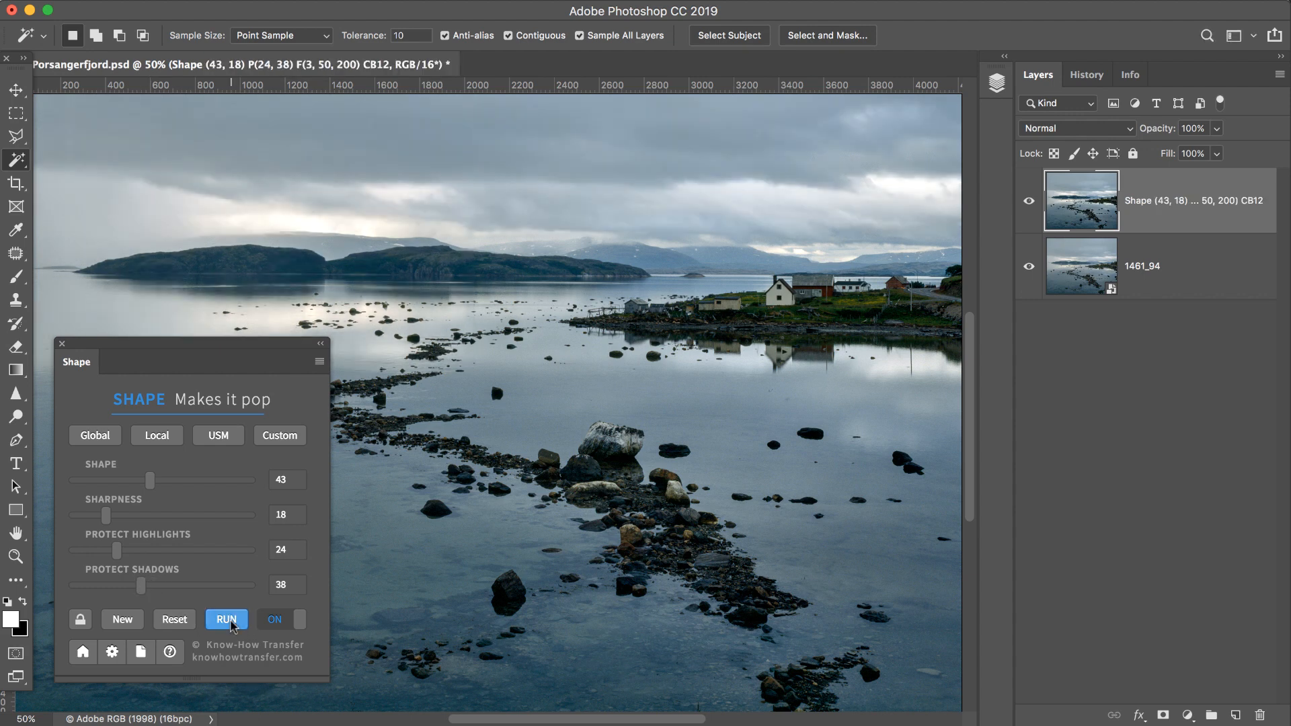
{"action": "left_click", "coordinate": [226, 619]}
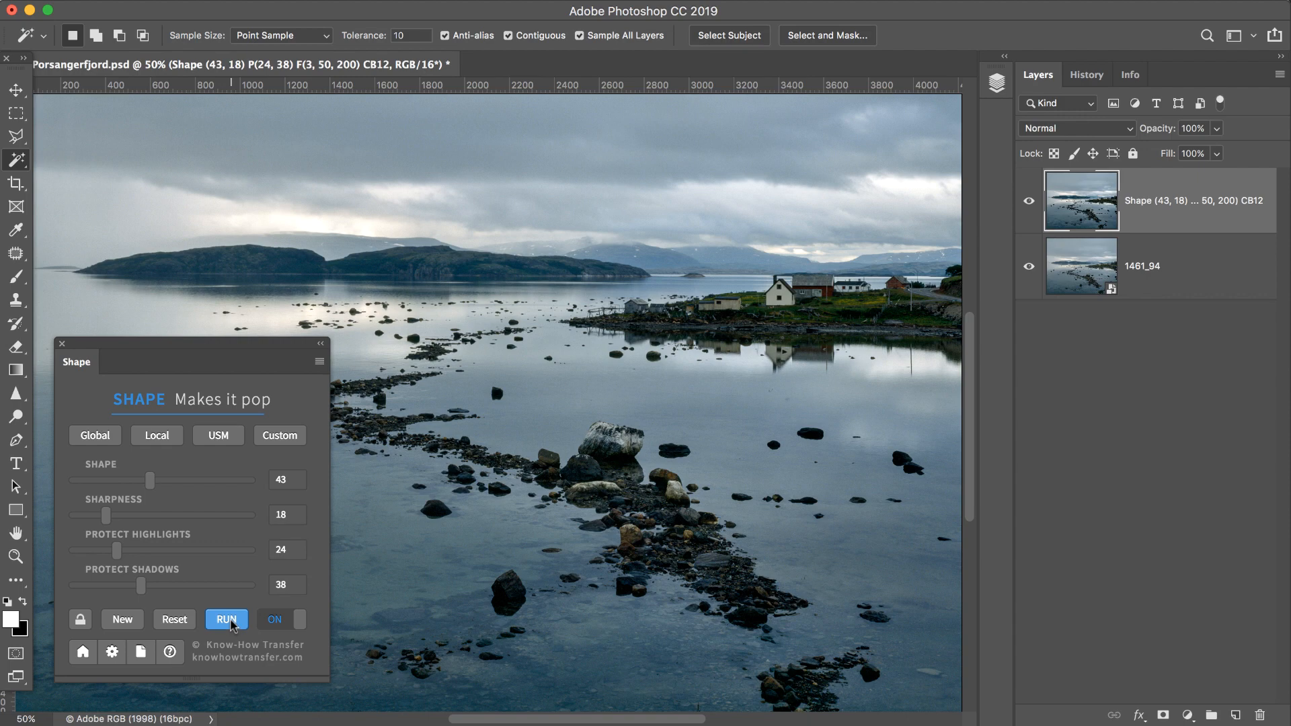
{"action": "left_click", "coordinate": [111, 651]}
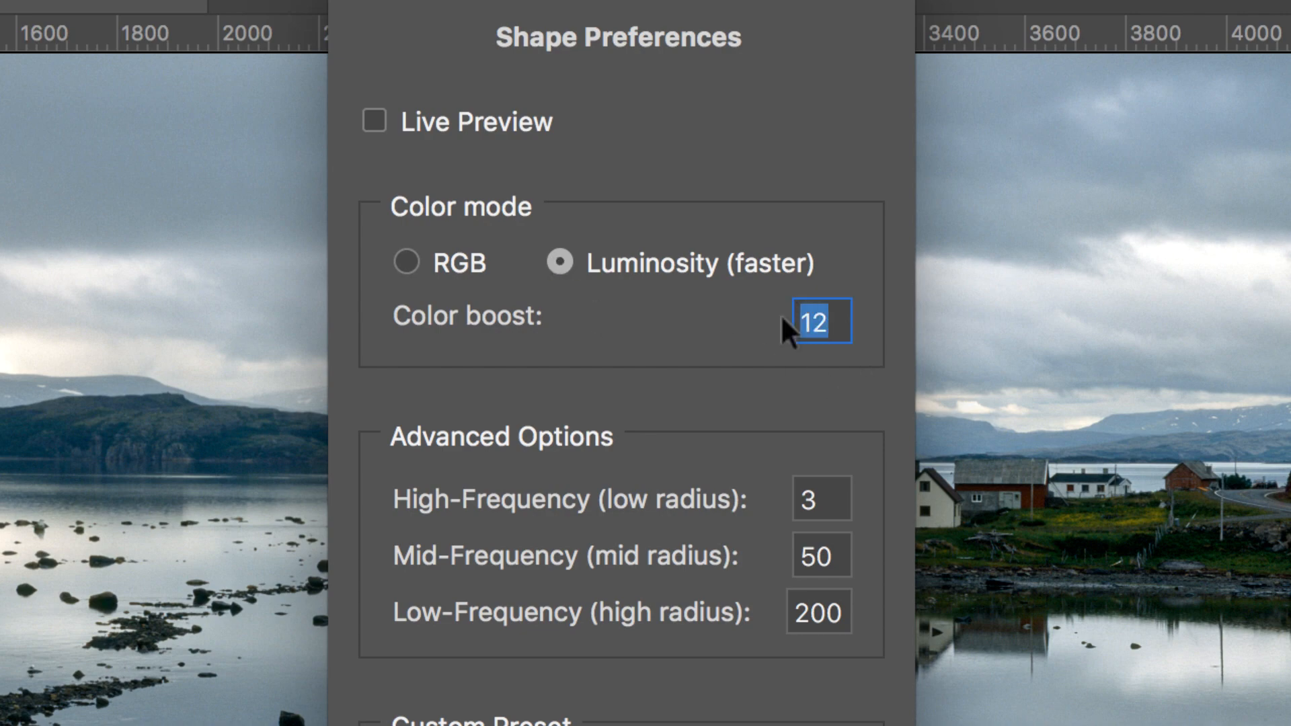
- Set the colour boost to 15 and rerun the Shape contrast on the fjord photo
{"action": "type", "text": "1"}
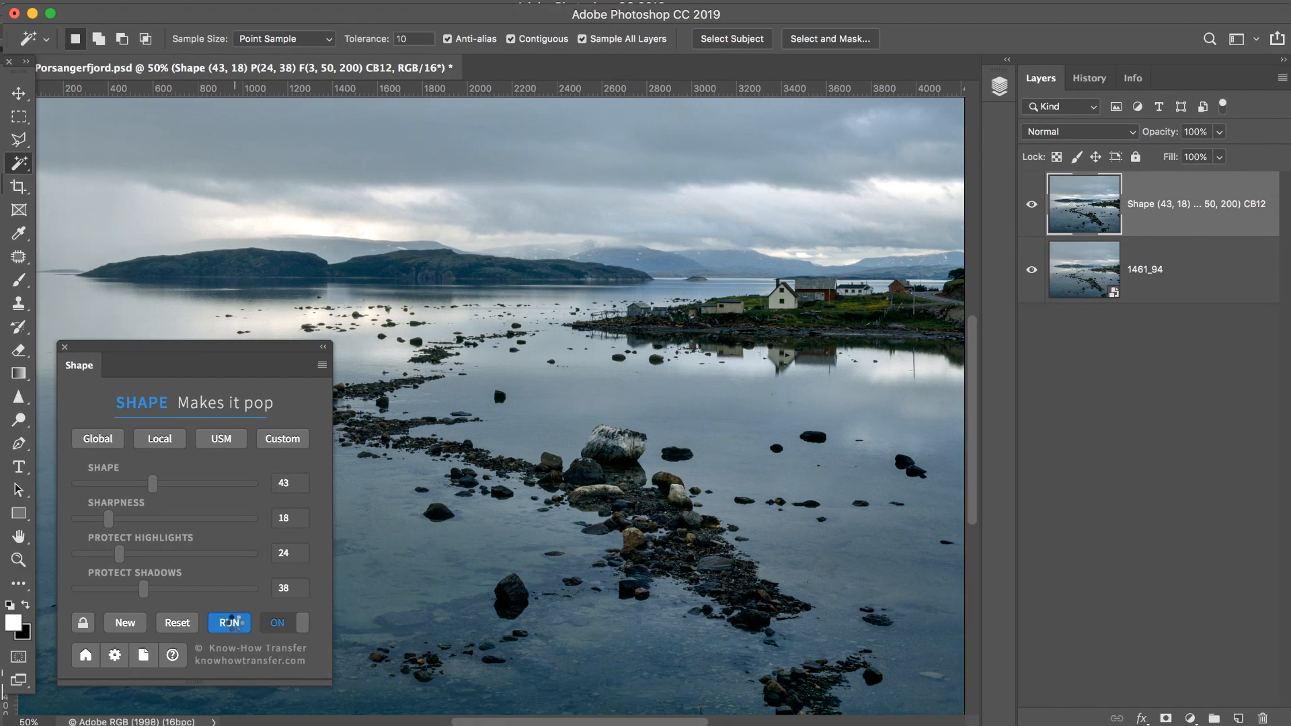
{"action": "left_click", "coordinate": [229, 623]}
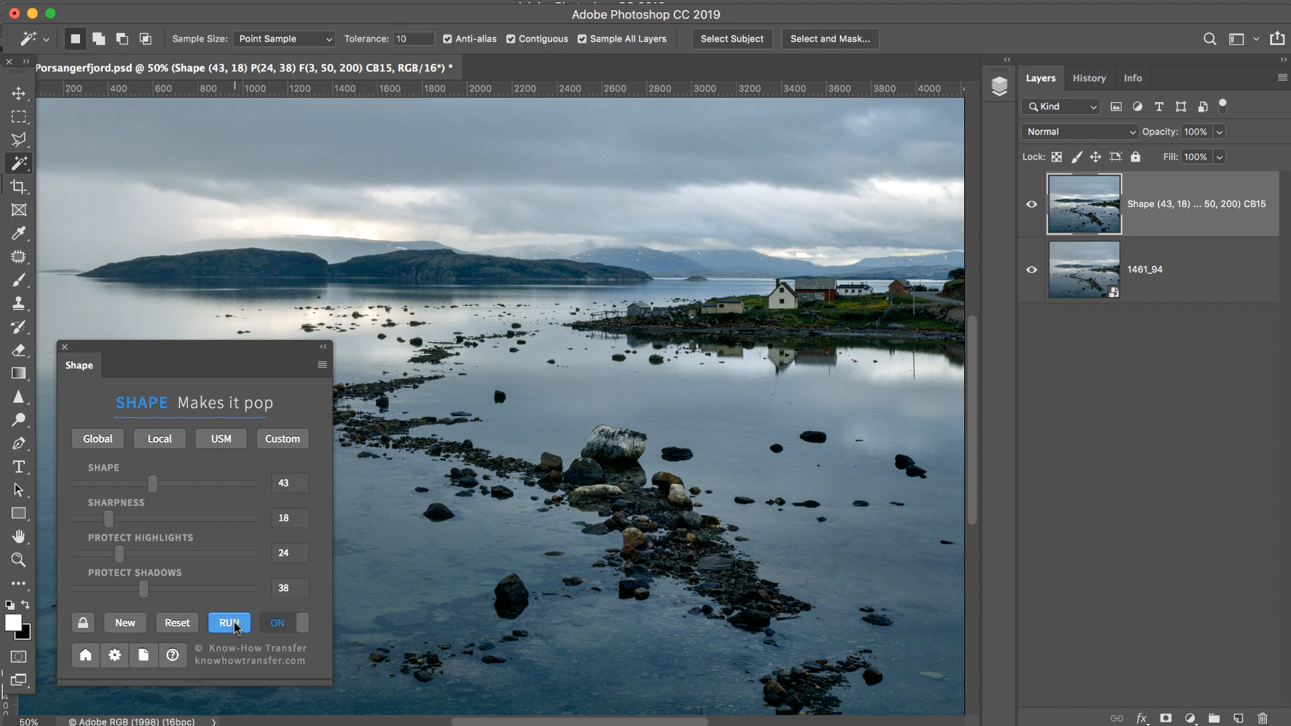
{"action": "left_click", "coordinate": [115, 655]}
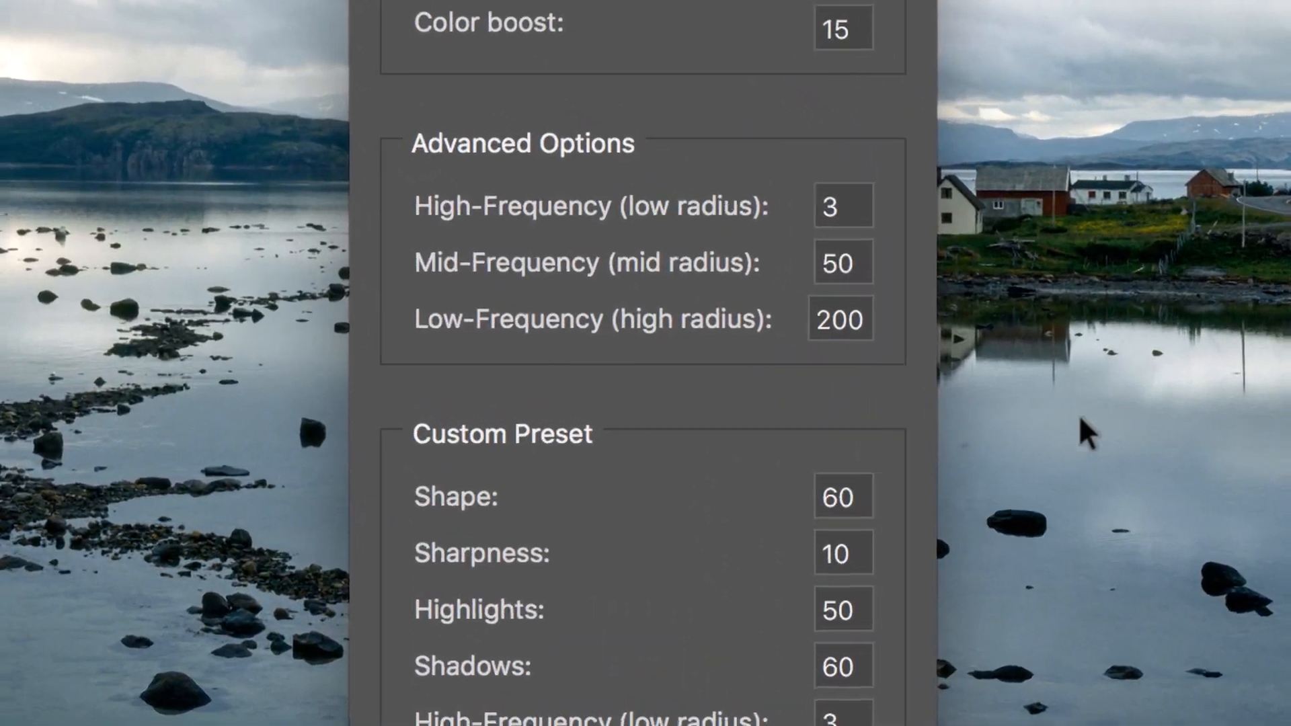
- In Advanced Options set the frequency radii to 2 high, 4 mid and 16 low
{"action": "scroll", "scroll_direction": "down", "scroll_amount": 3}
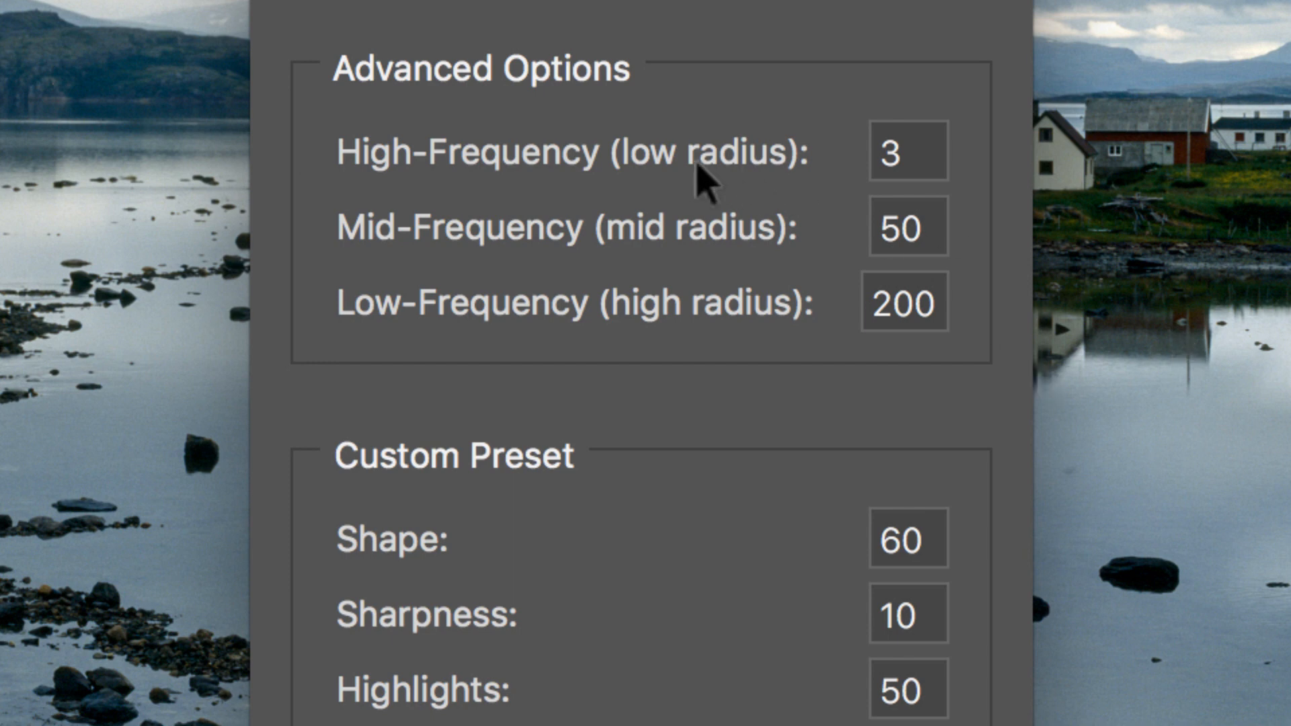
{"action": "mouse_move", "coordinate": [680, 185]}
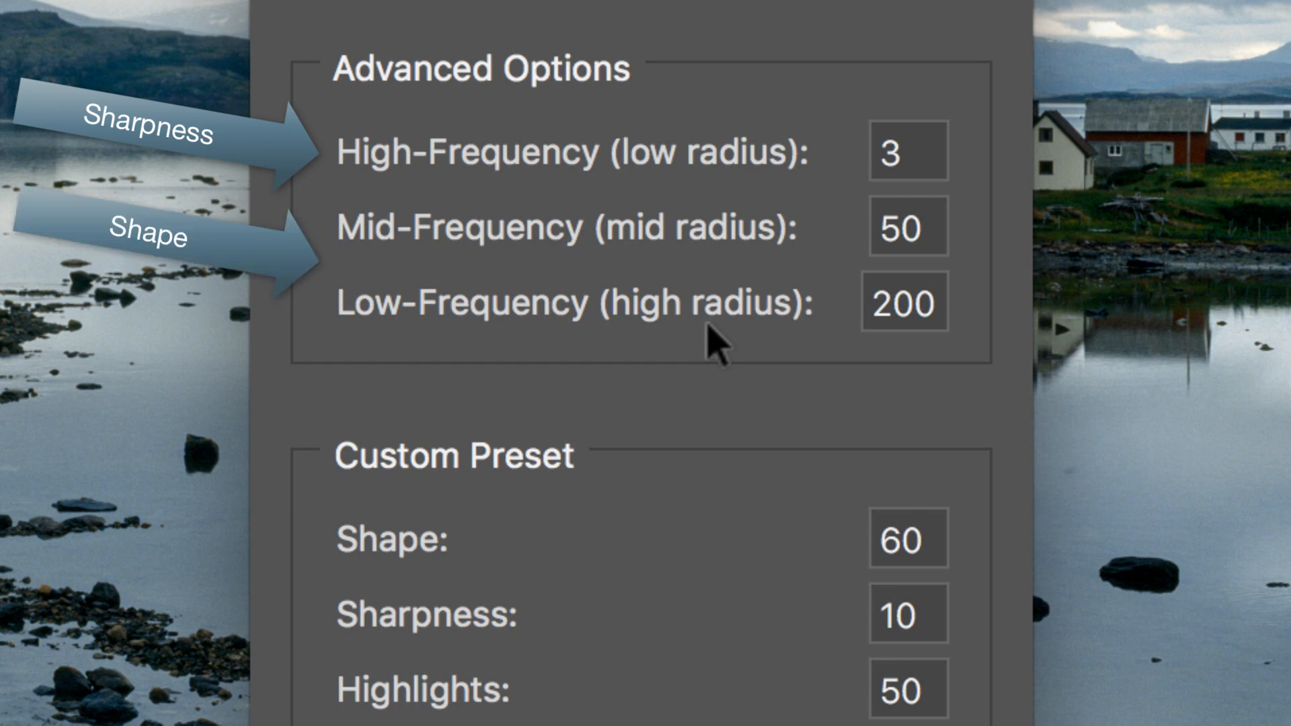
{"action": "mouse_move", "coordinate": [982, 139]}
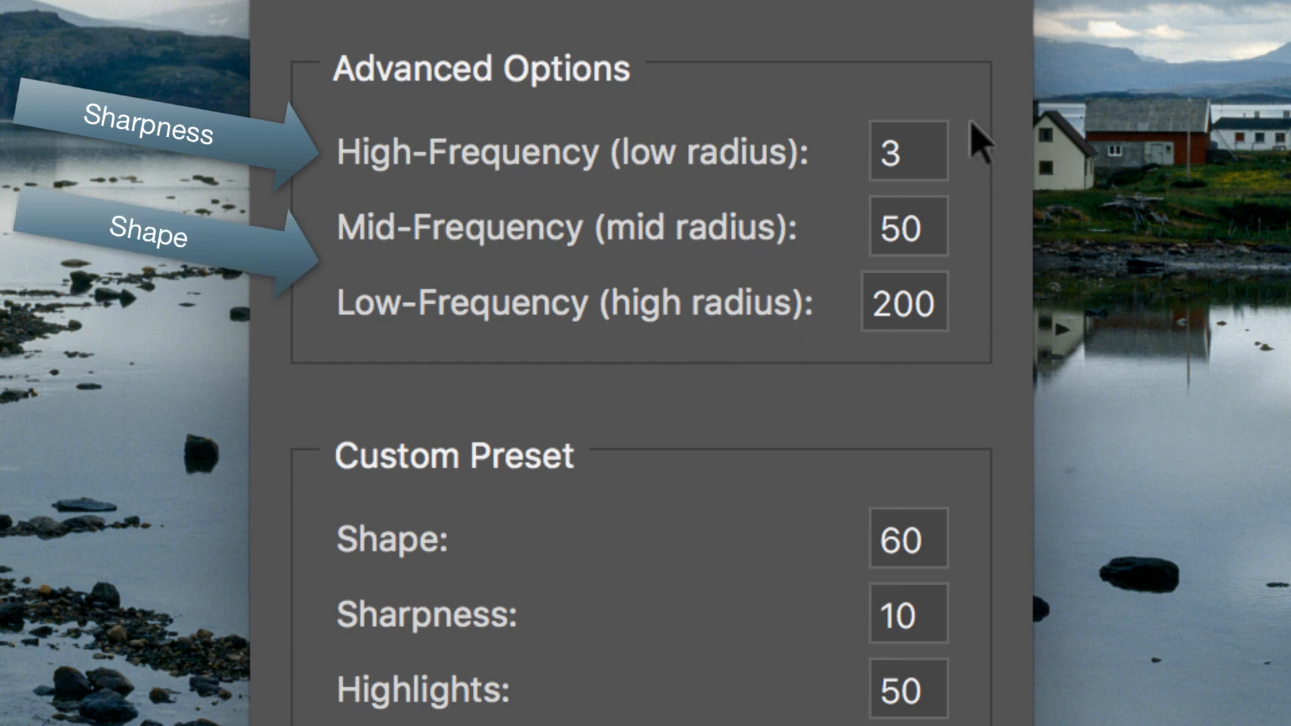
{"action": "mouse_move", "coordinate": [1000, 379]}
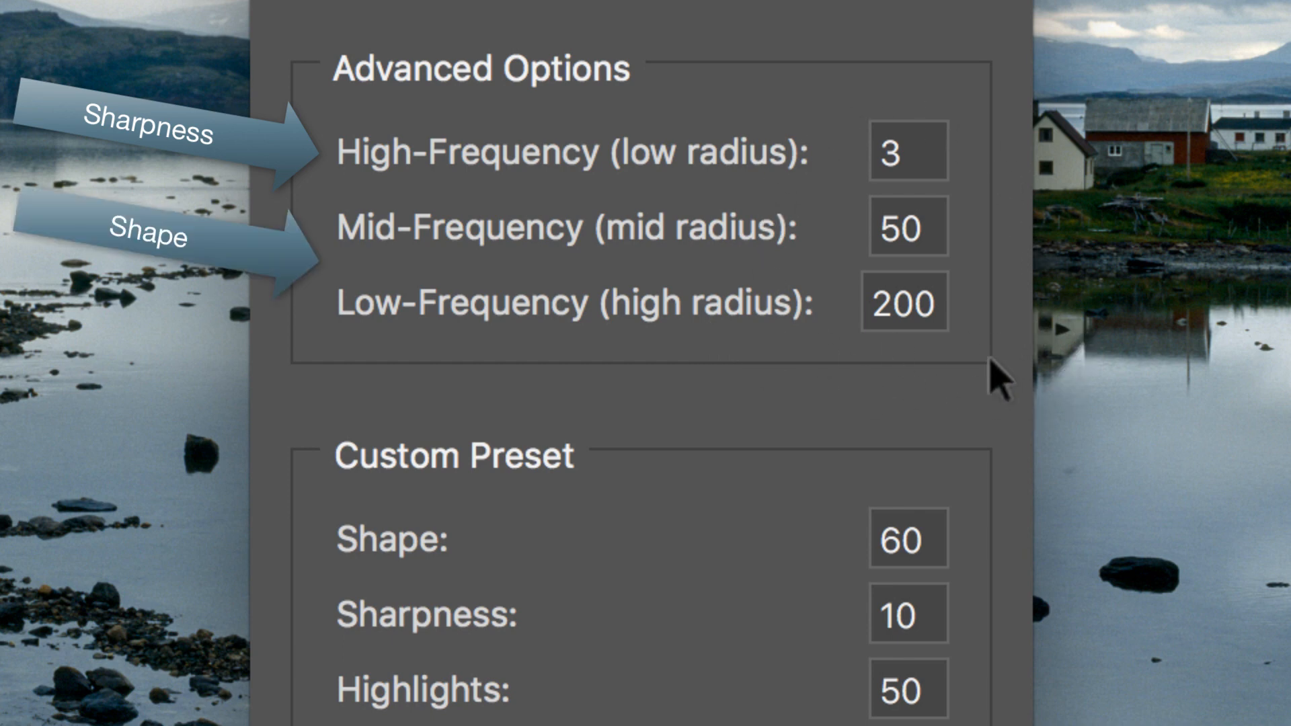
{"action": "mouse_move", "coordinate": [971, 178]}
{"action": "type", "text": "2"}
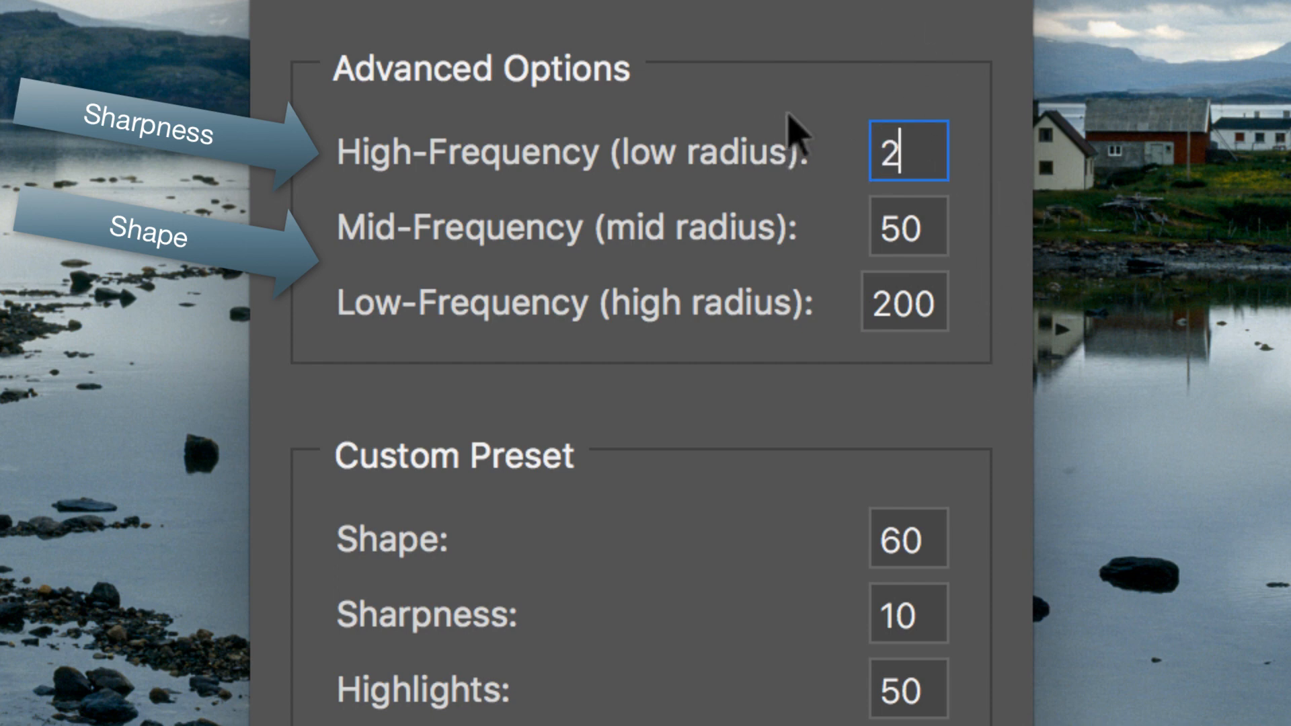
{"action": "left_click", "coordinate": [908, 226]}
{"action": "type", "text": "4"}
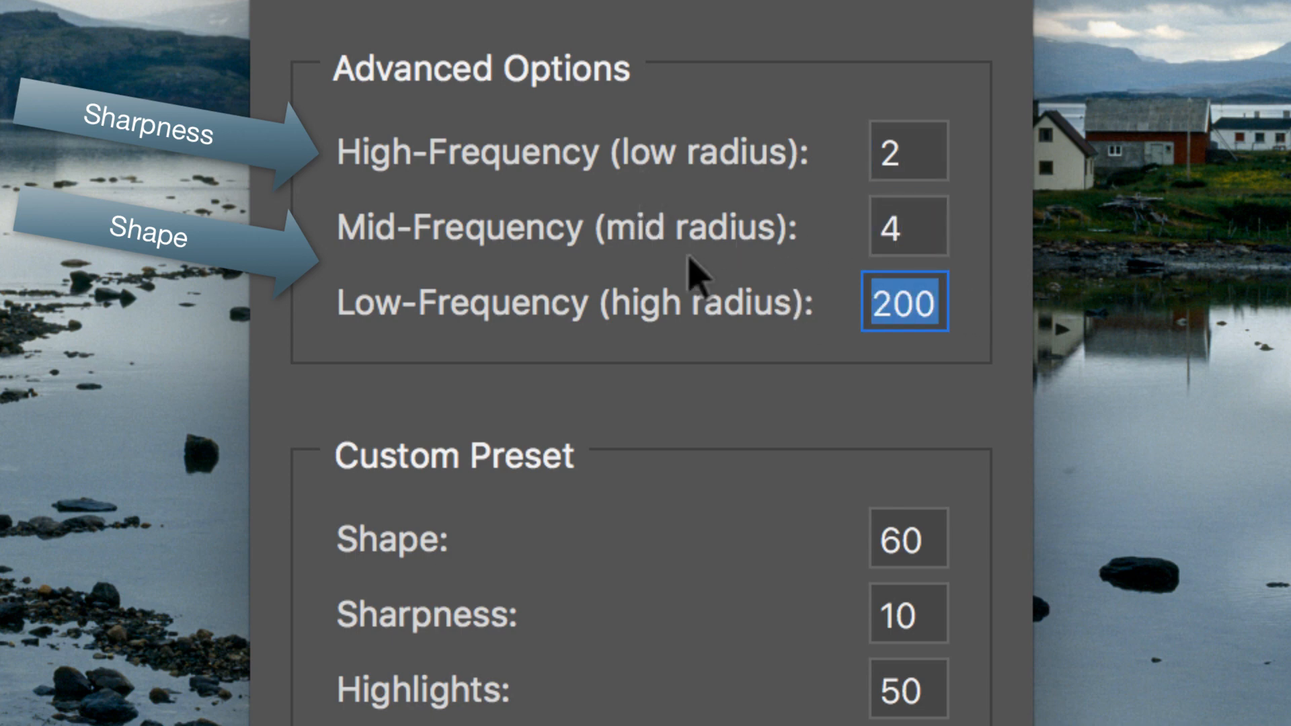
{"action": "type", "text": "16"}
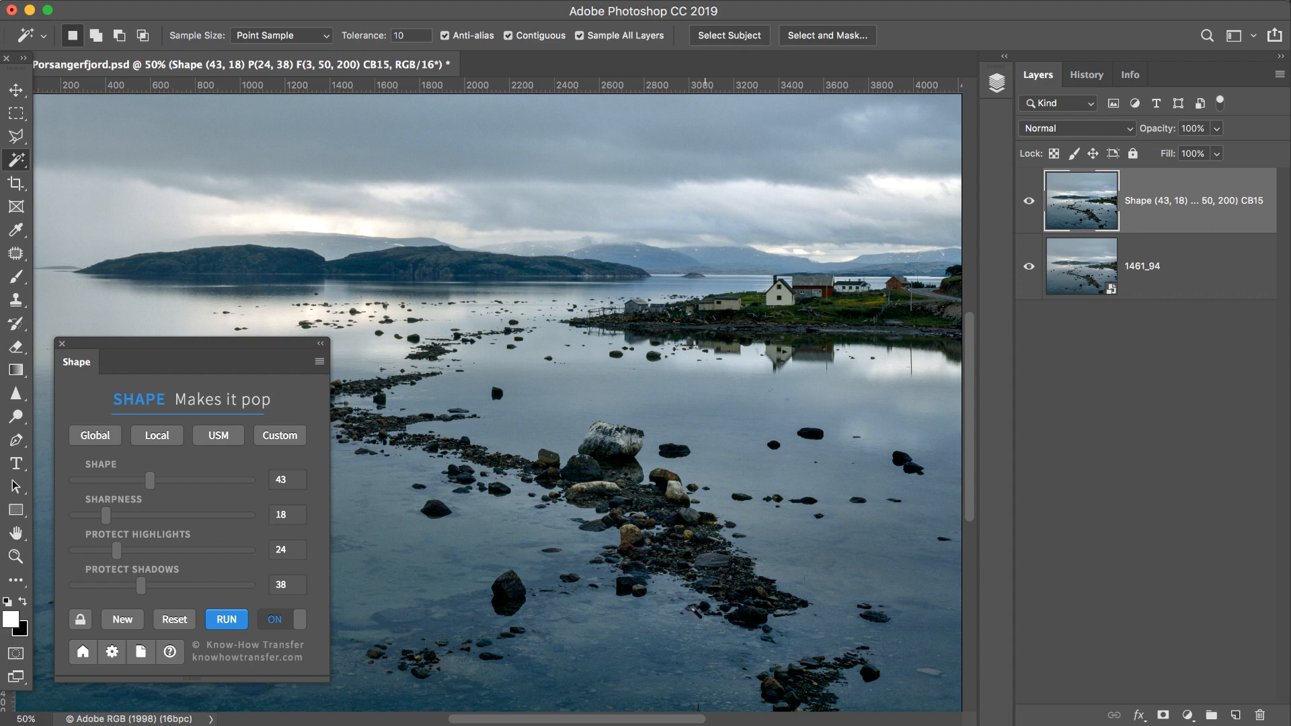
- Create a new Shape contrast layer using the updated frequency radii 2, 4 and 16
{"action": "left_click", "coordinate": [226, 619]}
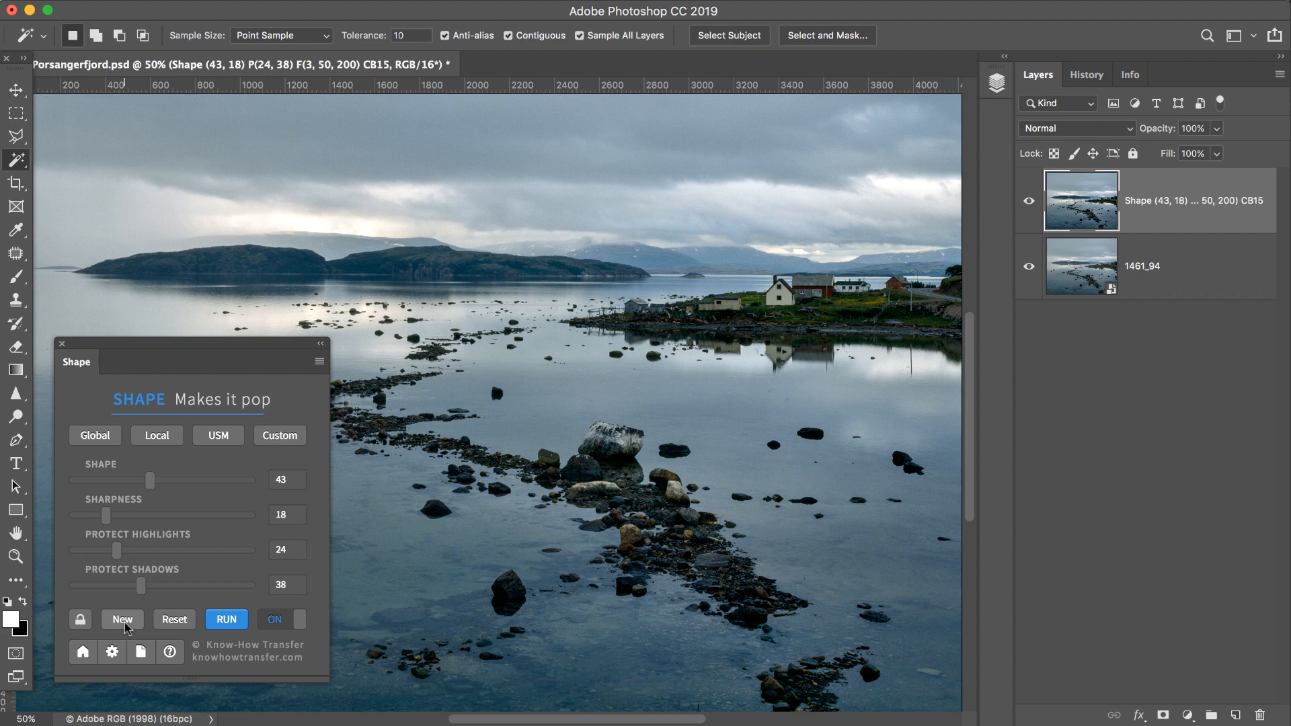
{"action": "left_click", "coordinate": [122, 619]}
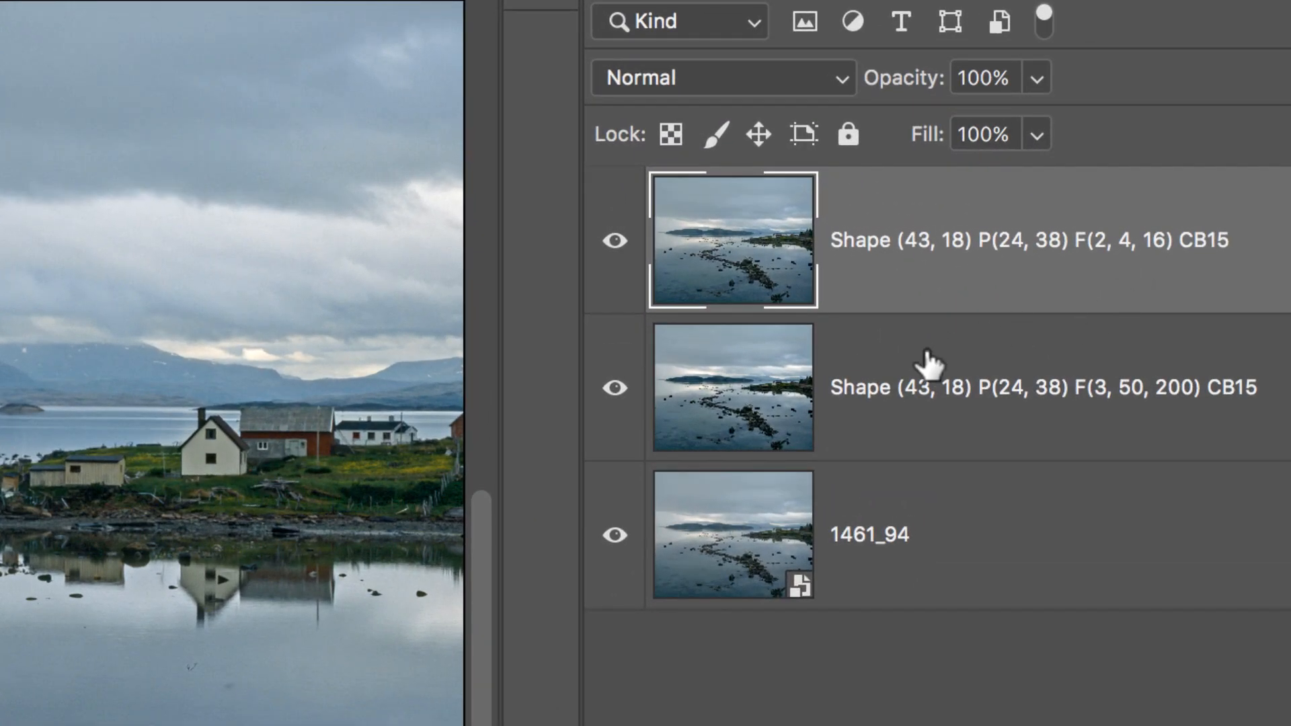
{"action": "mouse_move", "coordinate": [1118, 201]}
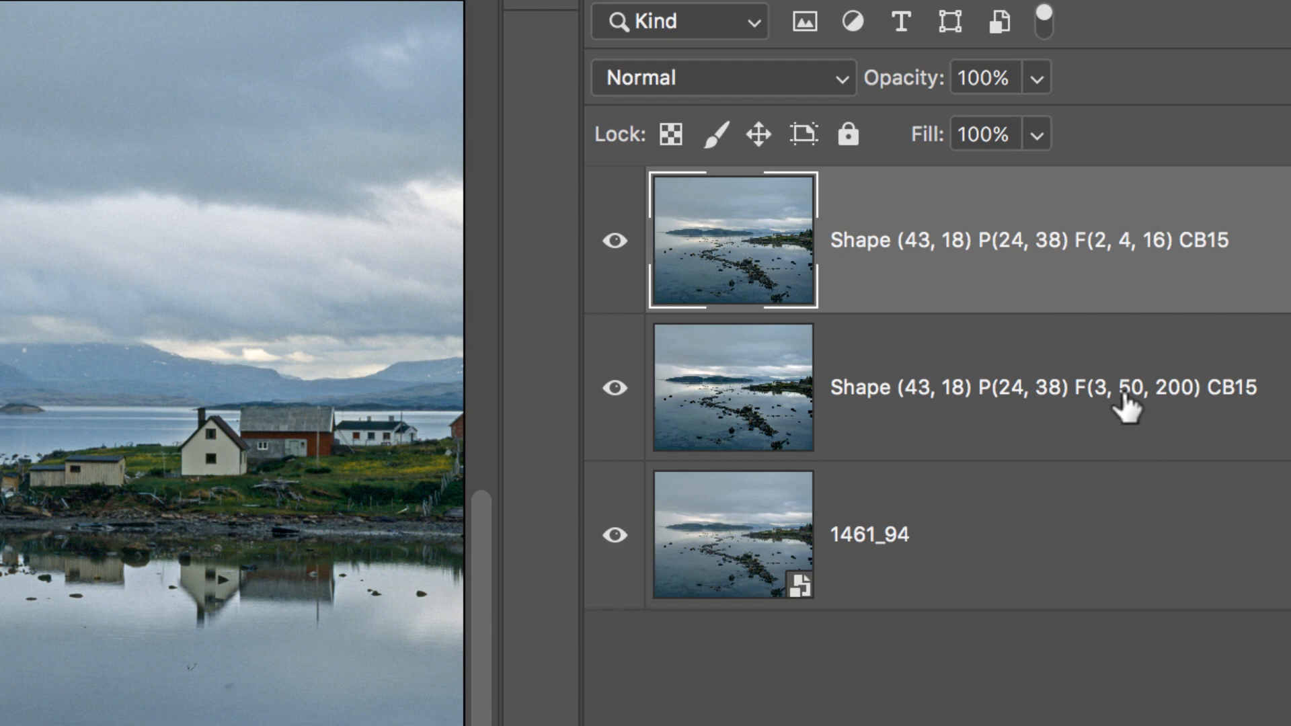
{"action": "mouse_move", "coordinate": [1130, 404]}
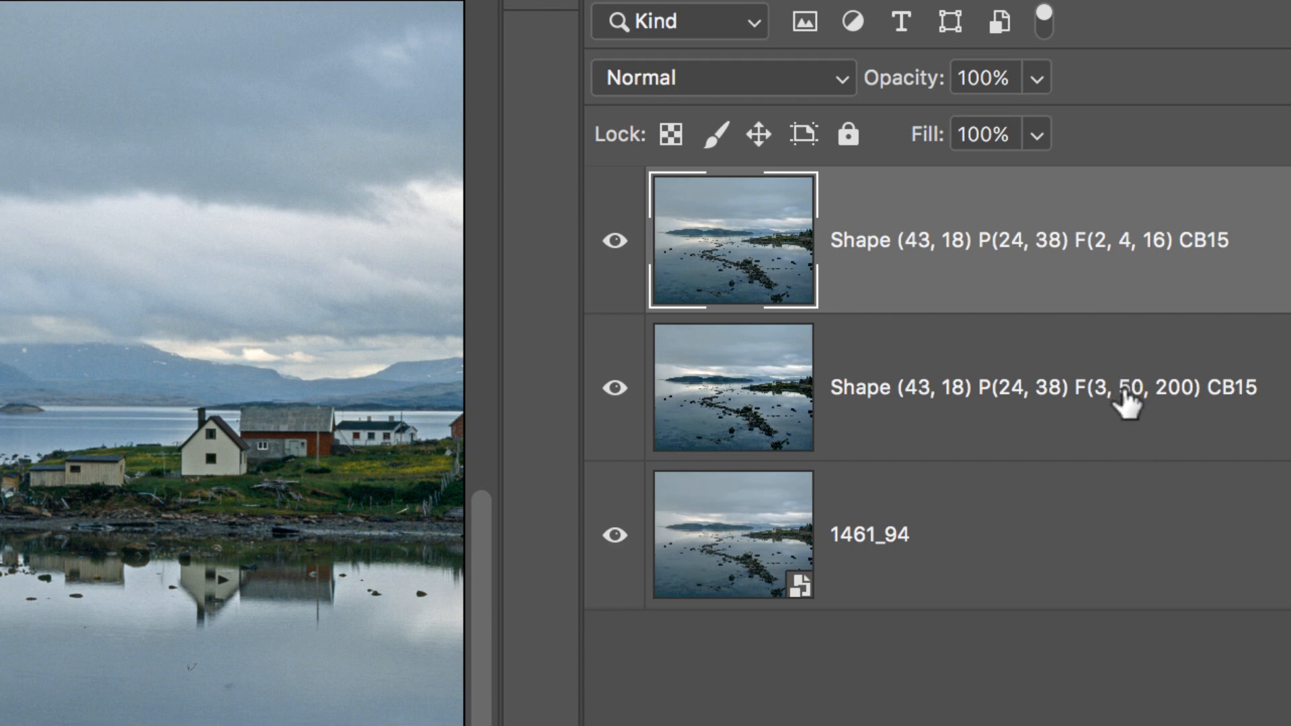
{"action": "mouse_move", "coordinate": [1137, 400]}
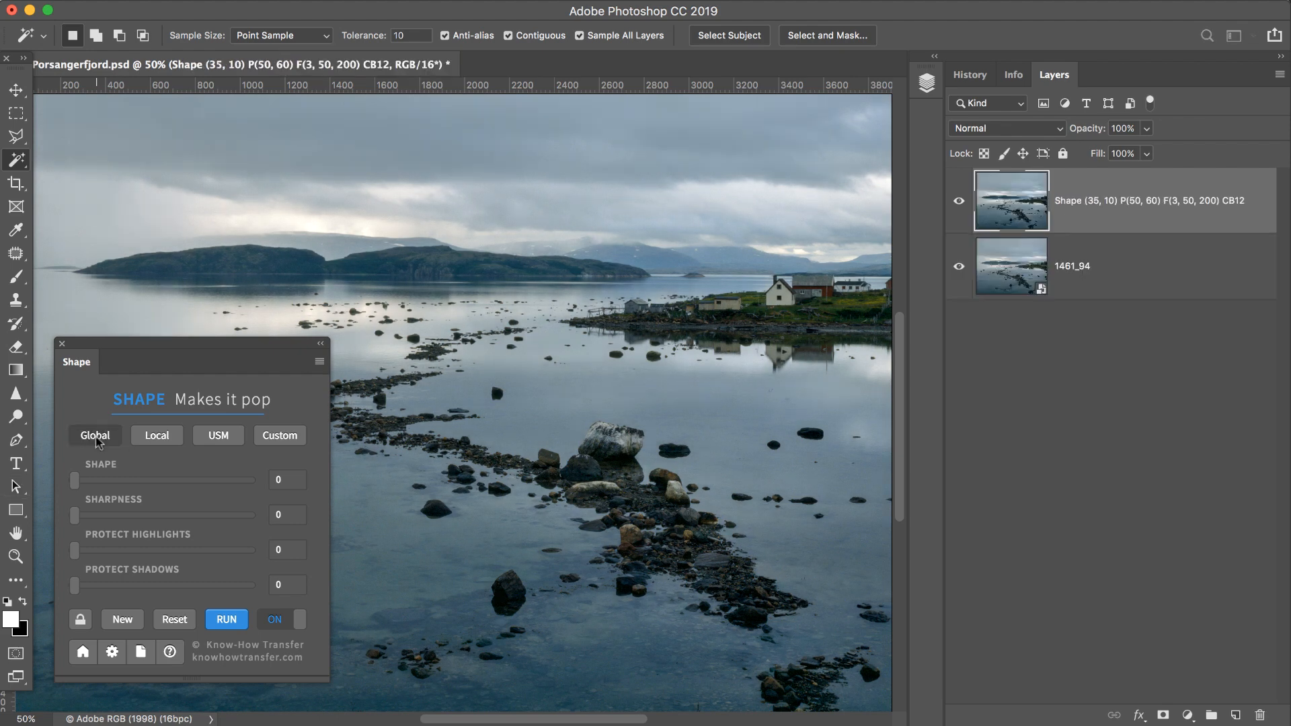
- Load the Global preset and add Local F(3,15,60) and Custom F(3,30,100) contrast layers on top
{"action": "left_click", "coordinate": [95, 435]}
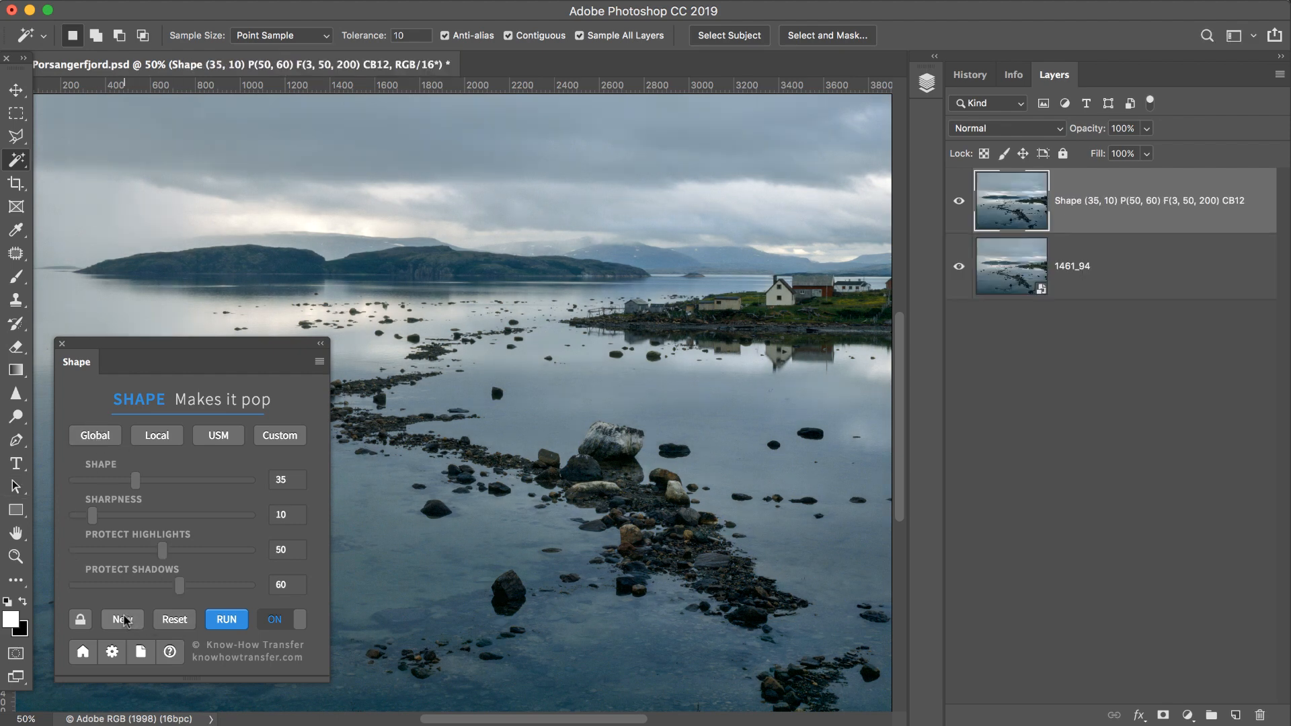
{"action": "left_click", "coordinate": [123, 618]}
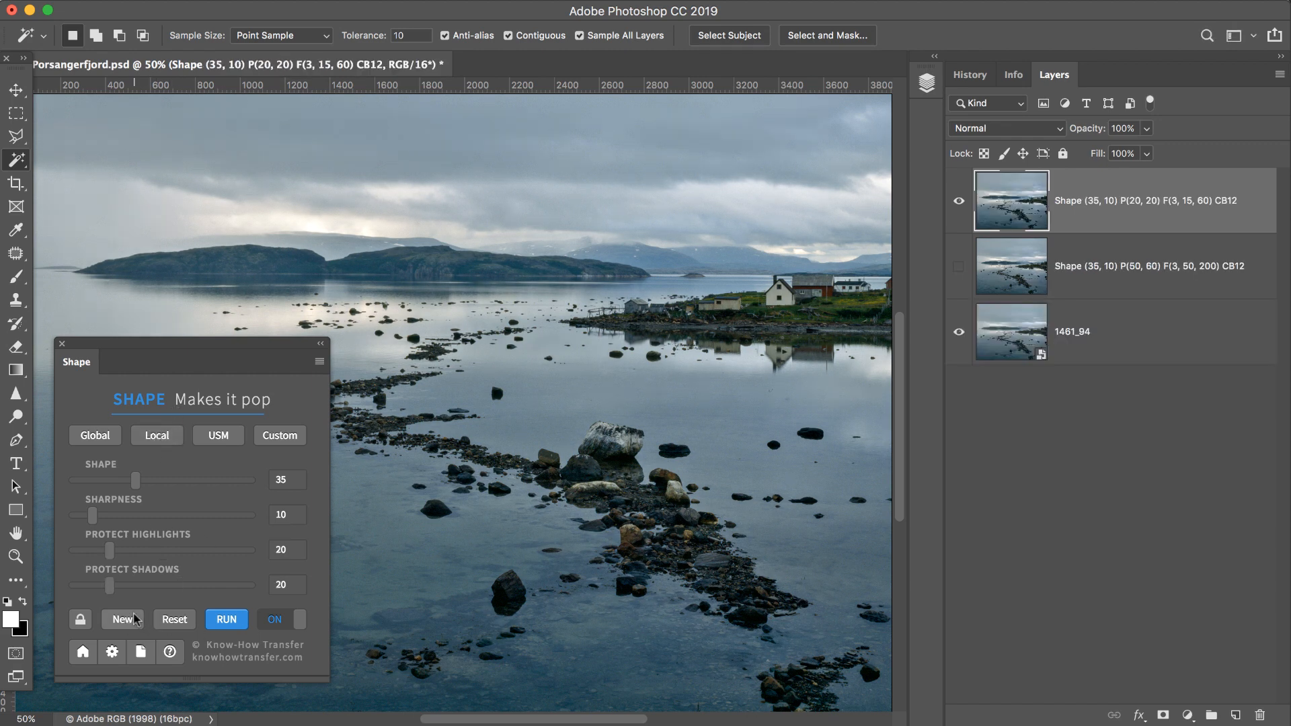
{"action": "left_click", "coordinate": [122, 619]}
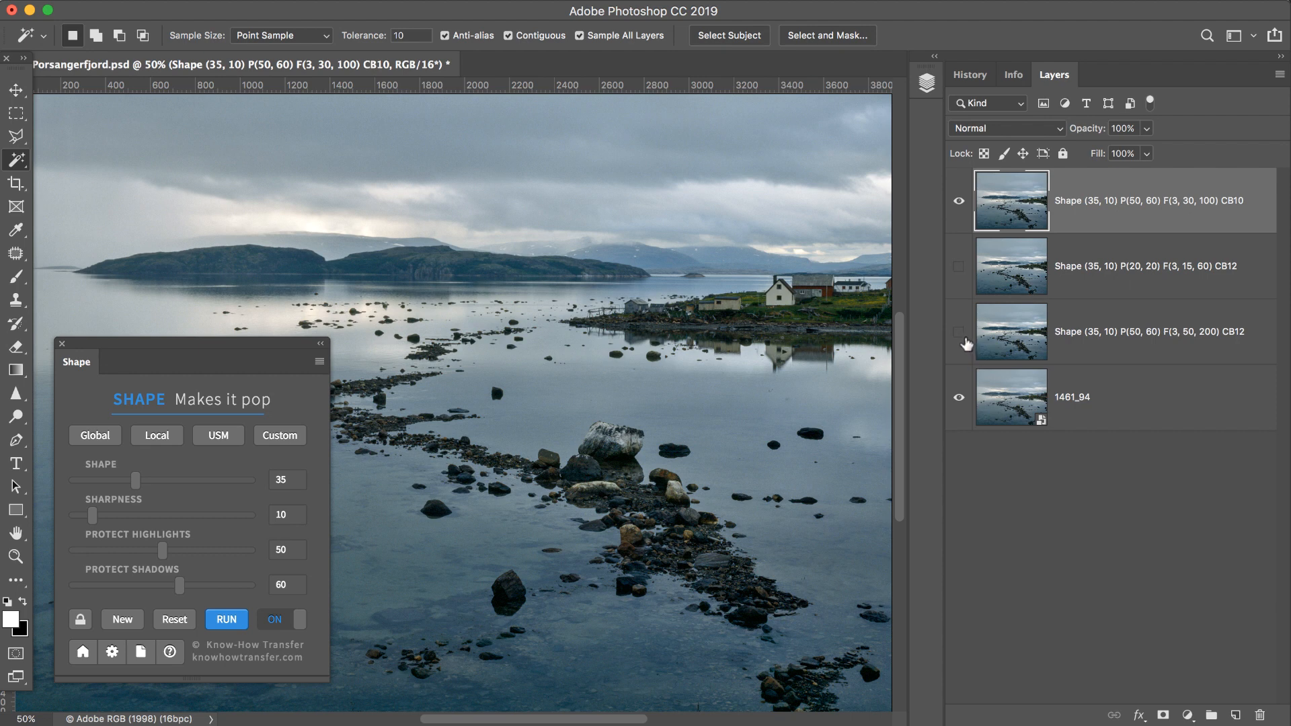
- Toggle the contrast layers' visibility to compare the F(3,15,60) result against the first
{"action": "left_click", "coordinate": [958, 200]}
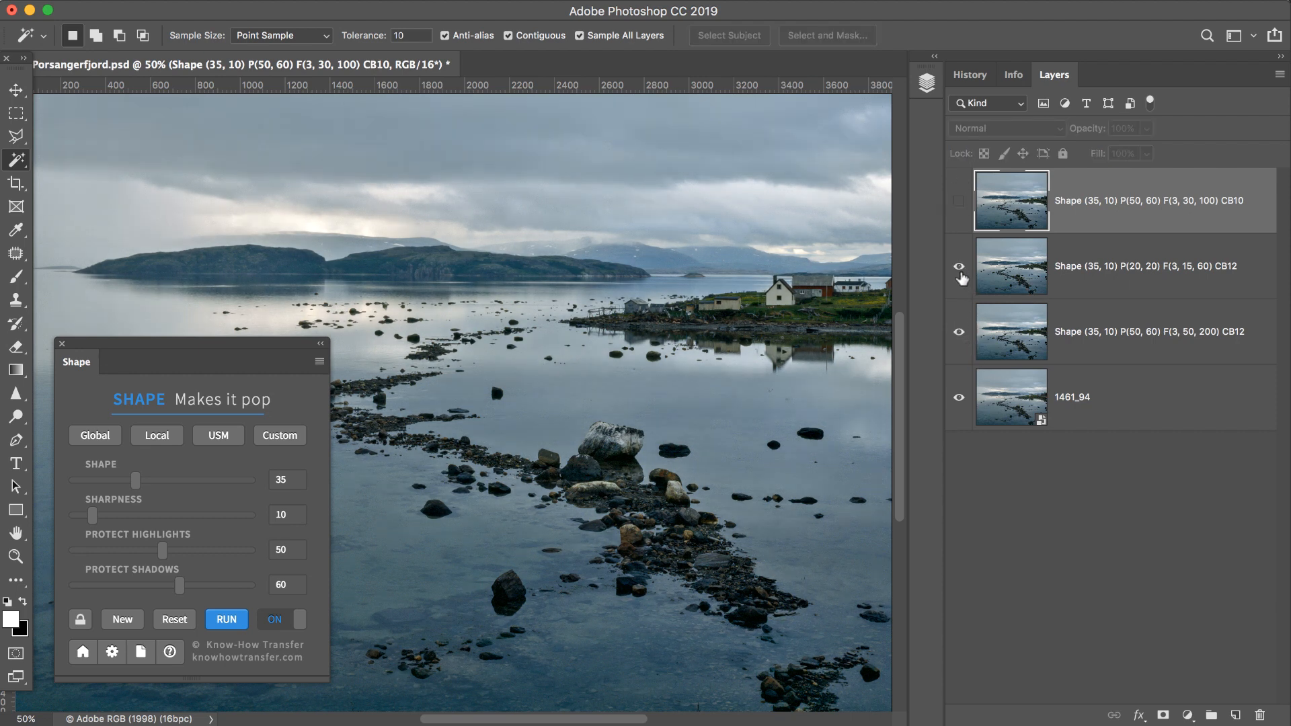
{"action": "left_click", "coordinate": [959, 200]}
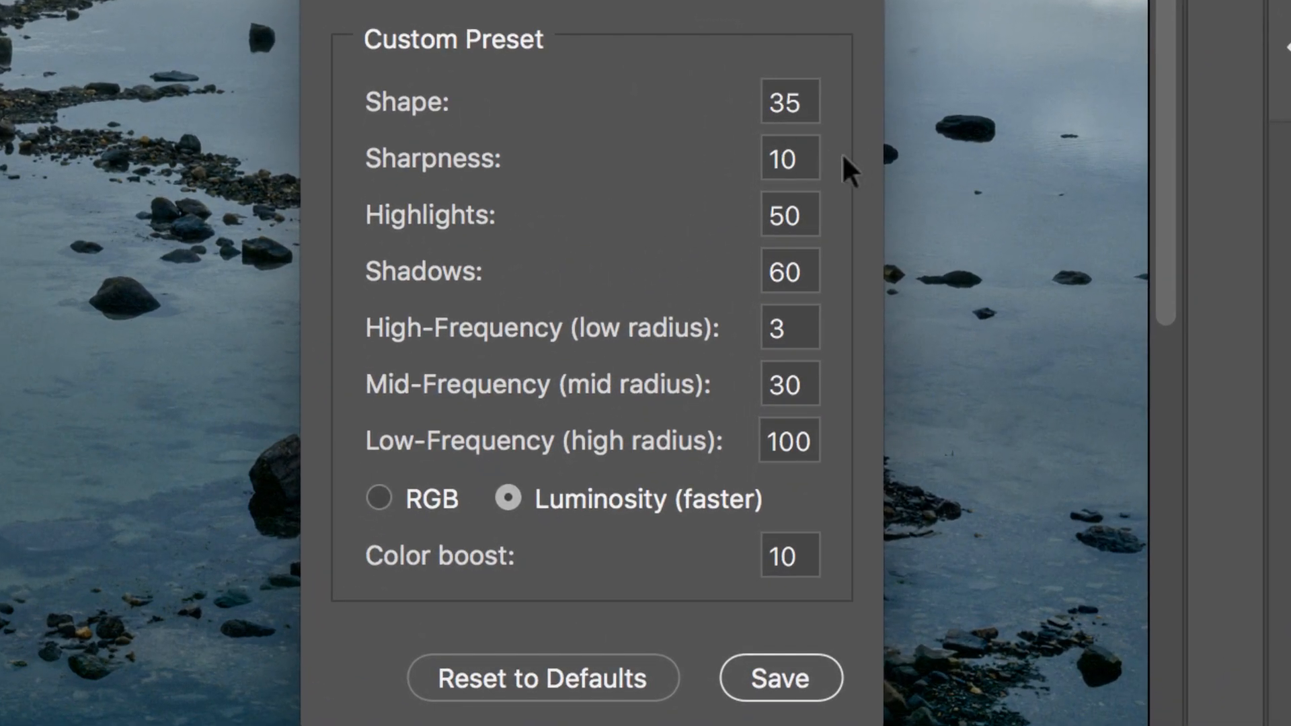
- Set the Custom preset to highlights 10, shadows 20, mid radius 8, low radius 32, colour boost 12
{"action": "left_click", "coordinate": [788, 213]}
{"action": "type", "text": "10"}
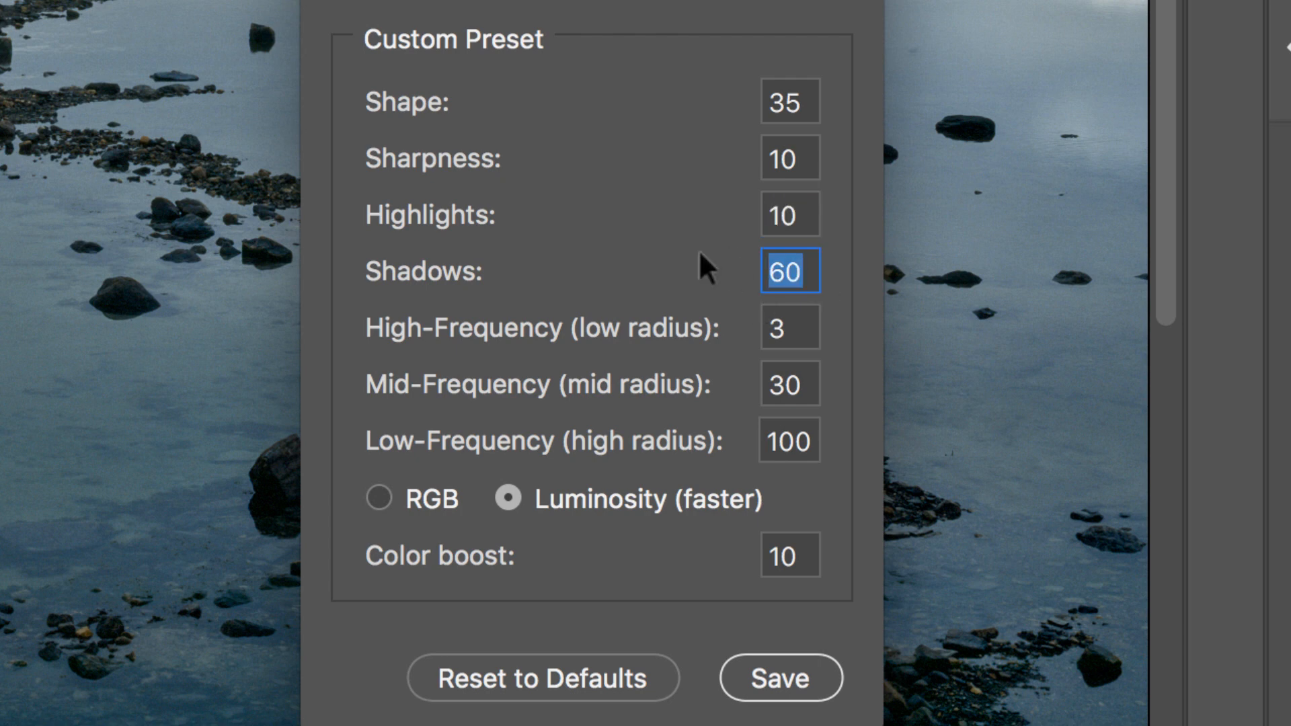
{"action": "type", "text": "20"}
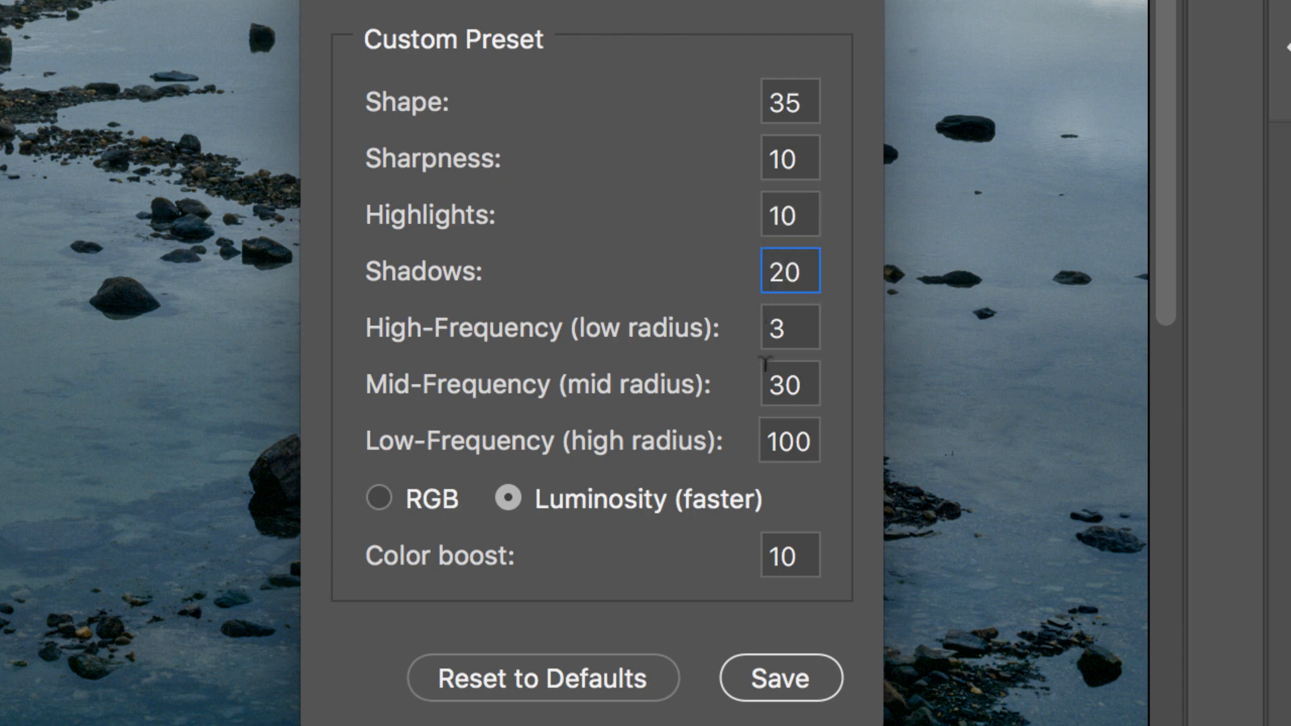
{"action": "left_click", "coordinate": [789, 384]}
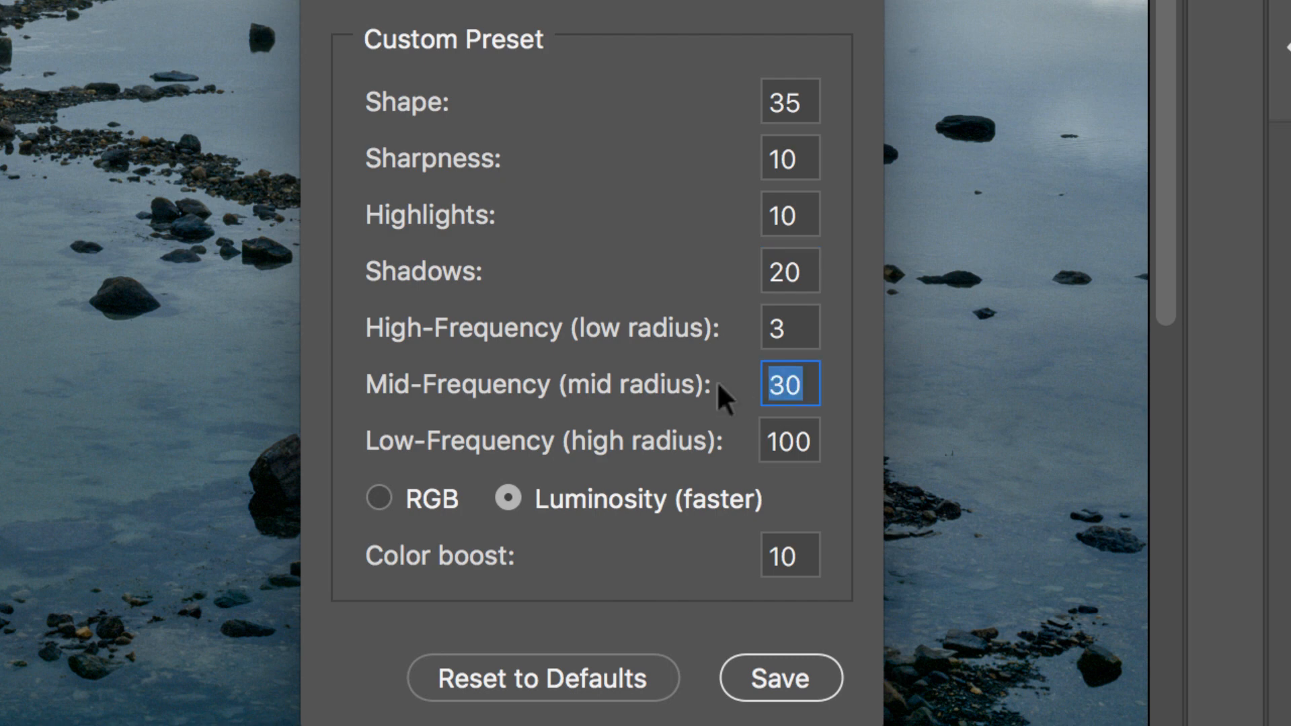
{"action": "type", "text": "8"}
{"action": "left_click", "coordinate": [790, 440]}
{"action": "type", "text": "32"}
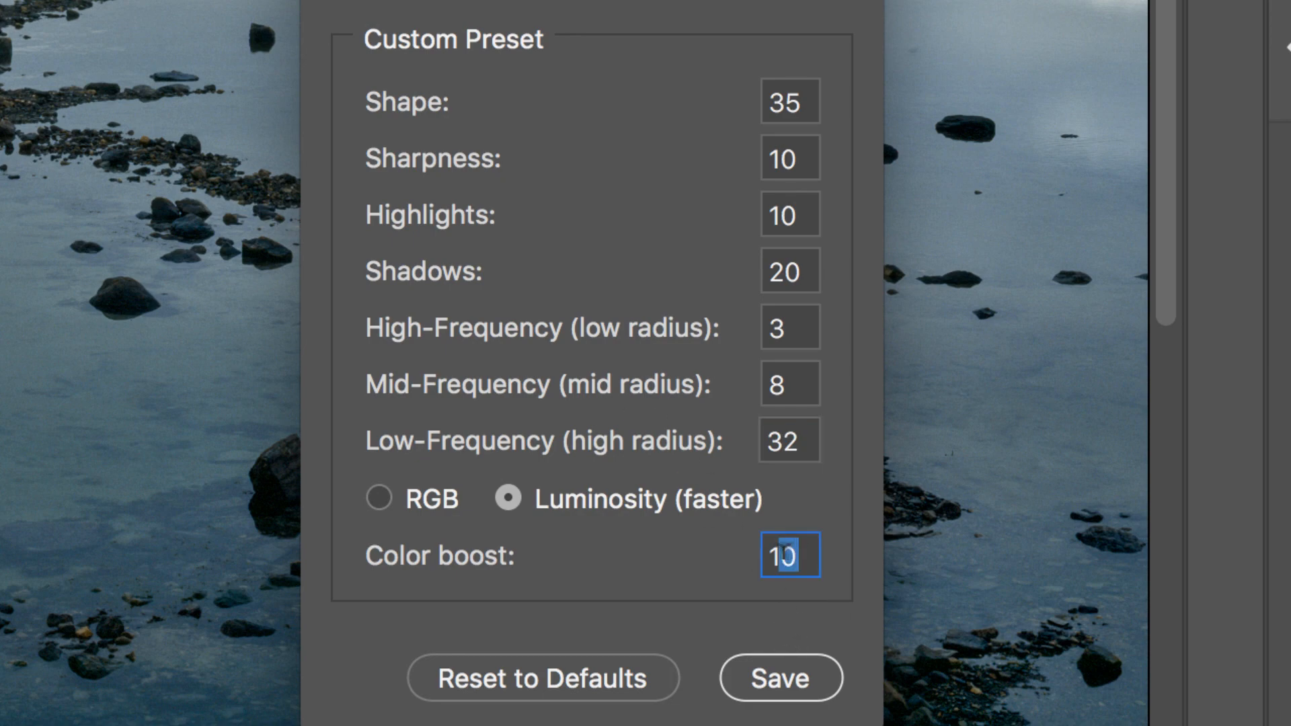
{"action": "type", "text": "12"}
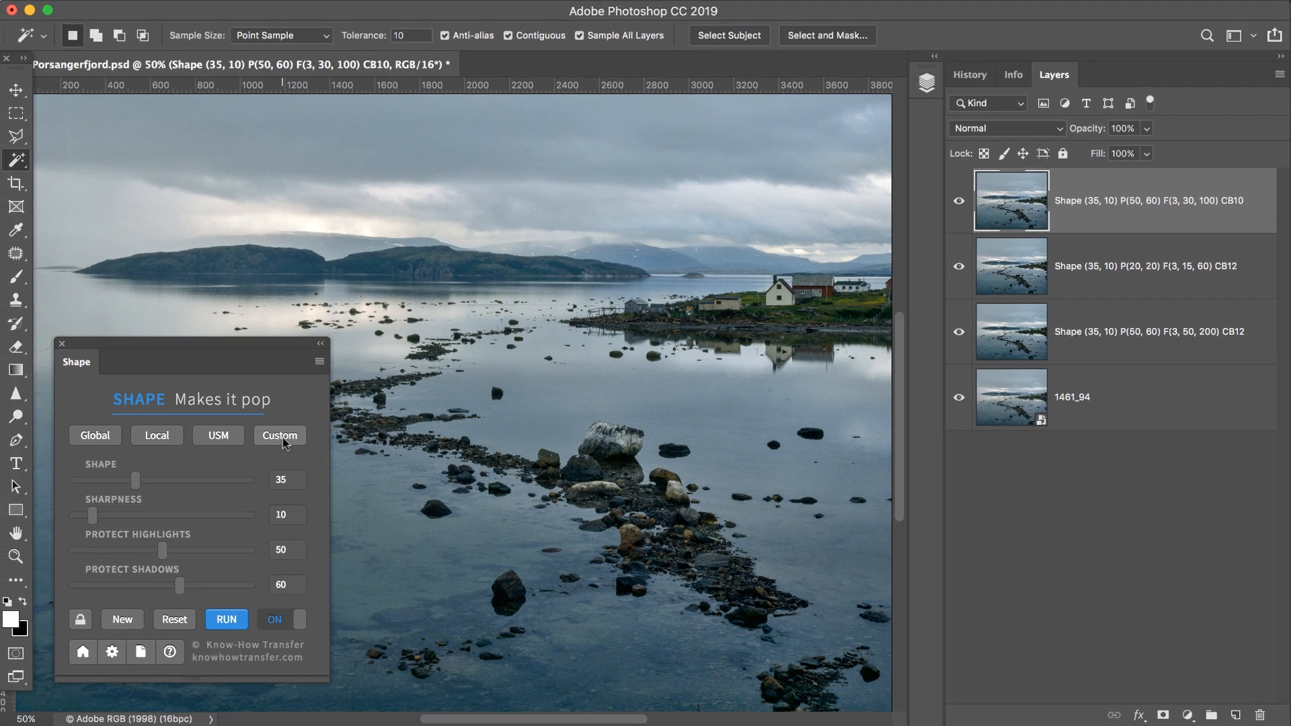
{"action": "mouse_move", "coordinate": [980, 355]}
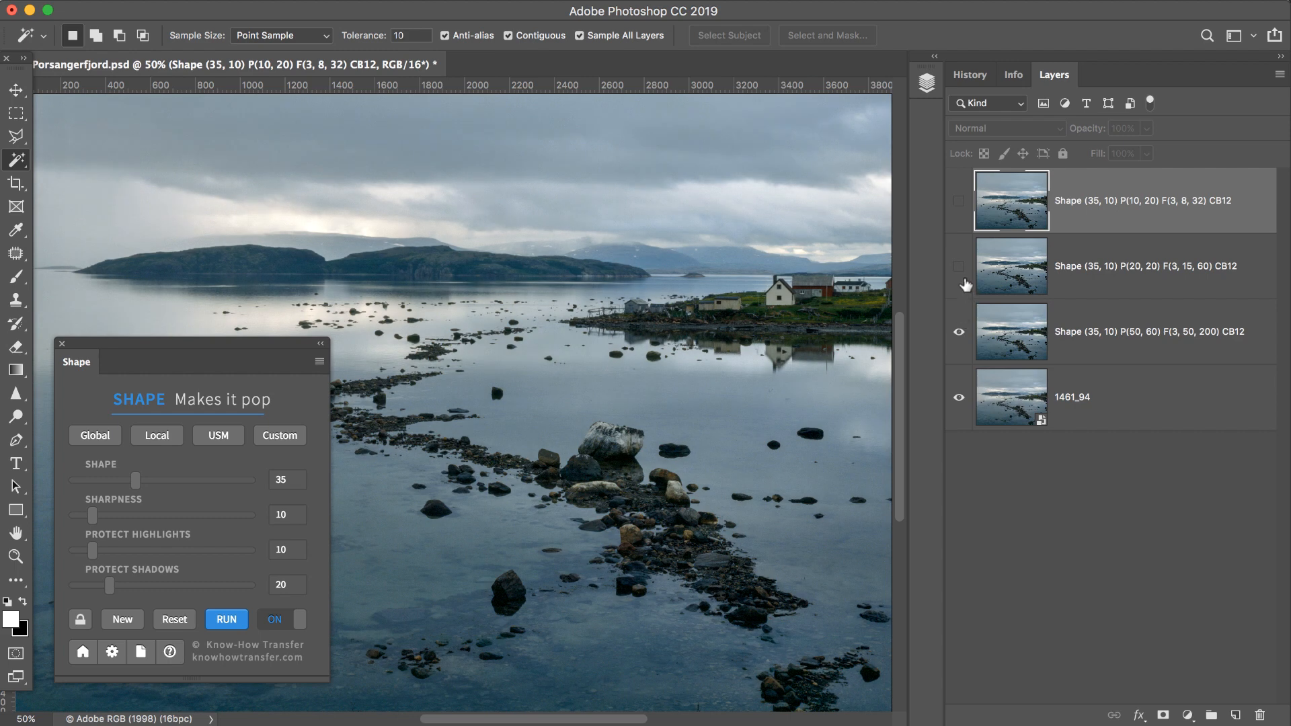
- Show the newest layer and raise shape to 45, sharpness to 29 and highlight protection to 17
{"action": "left_click", "coordinate": [959, 200]}
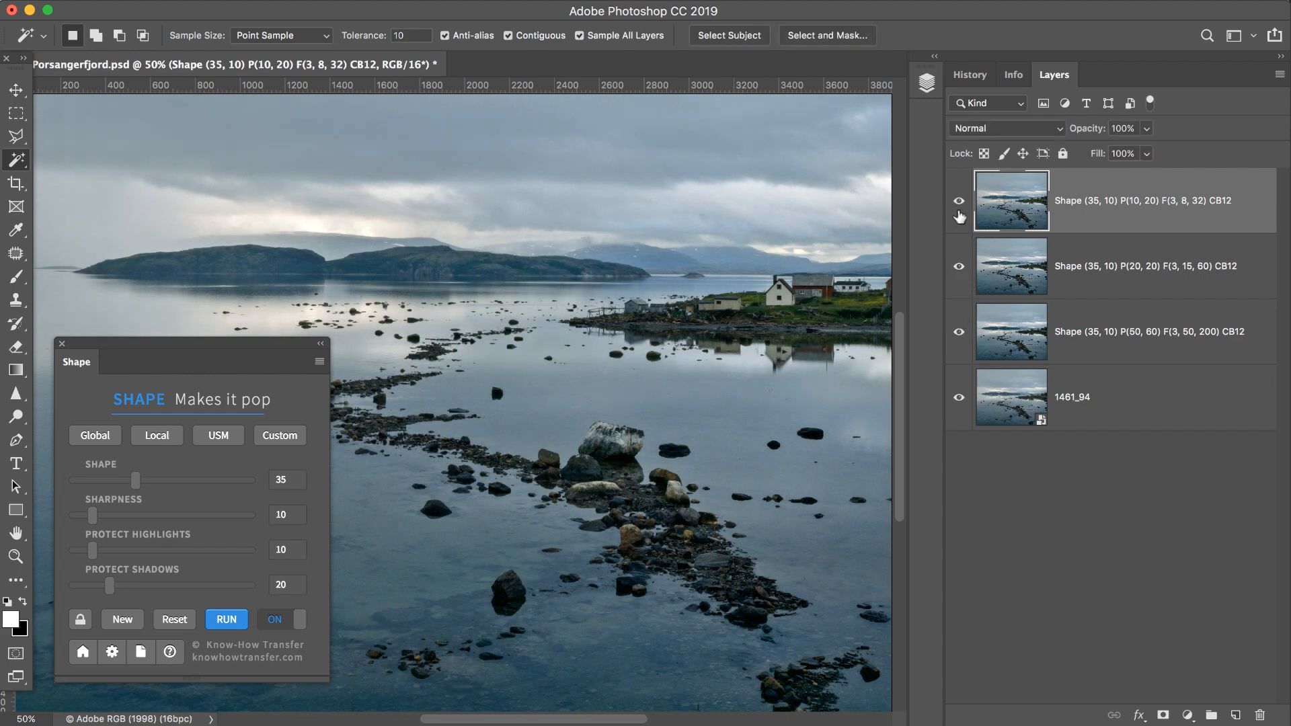
{"action": "mouse_move", "coordinate": [957, 201]}
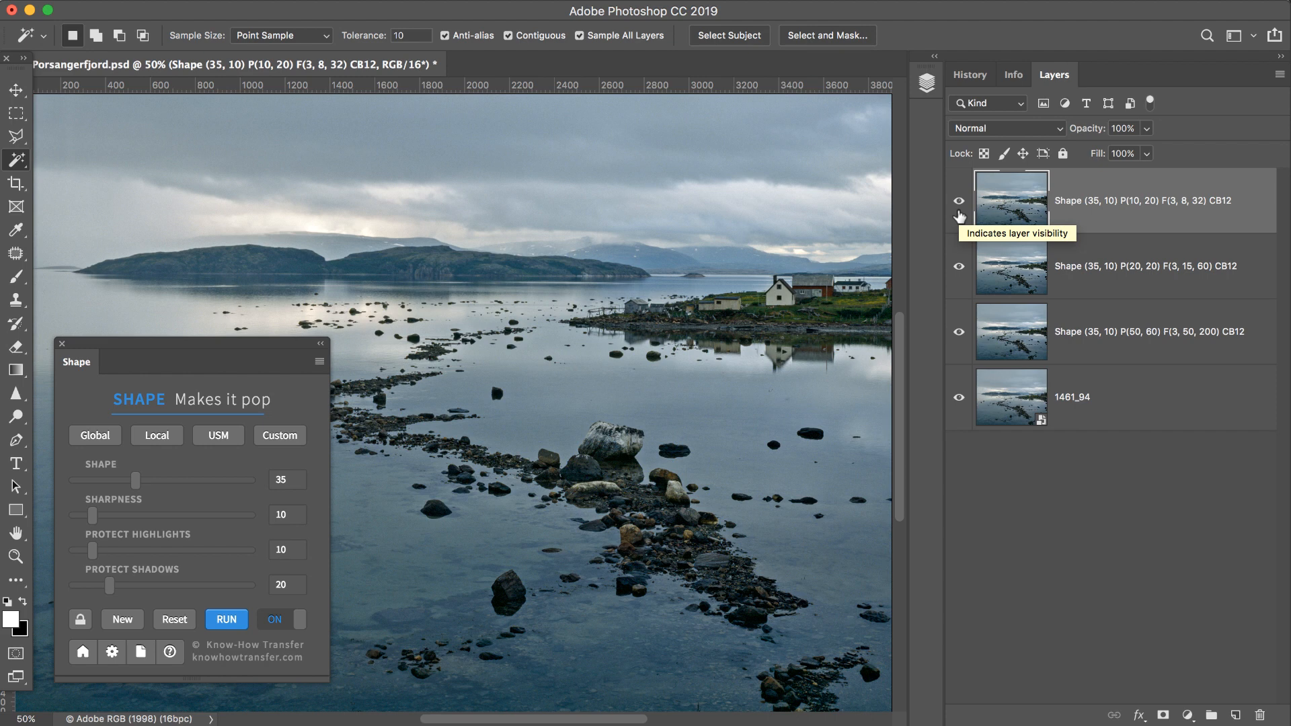
{"action": "mouse_move", "coordinate": [213, 588]}
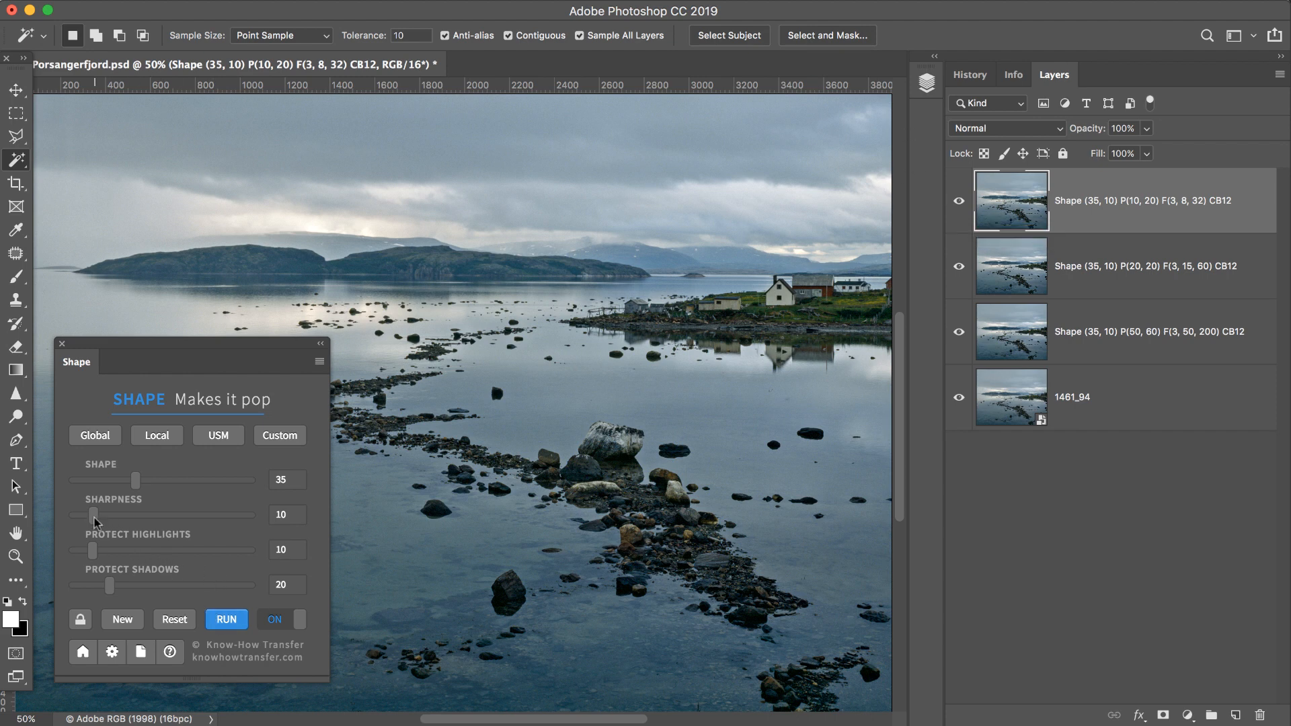
{"action": "left_click_drag", "start_coordinate": [94, 515], "coordinate": [125, 515]}
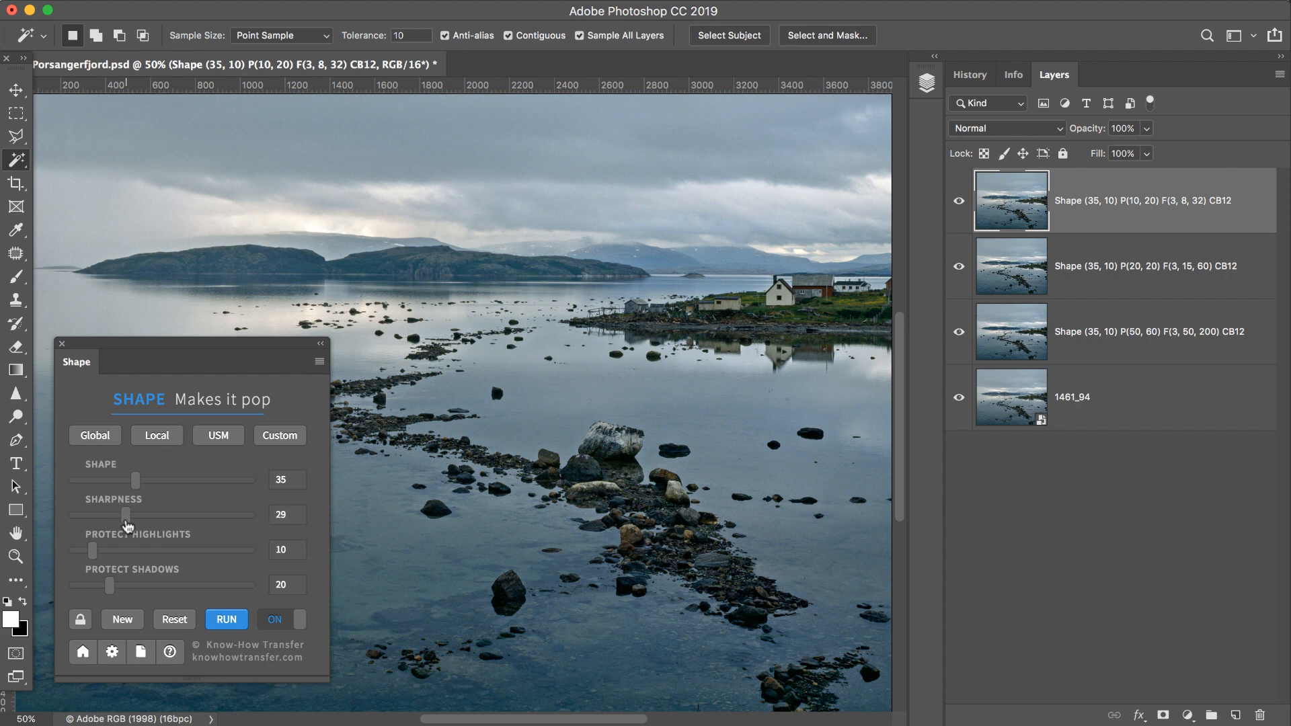
{"action": "mouse_move", "coordinate": [139, 529]}
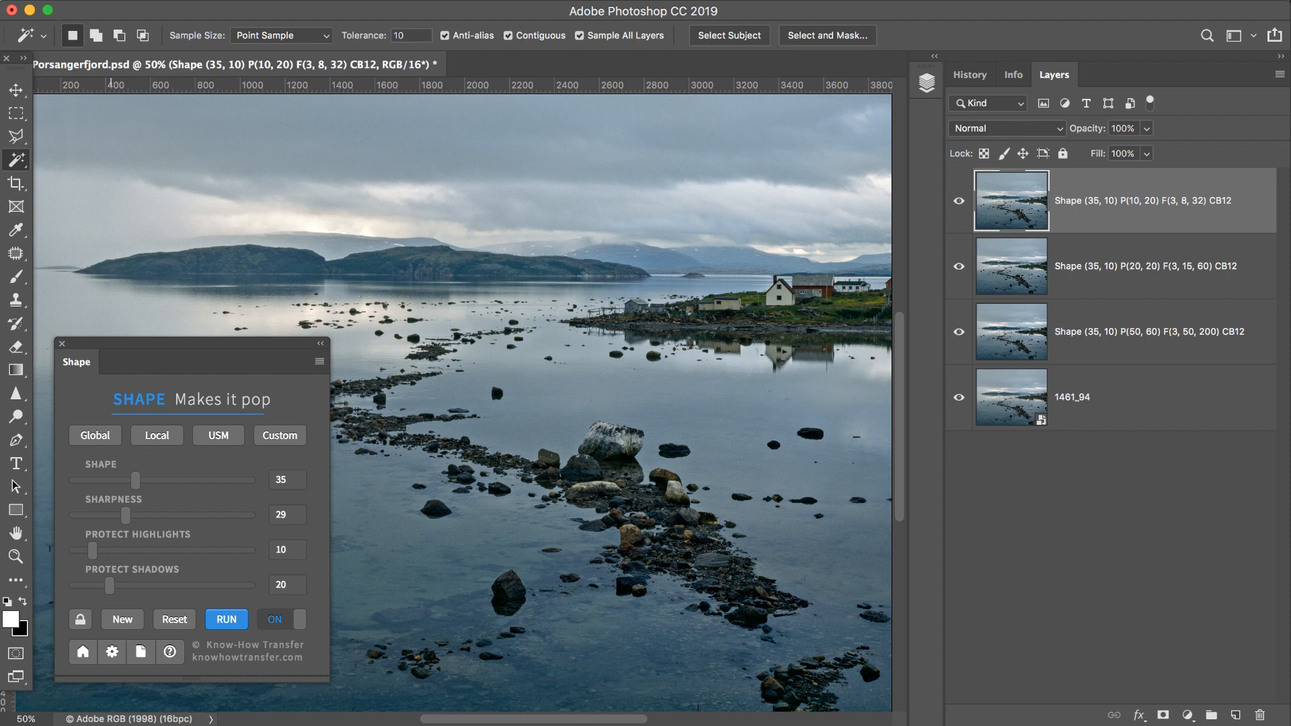
{"action": "left_click_drag", "start_coordinate": [90, 550], "coordinate": [105, 550]}
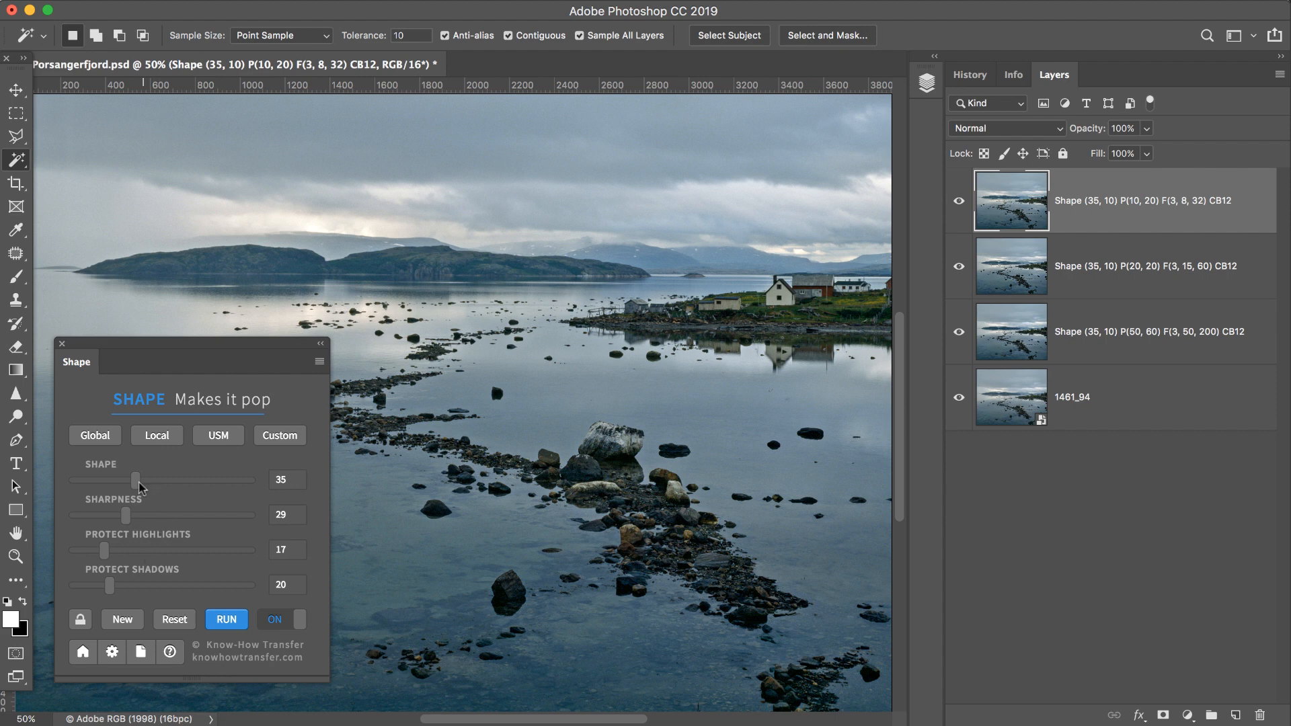
{"action": "left_click_drag", "start_coordinate": [128, 481], "coordinate": [152, 480]}
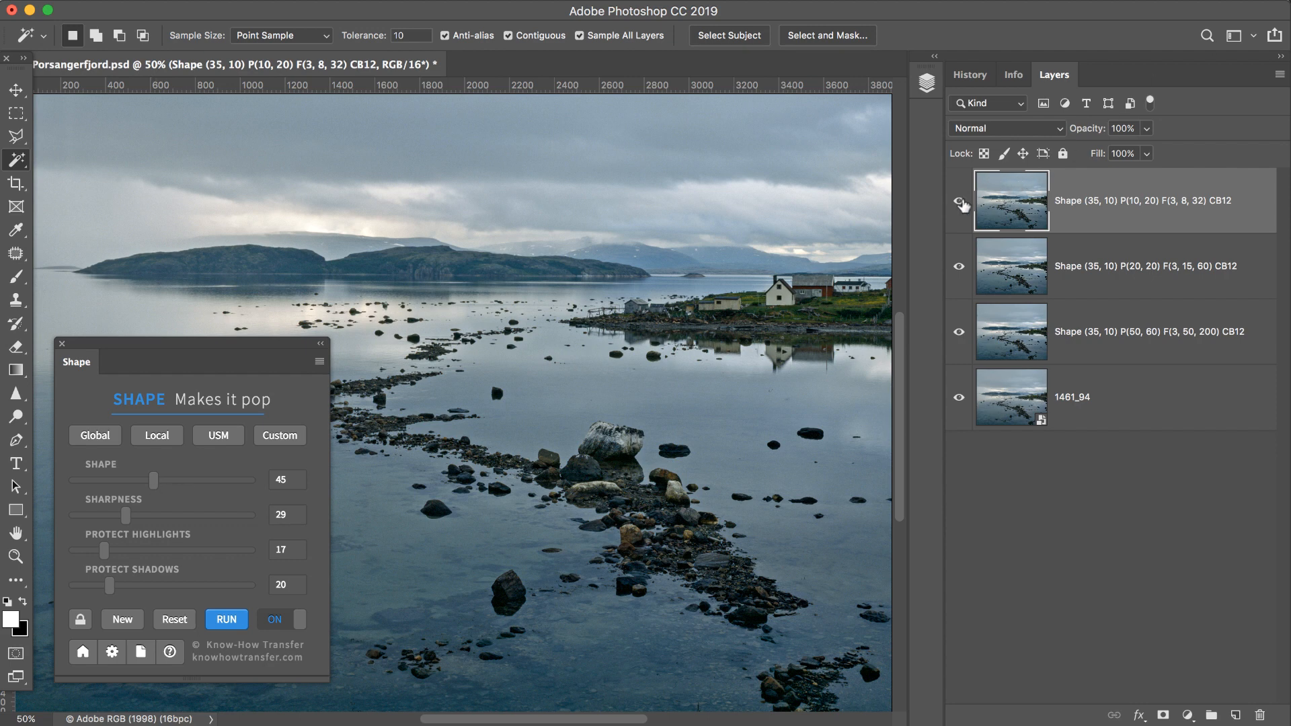
- Hide and show the top Shape layer to compare its effect on the landscape
{"action": "left_click", "coordinate": [959, 205]}
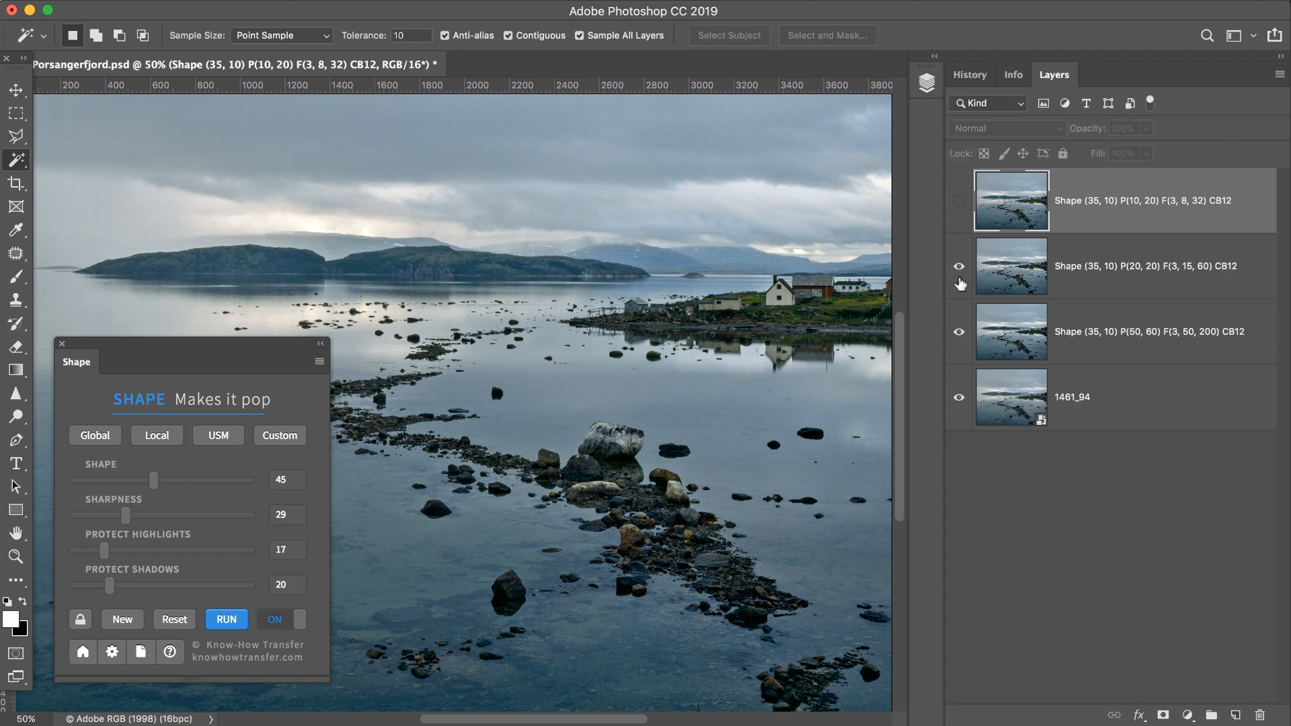
{"action": "left_click", "coordinate": [958, 266]}
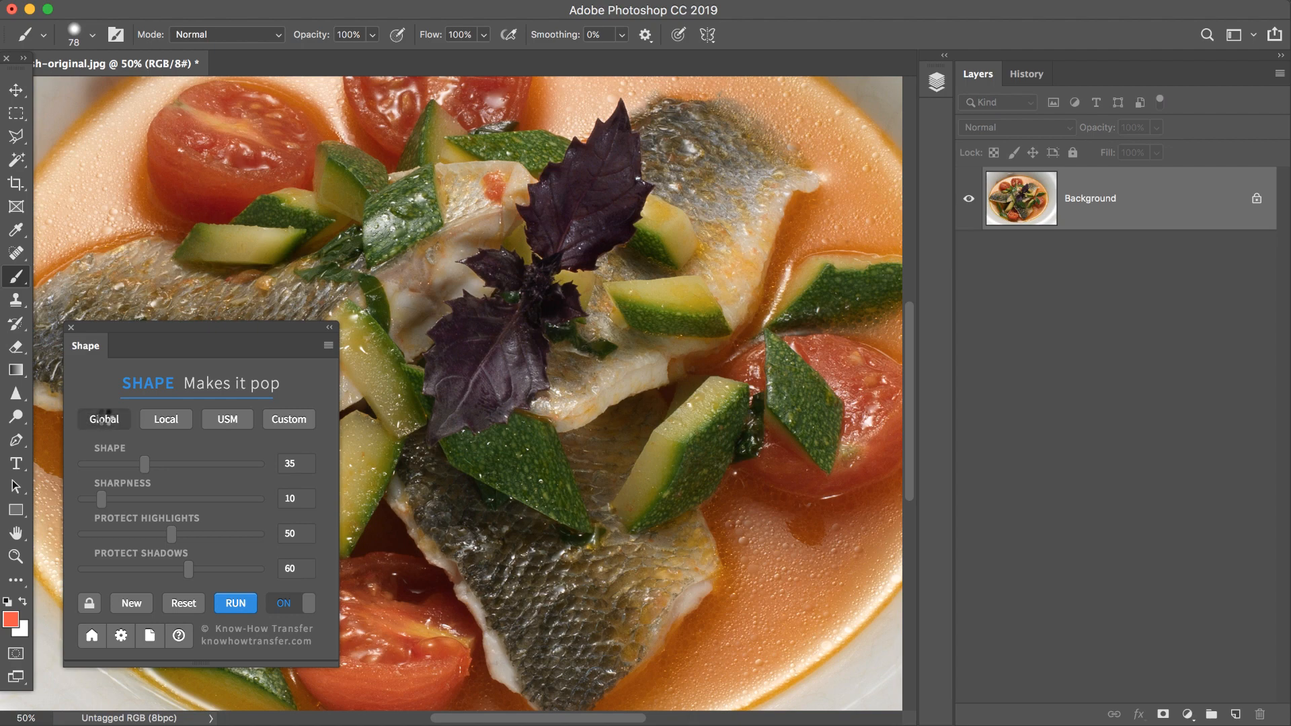
- Add Global and Custom Shape contrast layers to the food photo and show the Custom layer to compare
{"action": "left_click", "coordinate": [234, 602]}
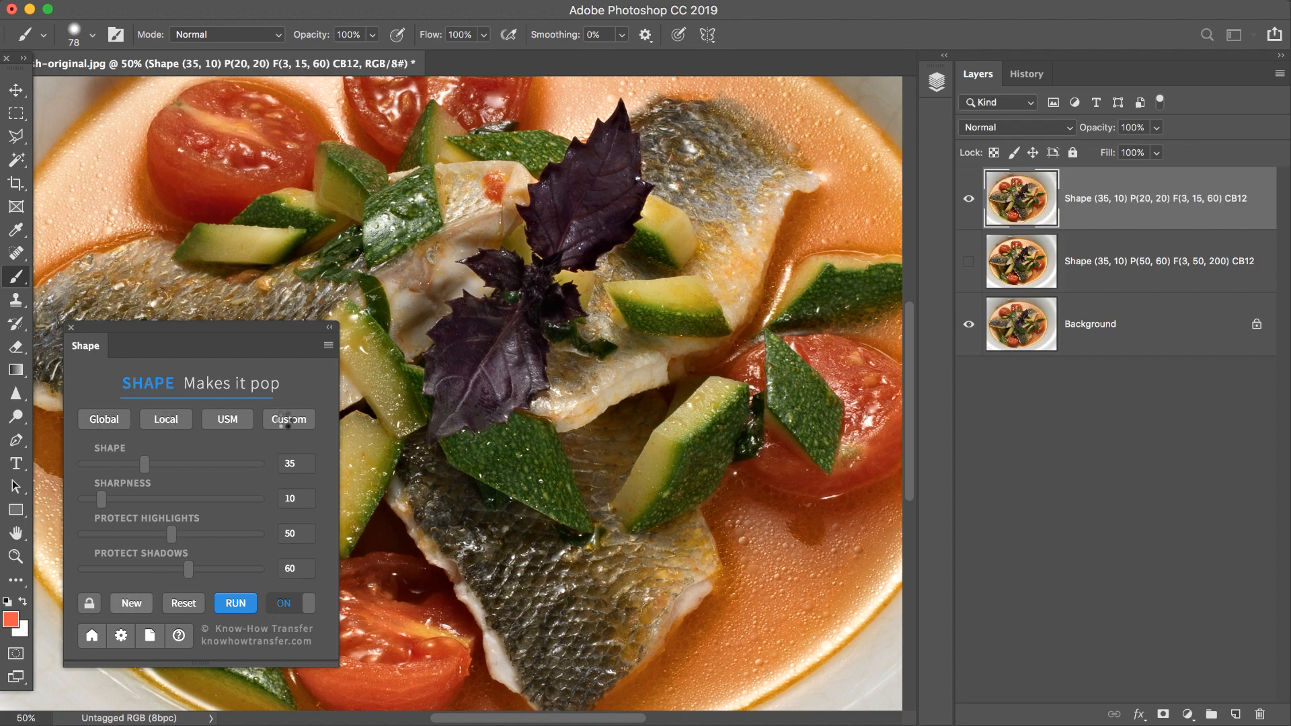
{"action": "left_click", "coordinate": [234, 603]}
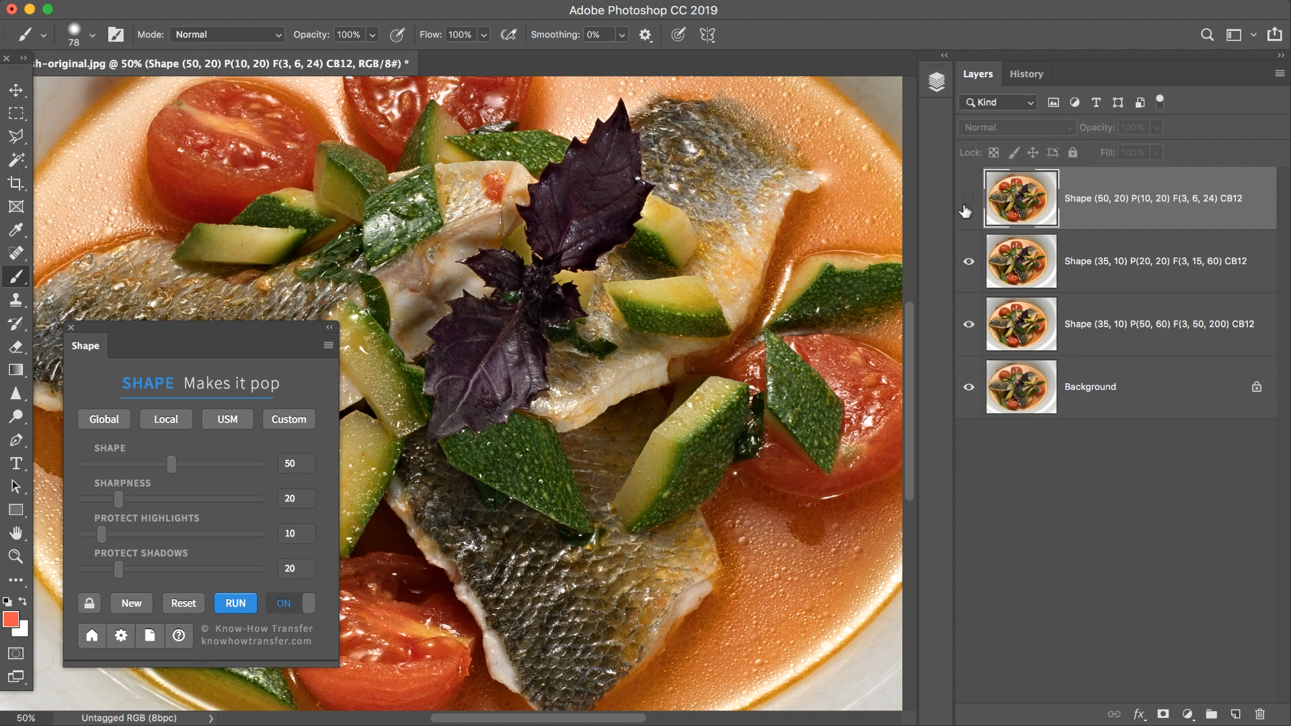
{"action": "mouse_move", "coordinate": [969, 211]}
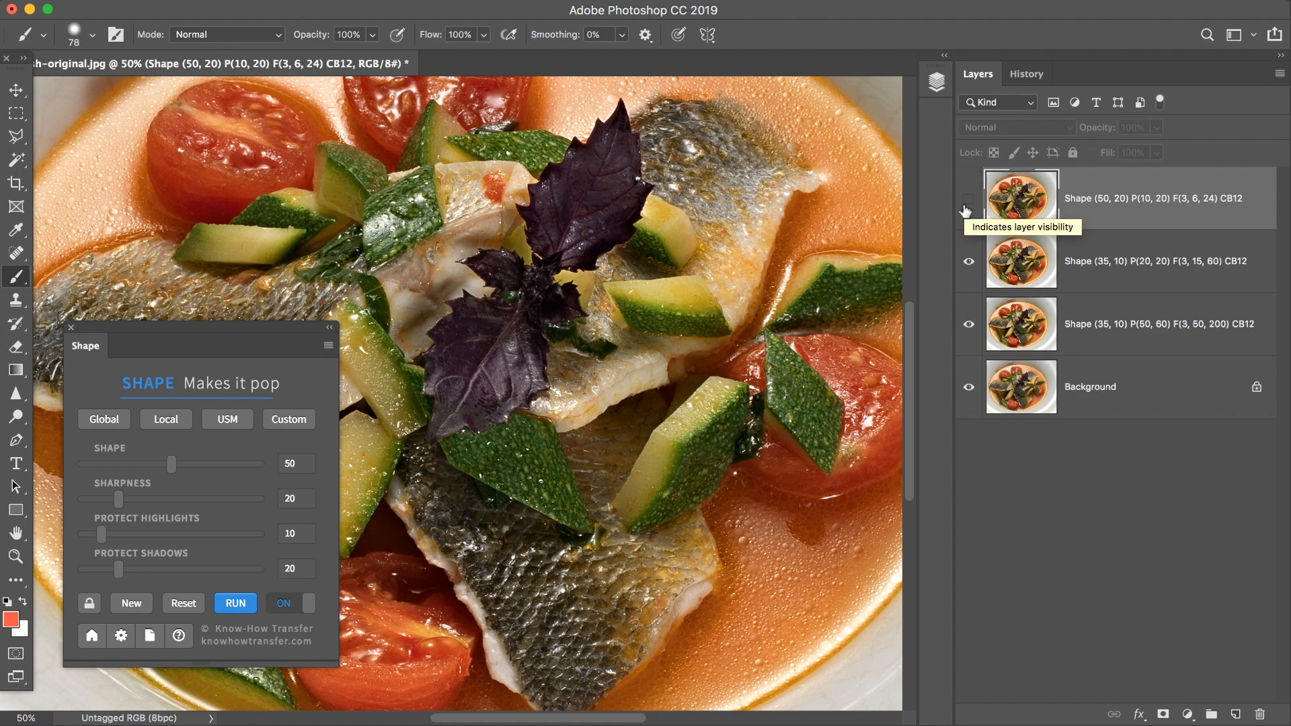
{"action": "left_click", "coordinate": [968, 199]}
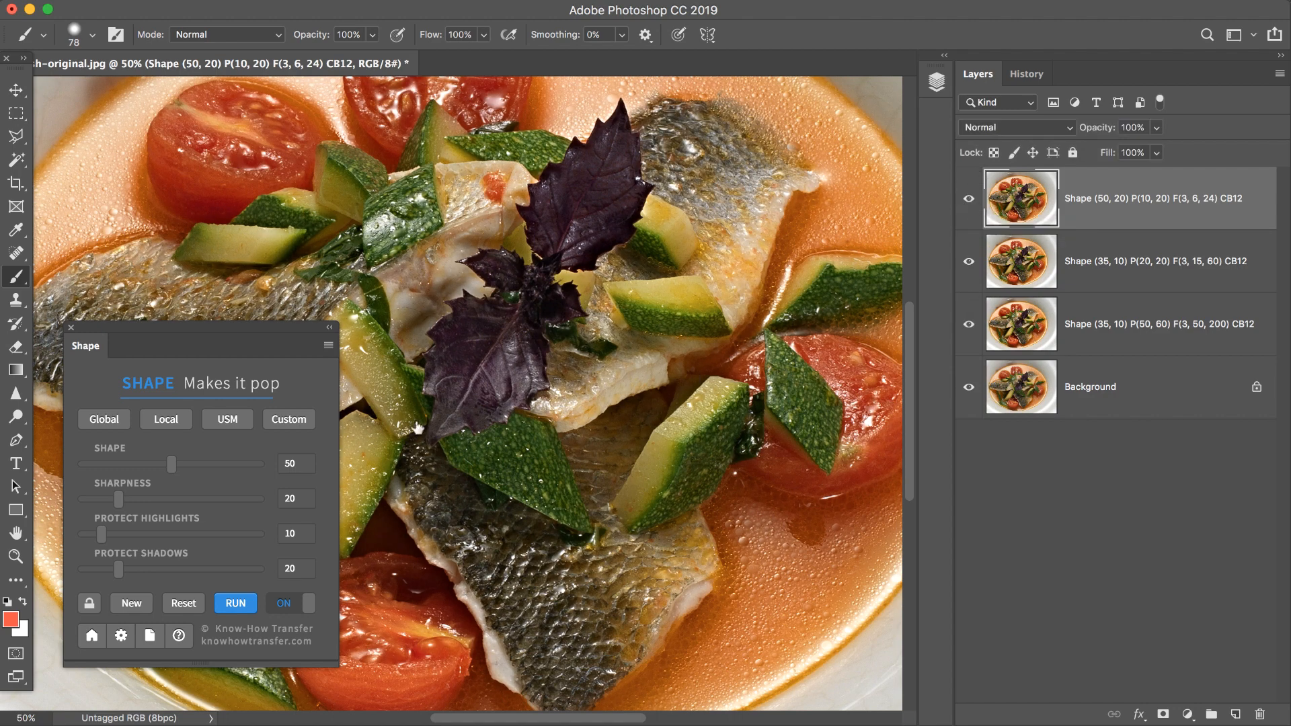
{"action": "mouse_move", "coordinate": [187, 517]}
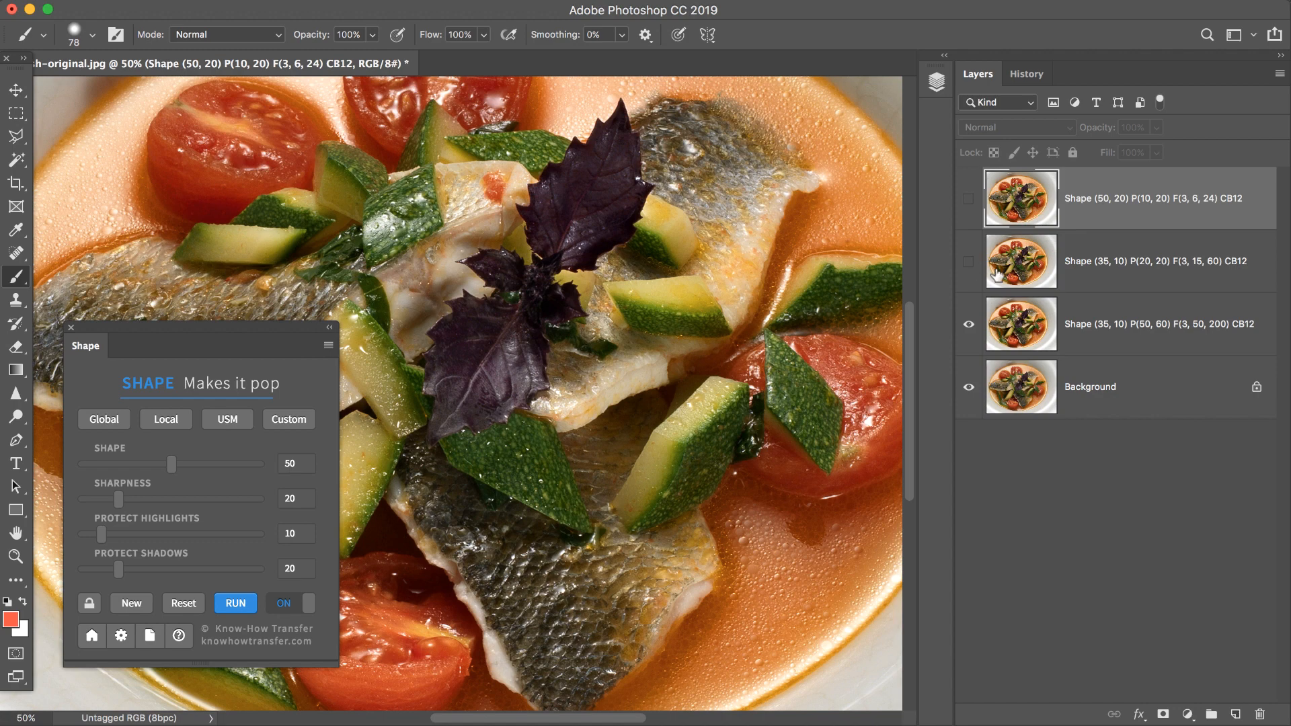
{"action": "mouse_move", "coordinate": [1021, 324]}
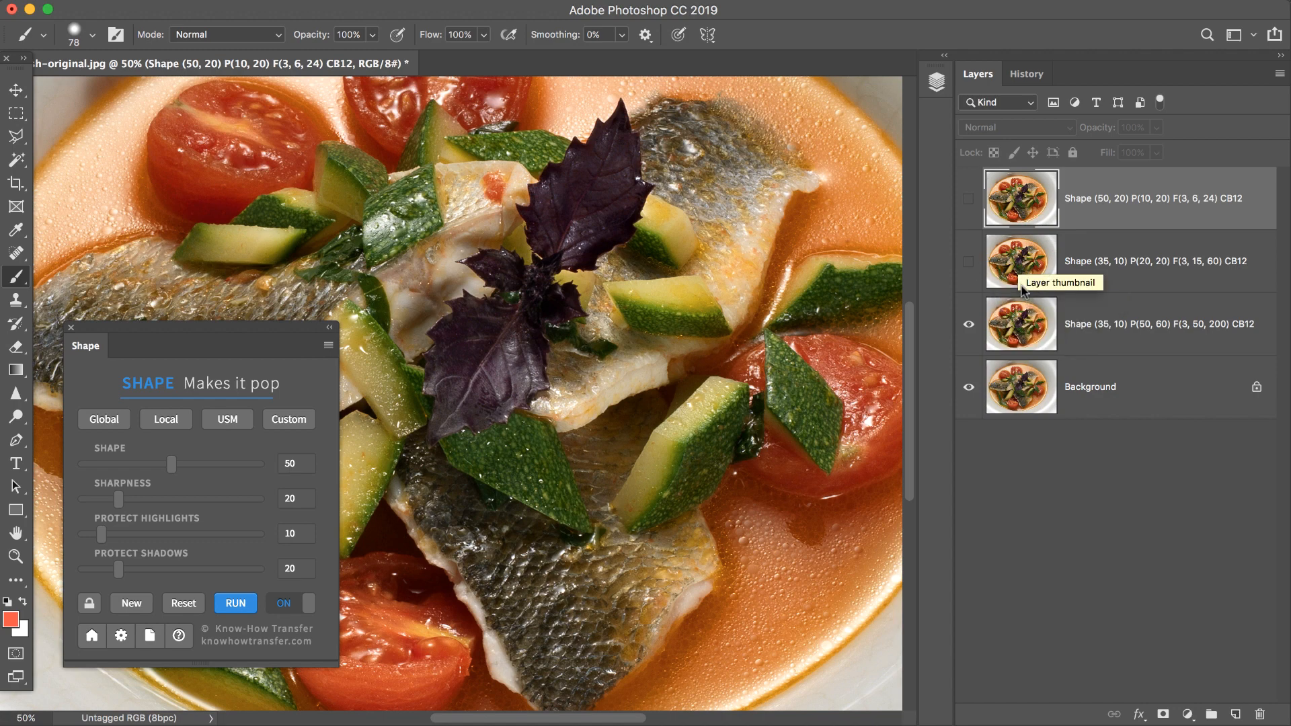
{"action": "mouse_move", "coordinate": [1021, 322]}
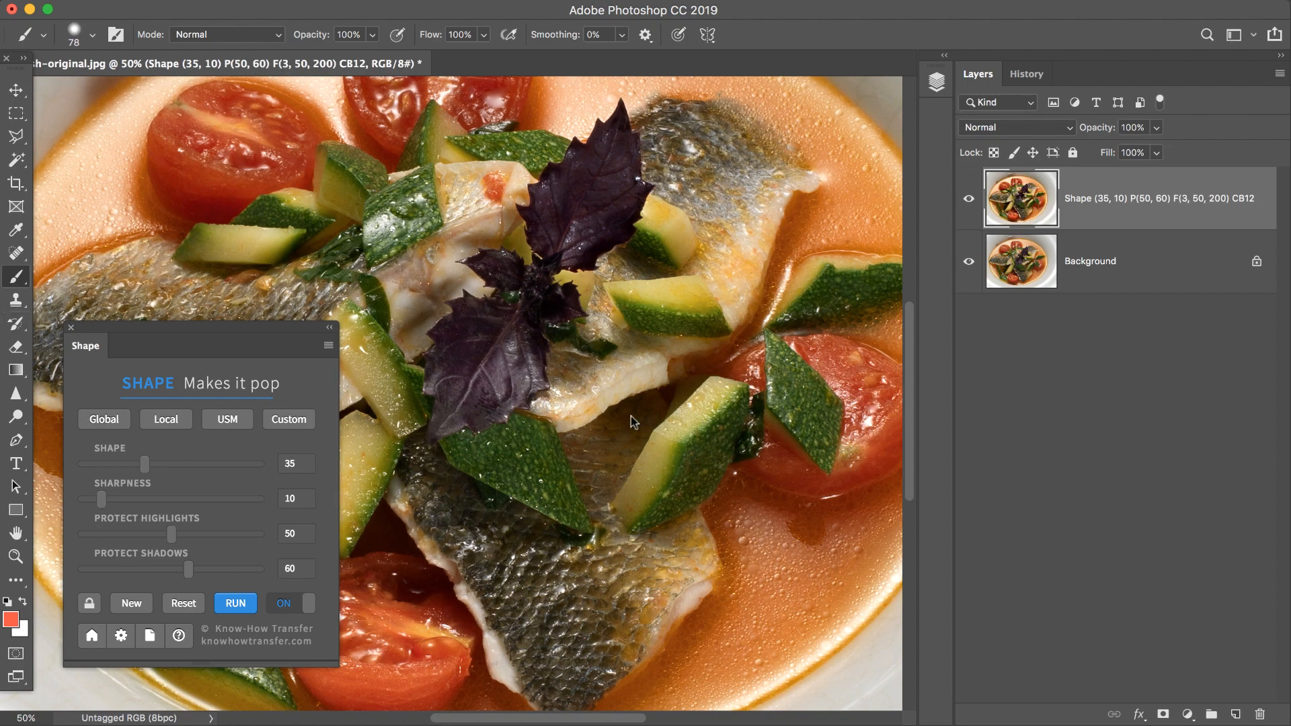
{"action": "mouse_move", "coordinate": [174, 586]}
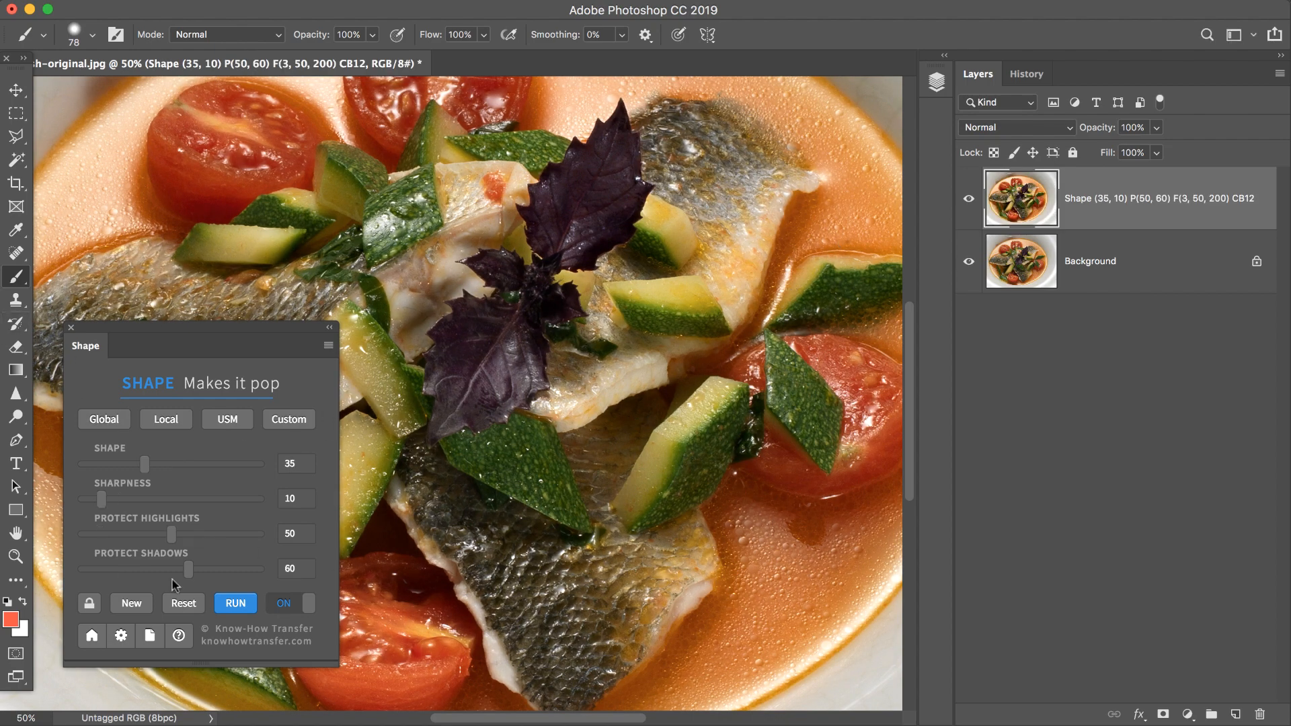
- Set the Shape plugin's Advanced Options low-frequency (high radius) value to 60
{"action": "left_click", "coordinate": [120, 636]}
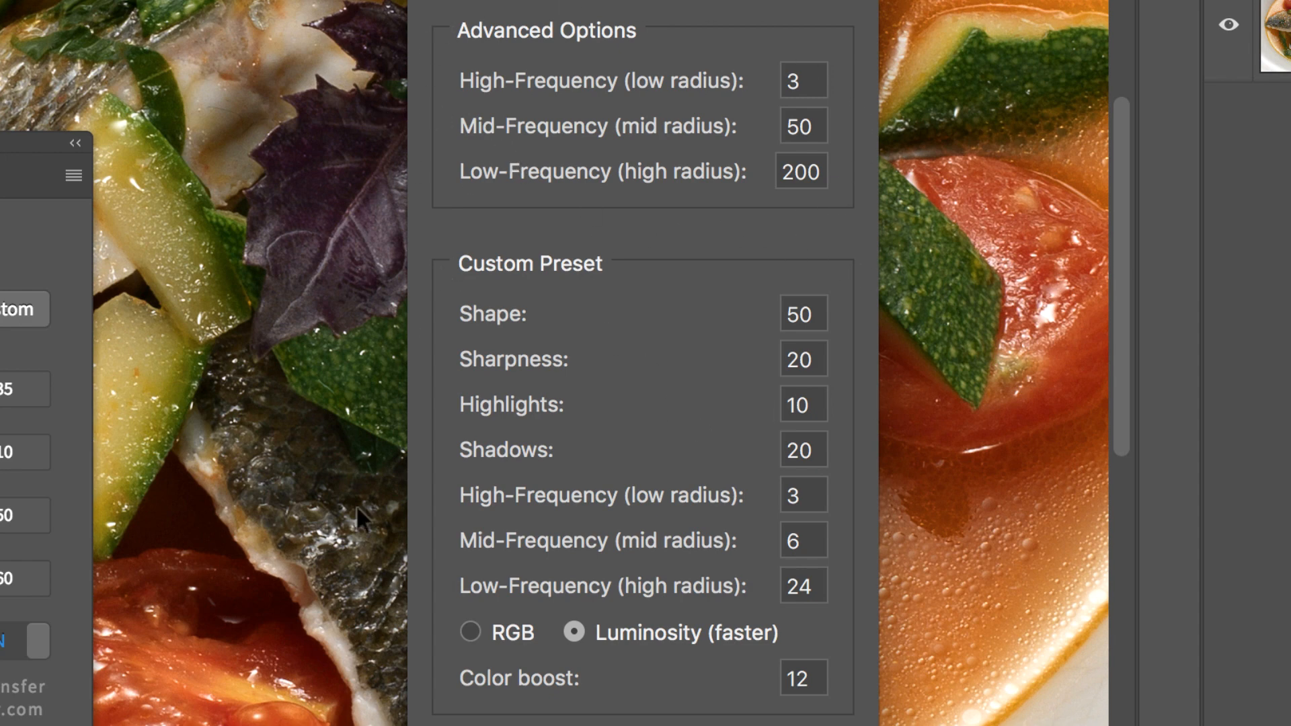
{"action": "mouse_move", "coordinate": [654, 229]}
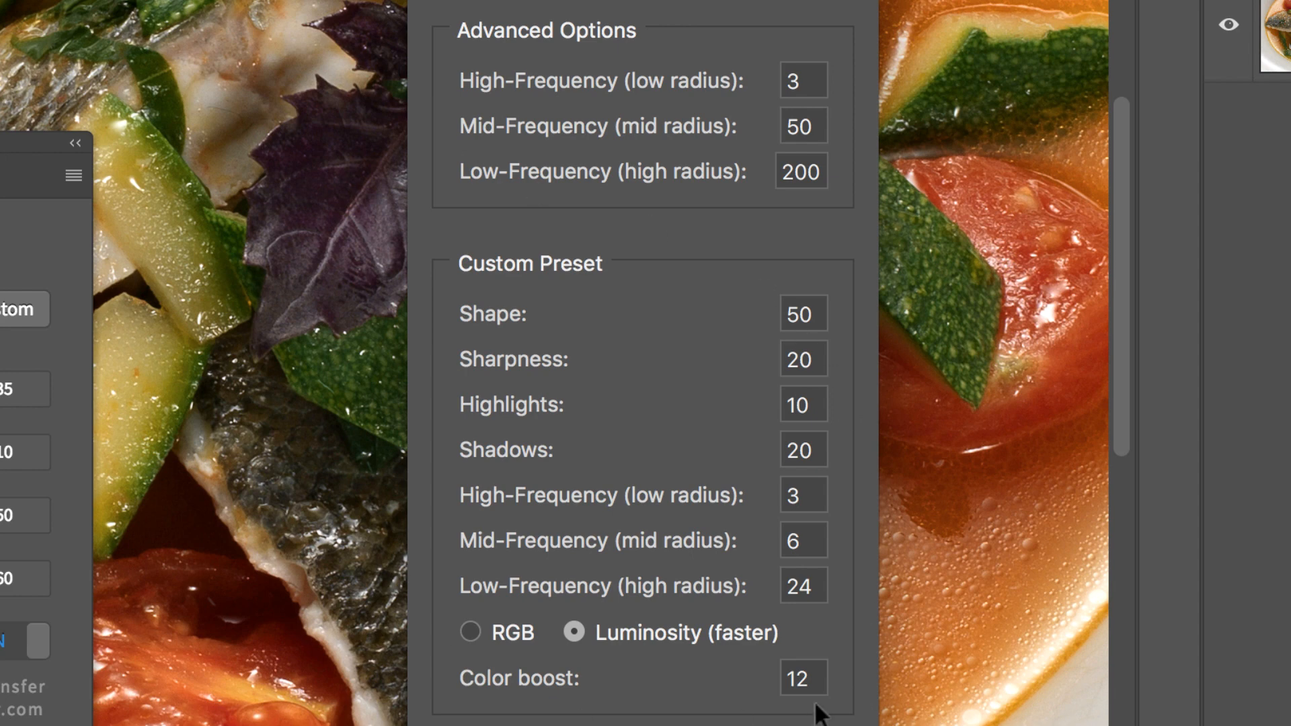
{"action": "mouse_move", "coordinate": [820, 148]}
{"action": "type", "text": "1"}
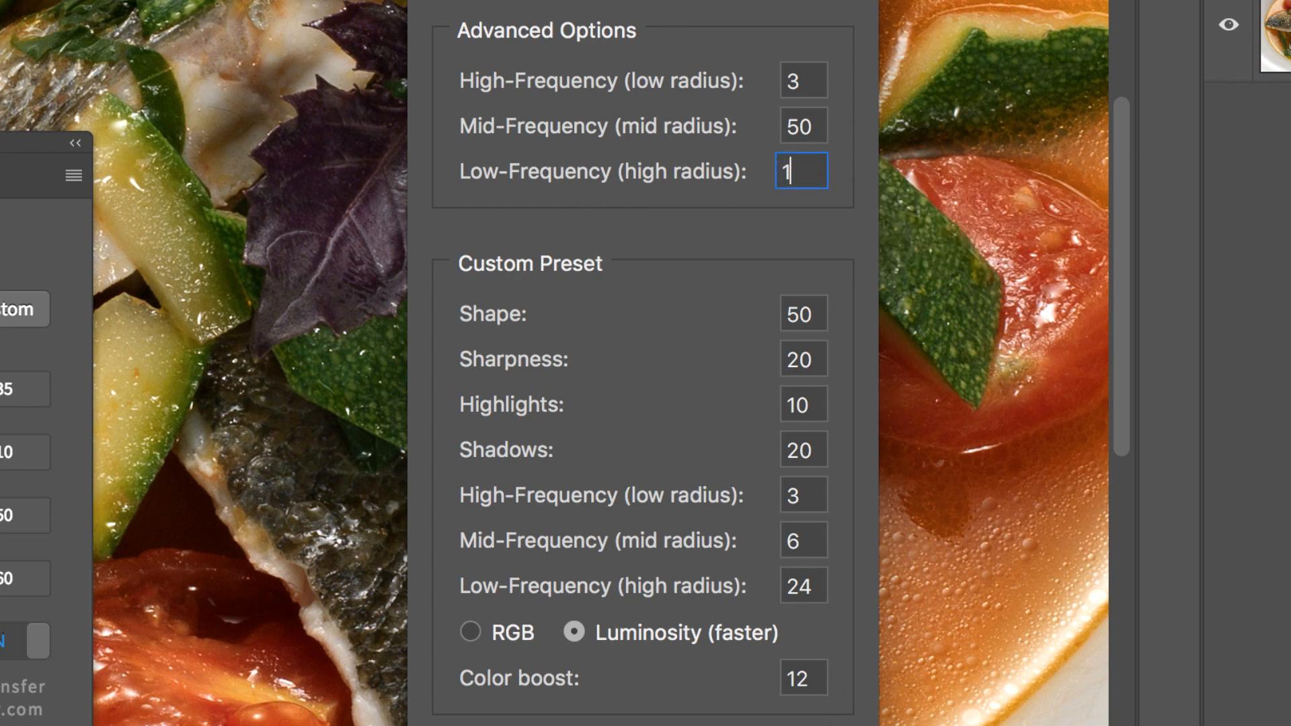
{"action": "type", "text": "60"}
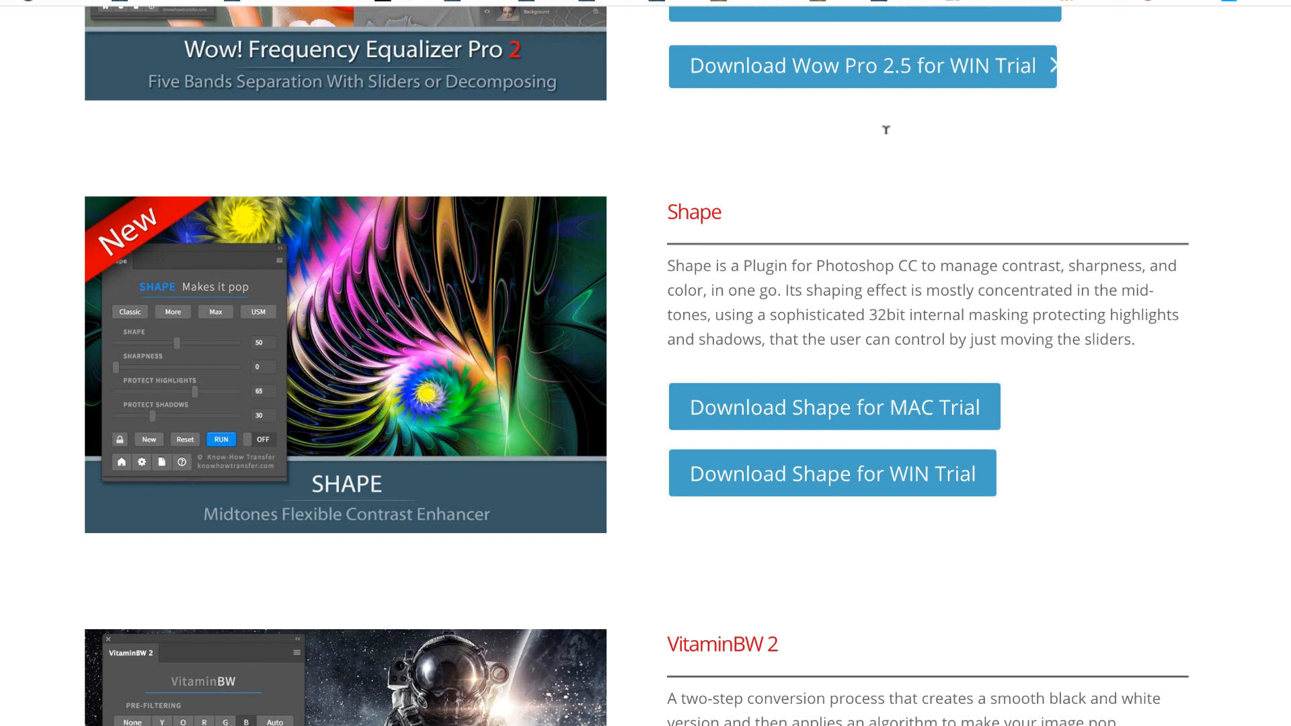
{"action": "mouse_move", "coordinate": [879, 477]}
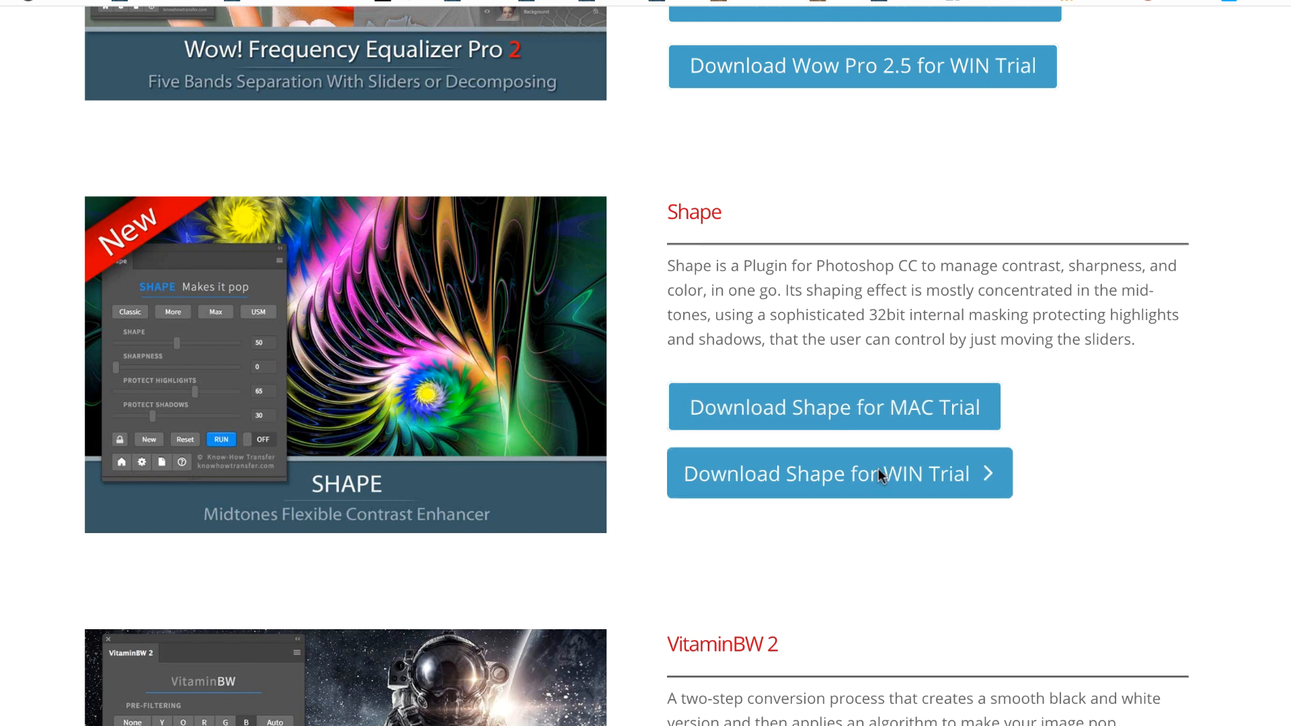
- Download the Shape for Windows trial and confirm opening Shape1-1-TRIAL-exe.zip
{"action": "left_click", "coordinate": [838, 472]}
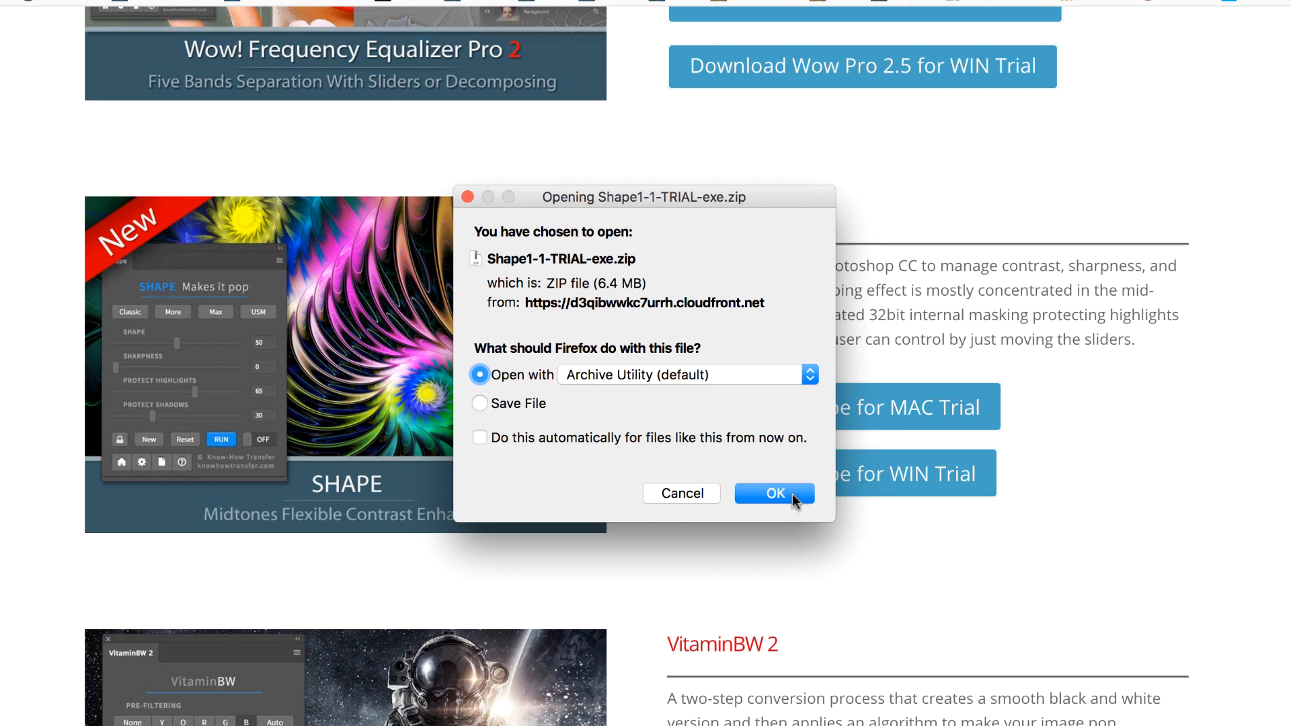
{"action": "left_click", "coordinate": [772, 493]}
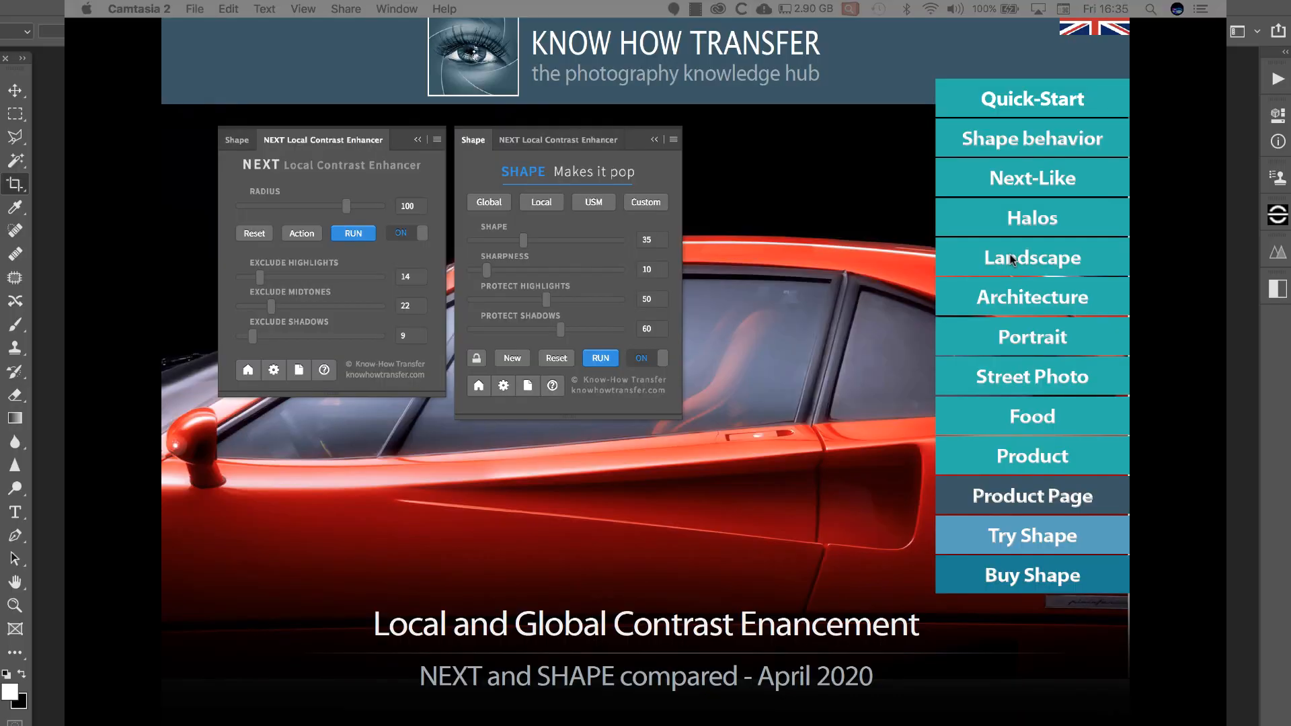
- Browse the Landscape Next 50 comparison, then Architecture with Shape Global and Shape Local + applied
{"action": "left_click", "coordinate": [1032, 257]}
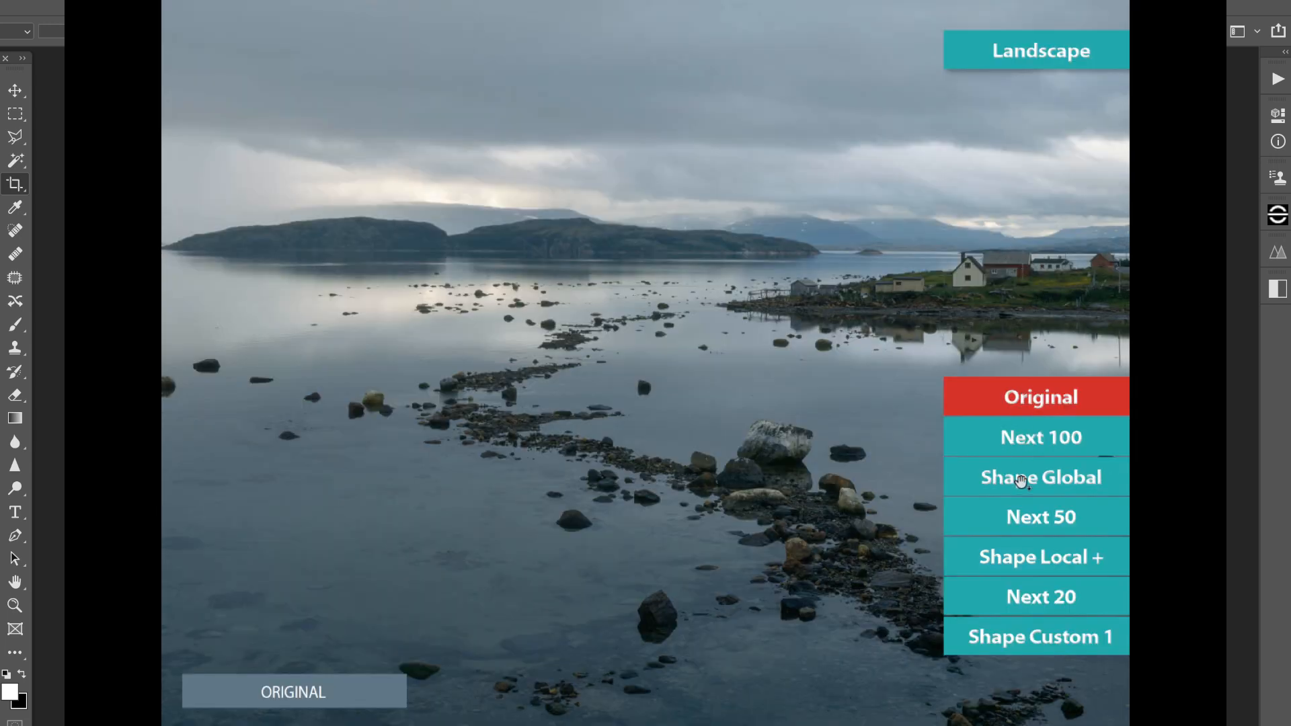
{"action": "left_click", "coordinate": [1041, 516]}
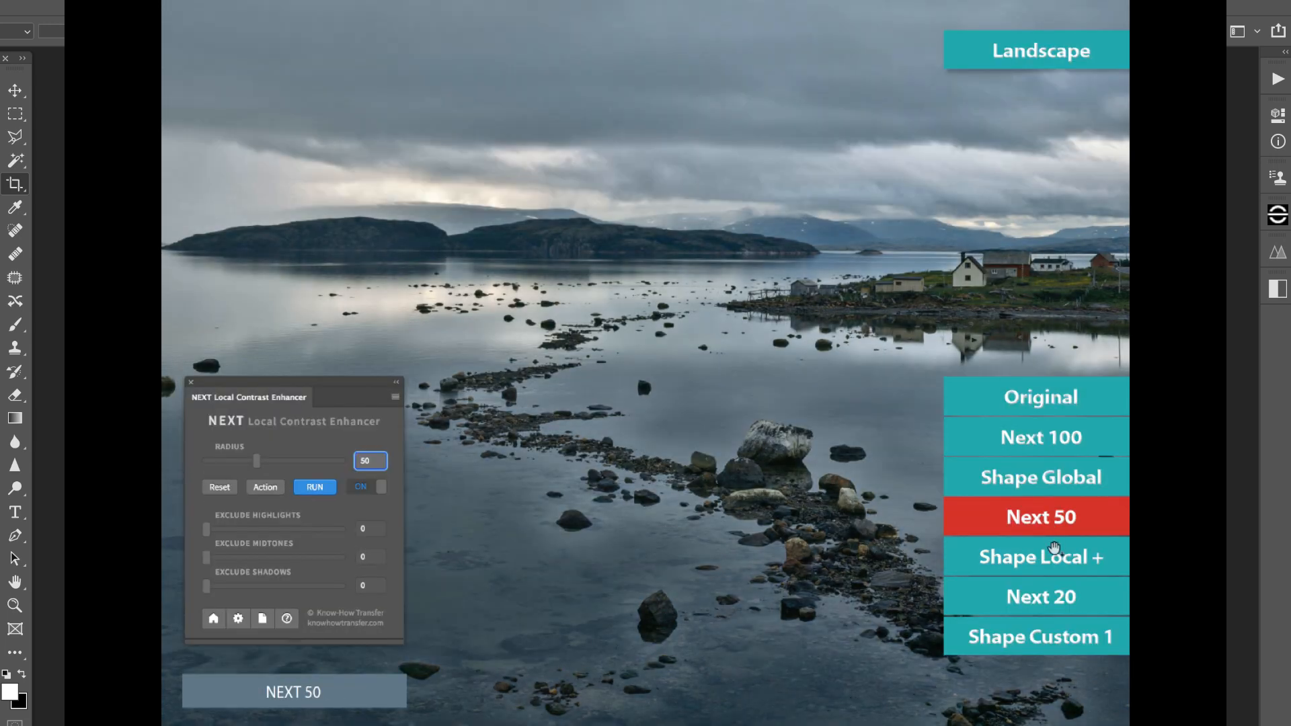
{"action": "left_click", "coordinate": [1041, 637]}
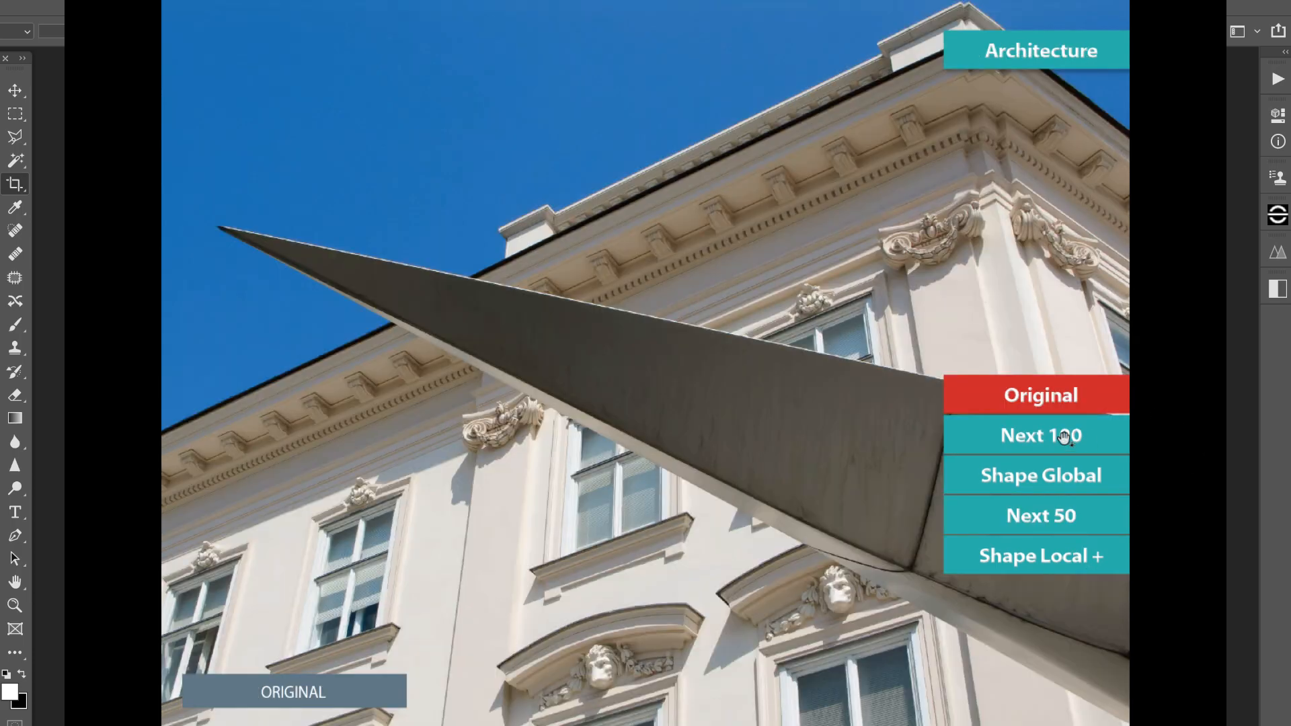
{"action": "left_click", "coordinate": [1040, 475]}
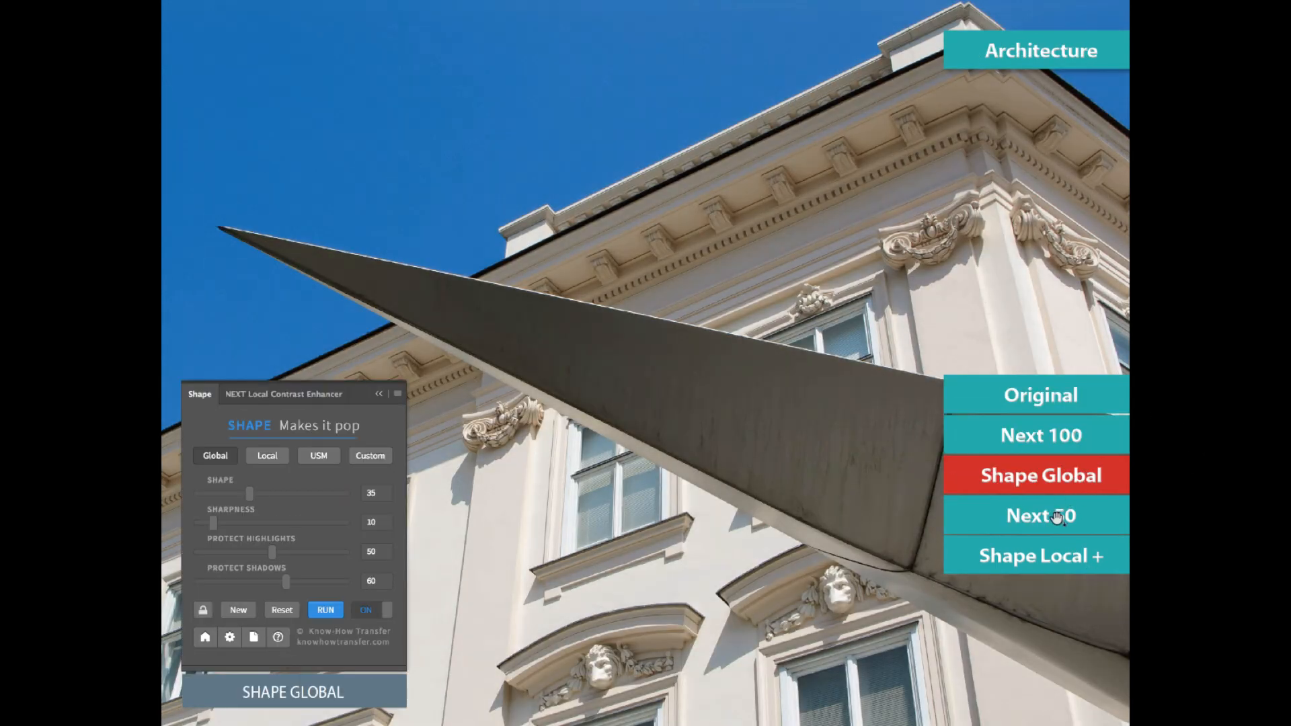
{"action": "left_click", "coordinate": [1040, 556]}
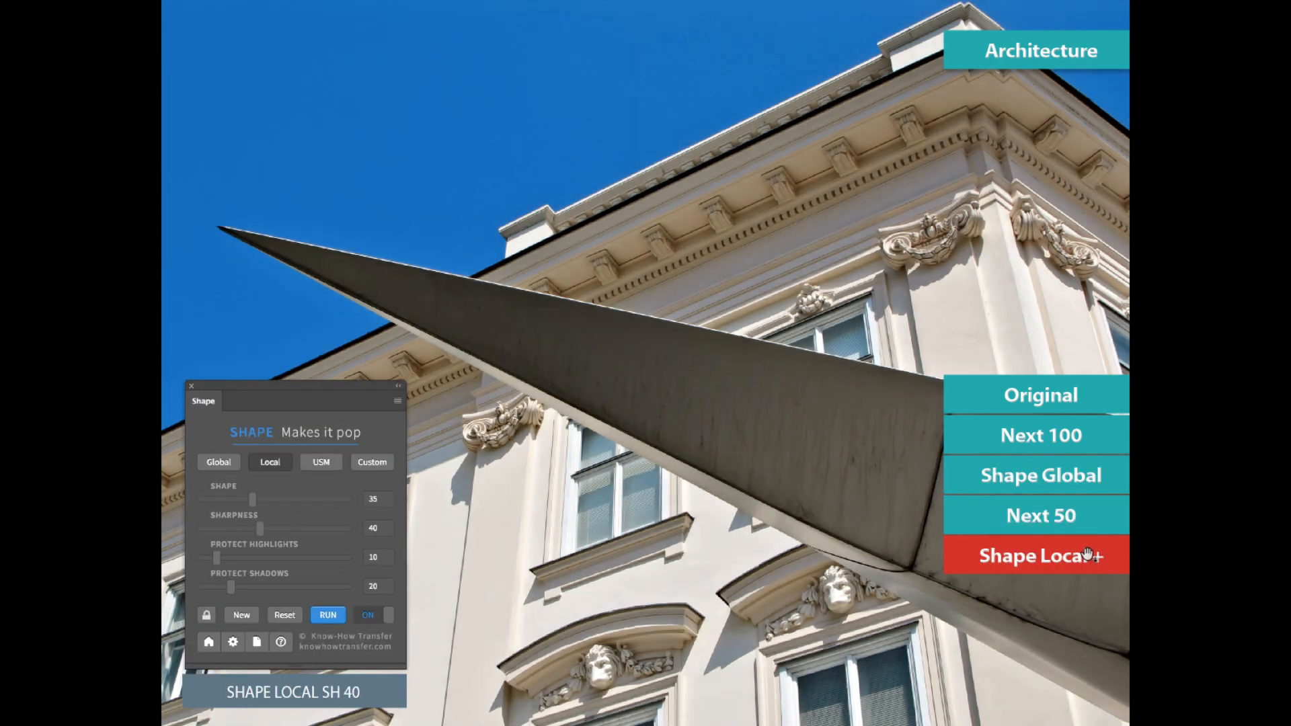